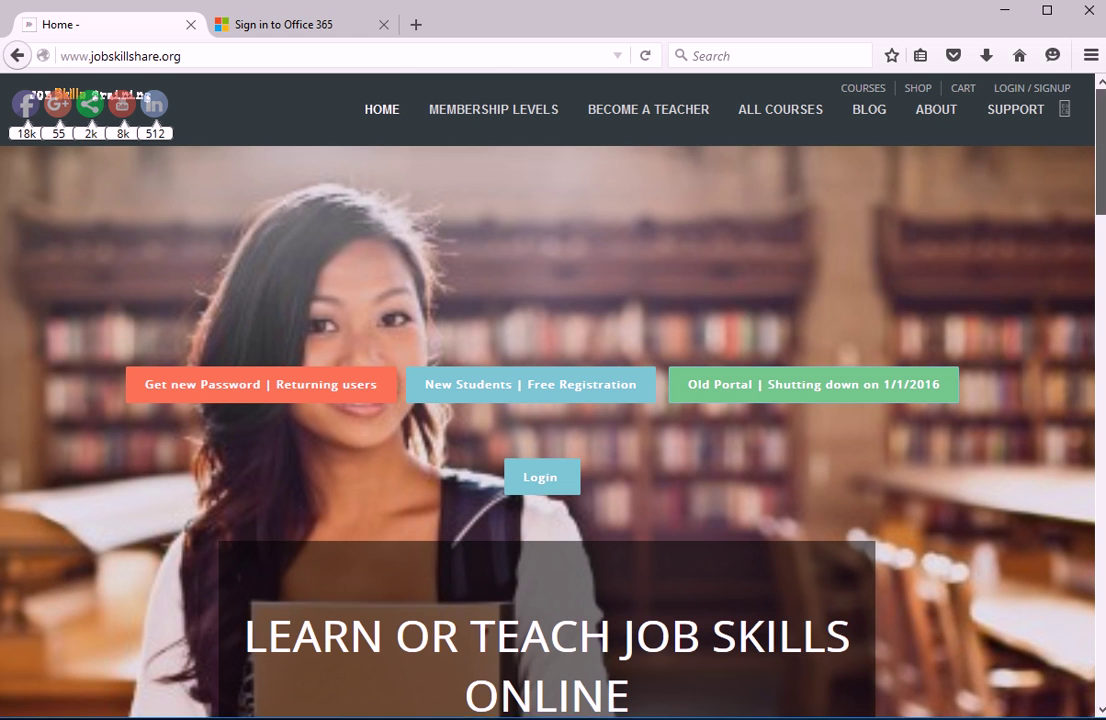
Step: Scroll the jobskillshare.org homepage and open the Office 365 Administrator course
{"action": "scroll", "scroll_direction": "down", "scroll_amount": 3}
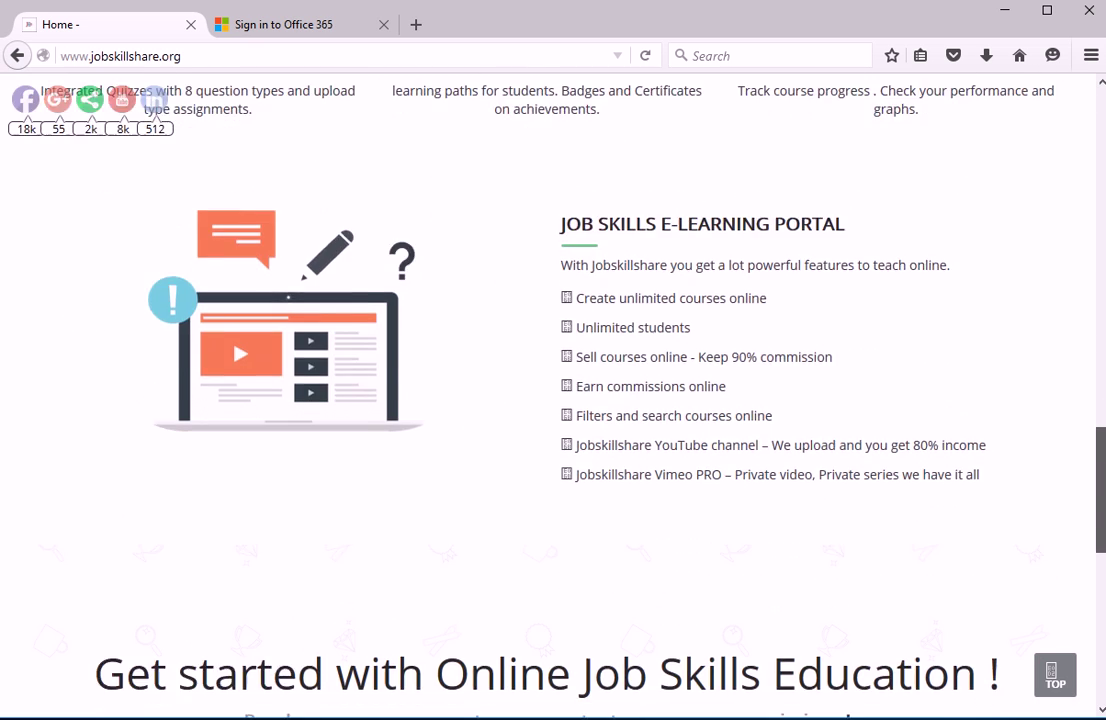
{"action": "scroll", "scroll_direction": "down", "scroll_amount": 3}
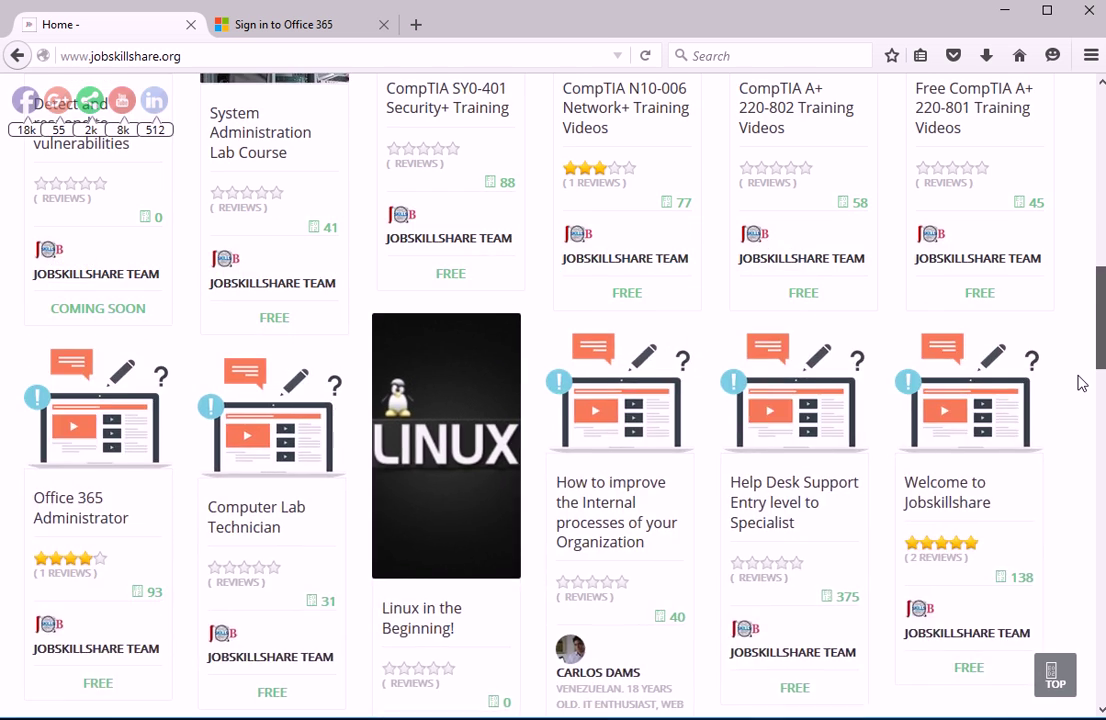
{"action": "scroll", "scroll_direction": "down", "scroll_amount": 3}
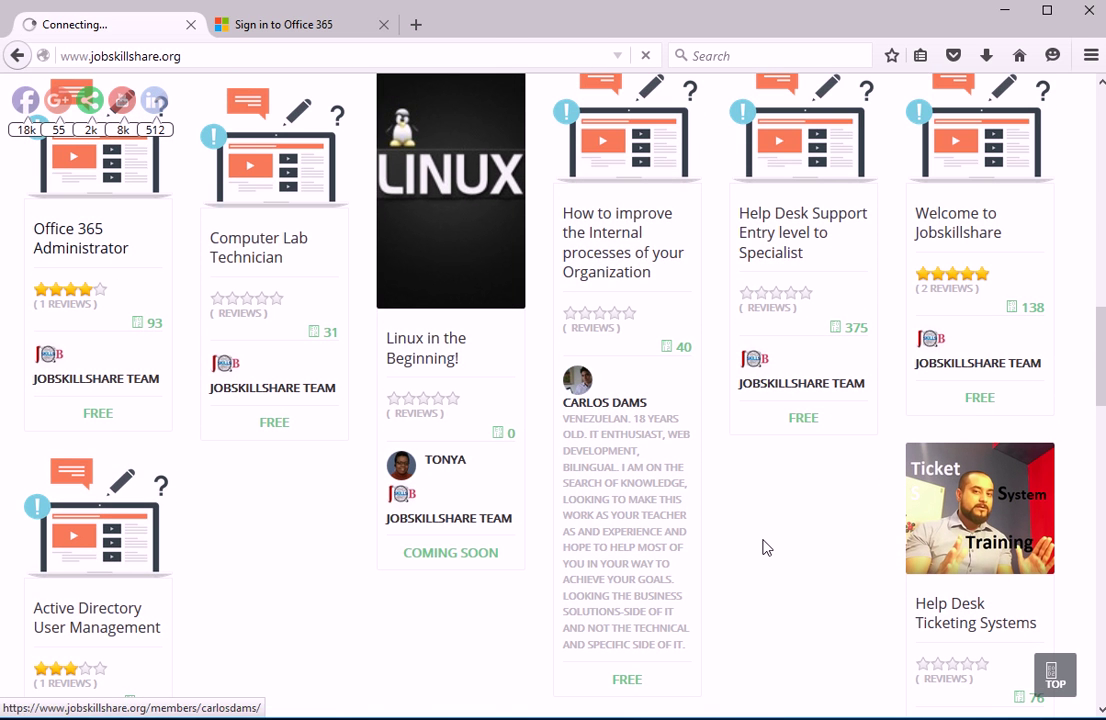
{"action": "left_click", "coordinate": [80, 238]}
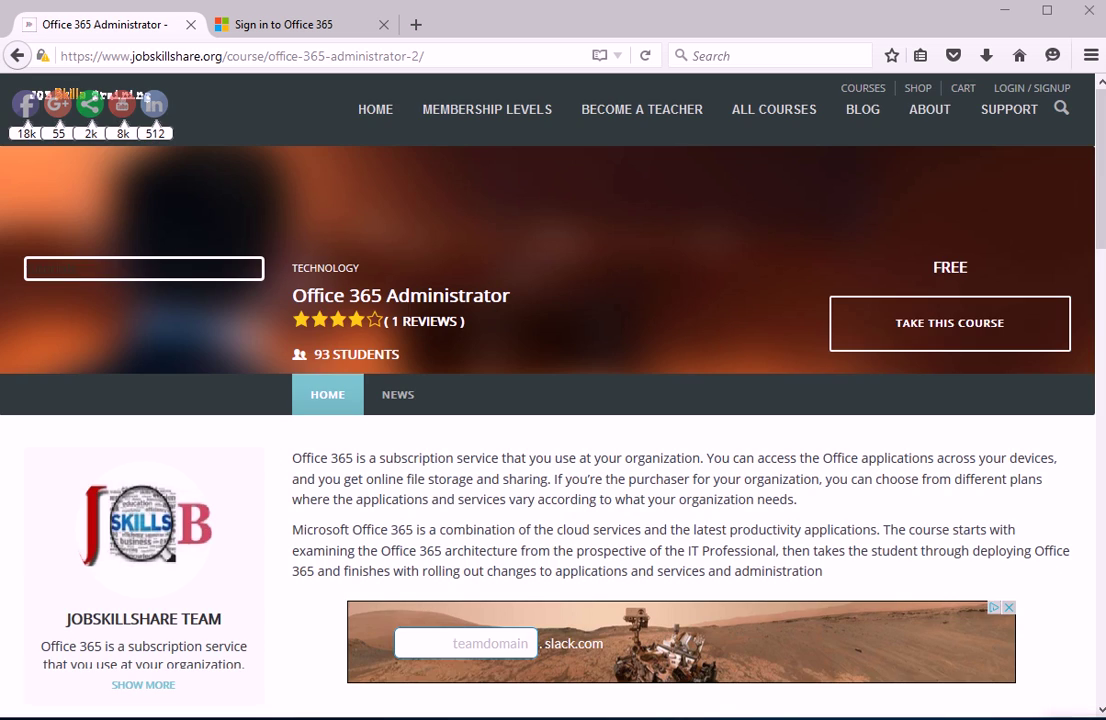
Step: Highlight the reports, service health and support section, then switch to the sign-in page
{"action": "scroll", "scroll_direction": "down", "scroll_amount": 3}
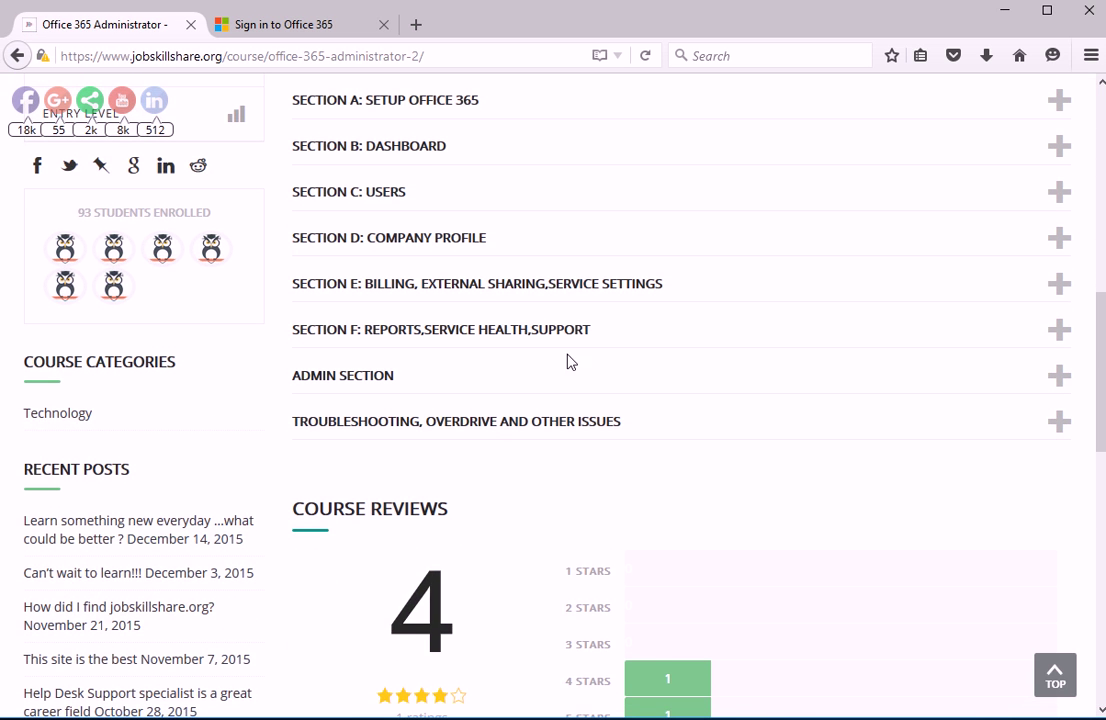
{"action": "double_click", "coordinate": [392, 329]}
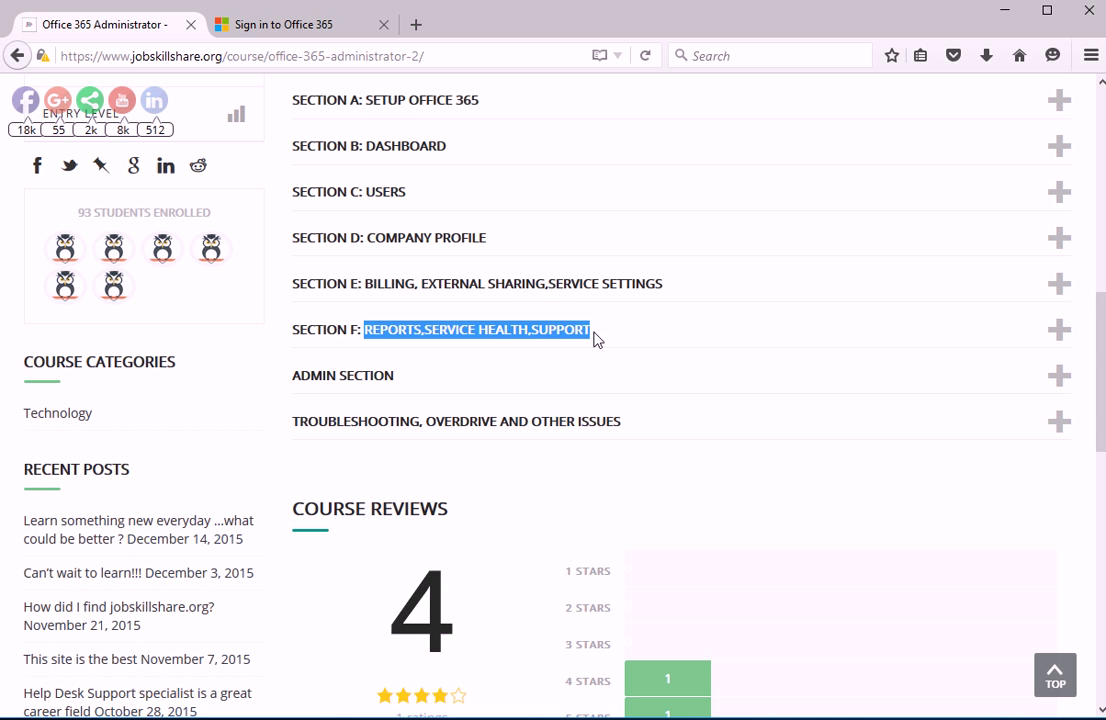
{"action": "left_click", "coordinate": [1059, 329]}
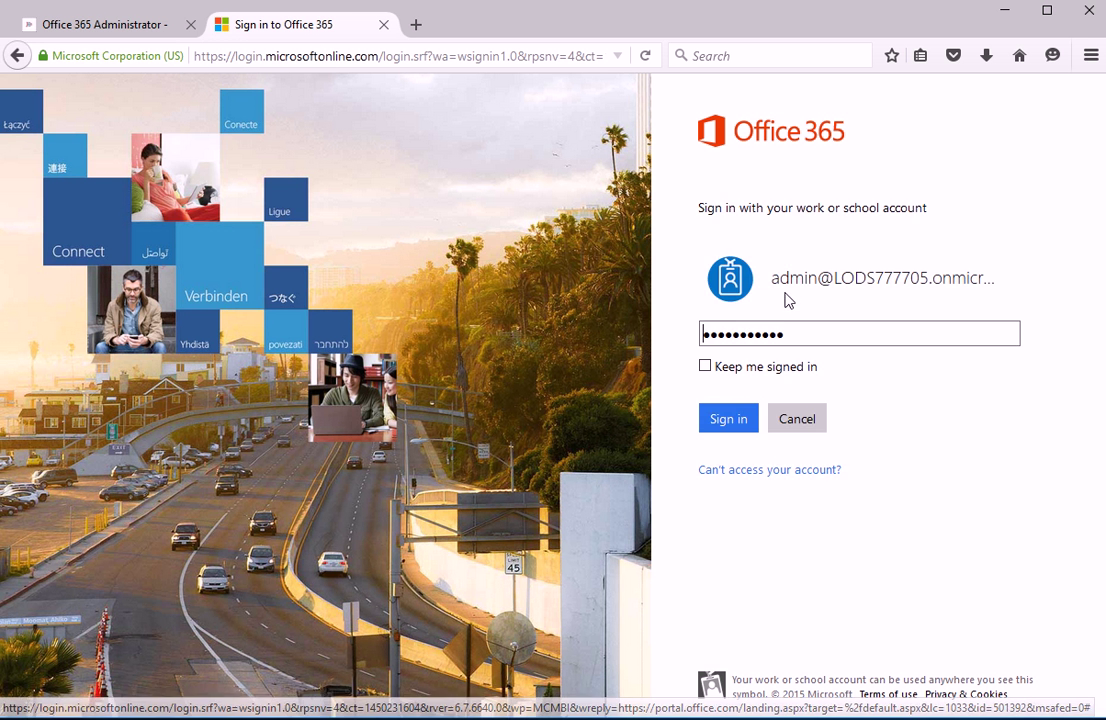
Step: Sign in to Office 365 with the admin account
{"action": "left_click", "coordinate": [728, 418]}
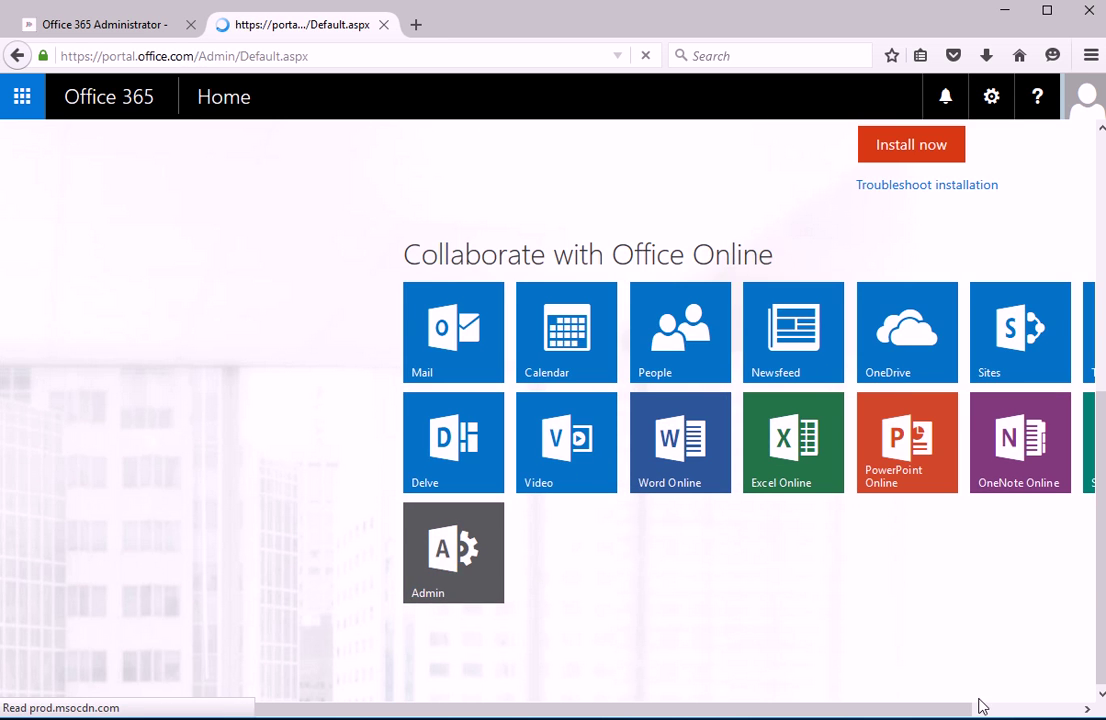
Step: Enter the admin center via the Admin tile and scroll through the Reports list
{"action": "left_click", "coordinate": [453, 552]}
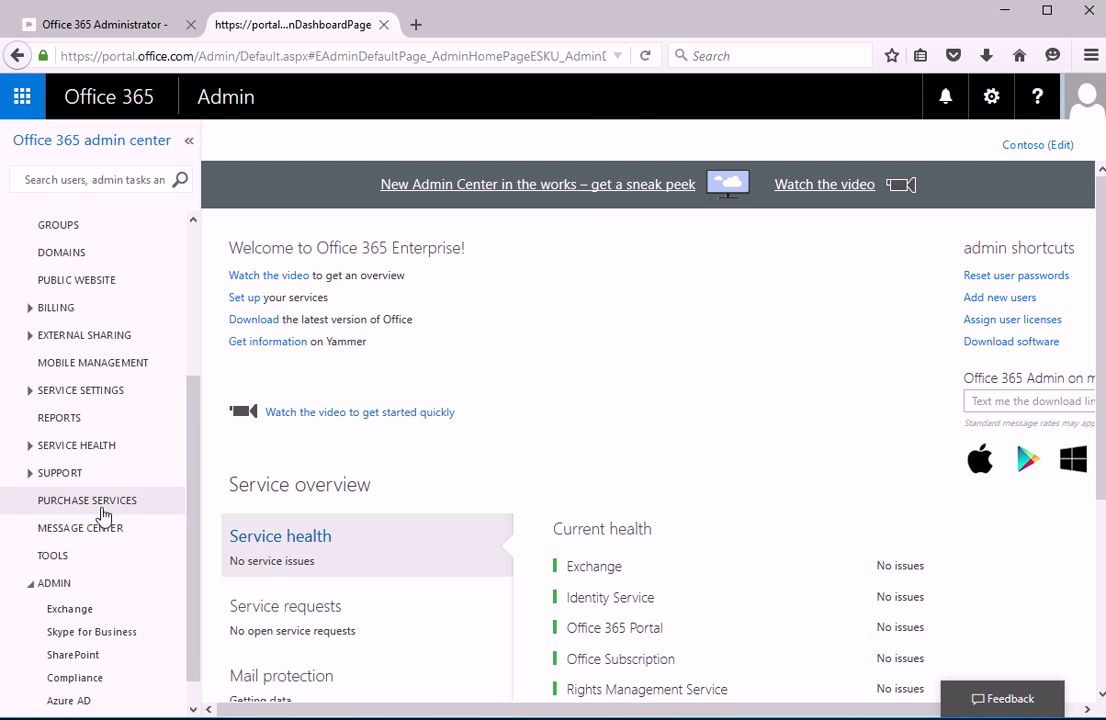
{"action": "left_click", "coordinate": [58, 417]}
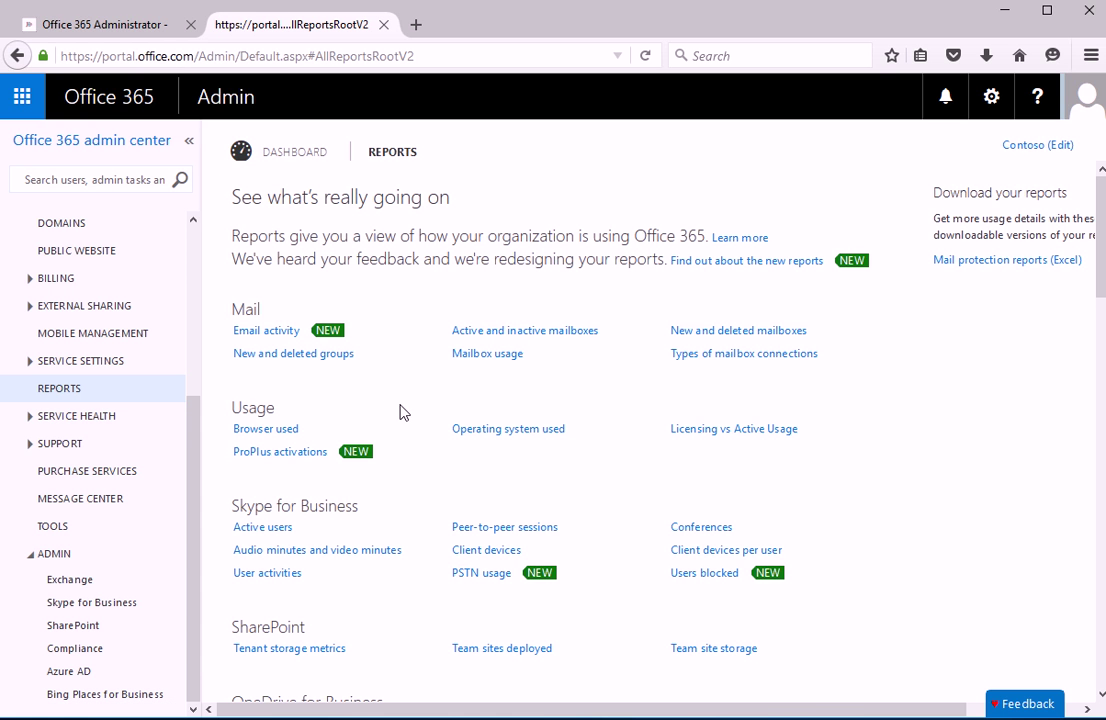
{"action": "mouse_move", "coordinate": [457, 450]}
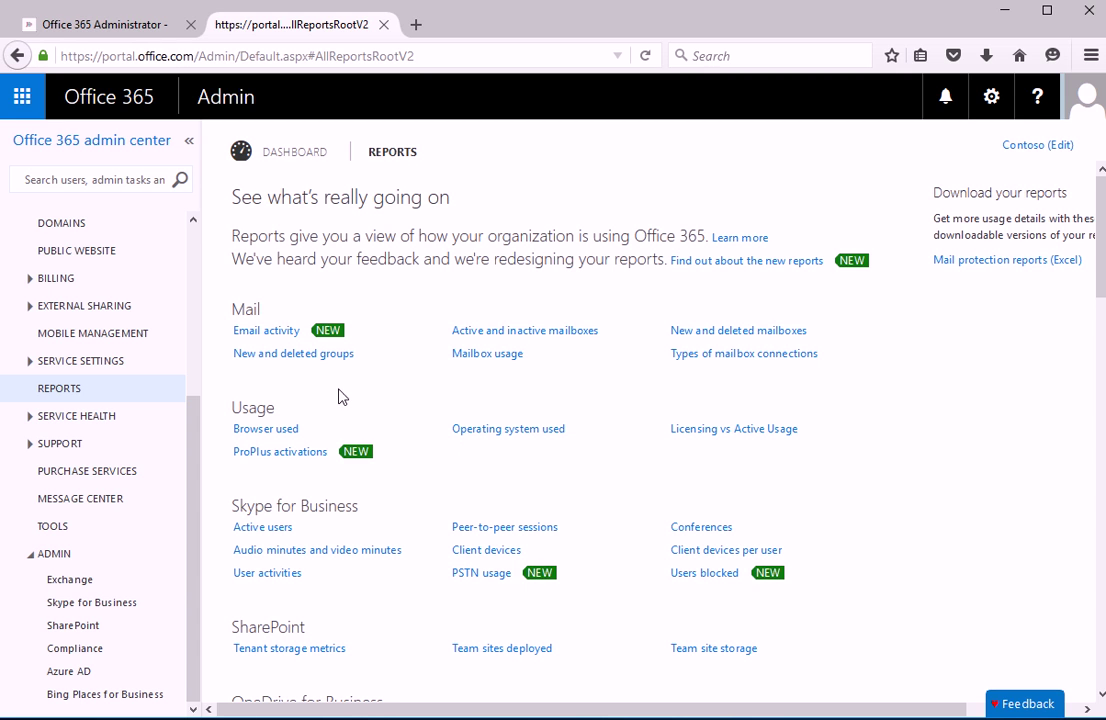
{"action": "mouse_move", "coordinate": [293, 353]}
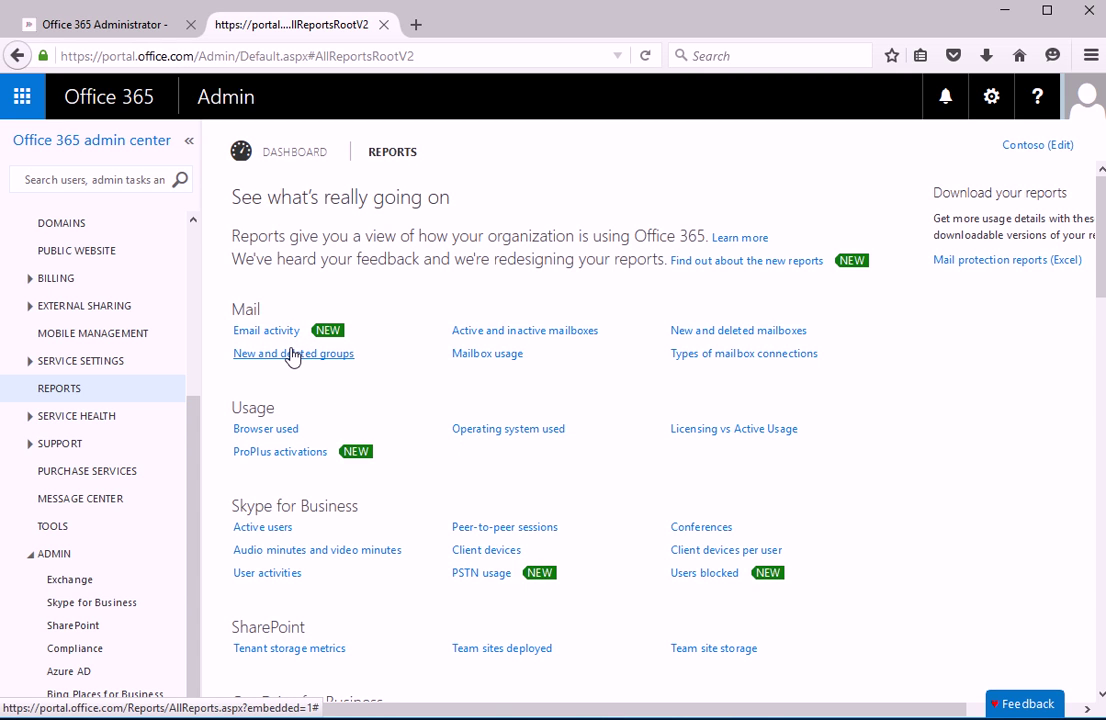
{"action": "mouse_move", "coordinate": [266, 330]}
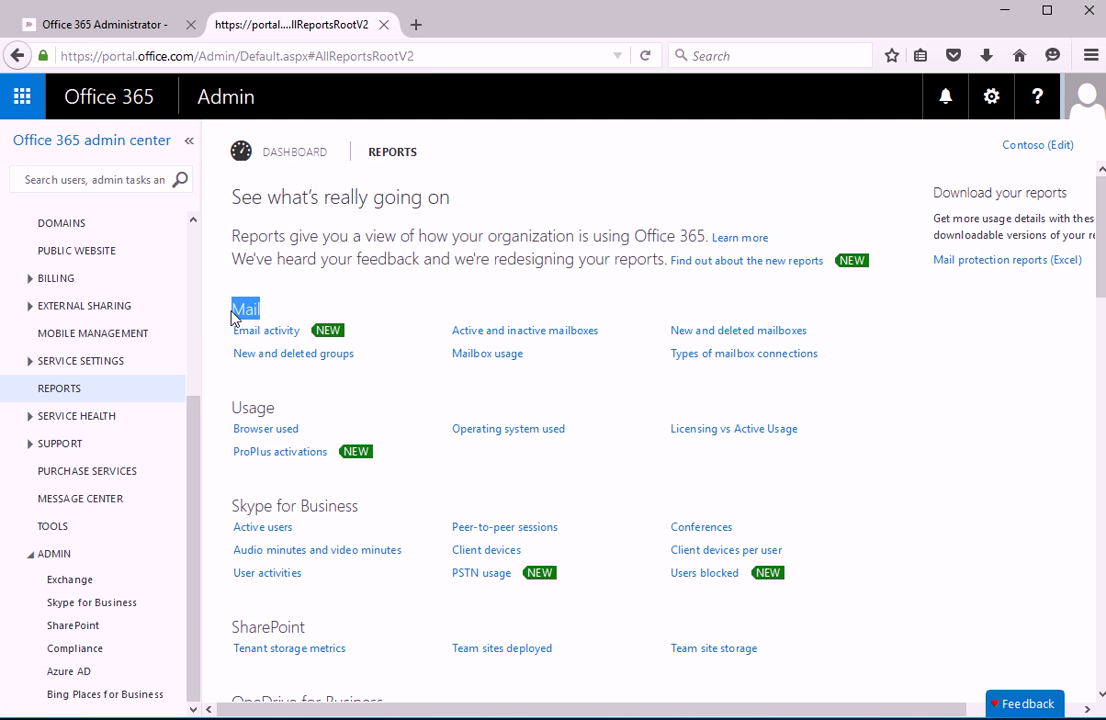
{"action": "scroll", "scroll_direction": "down", "scroll_amount": 3}
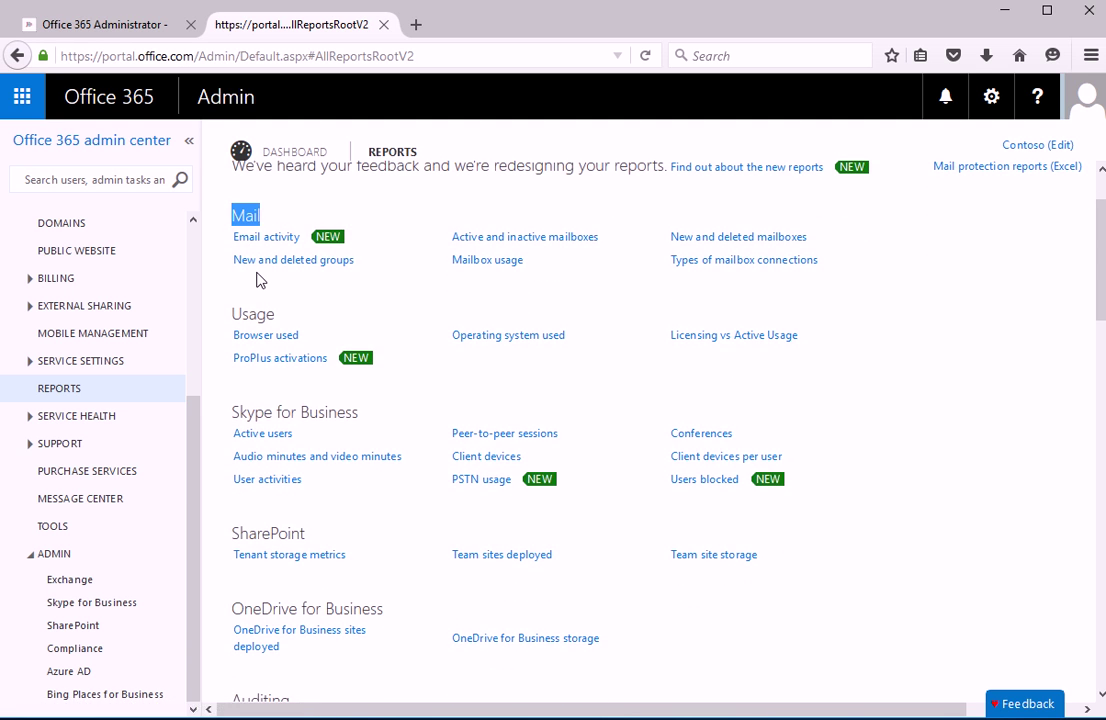
{"action": "mouse_move", "coordinate": [289, 285]}
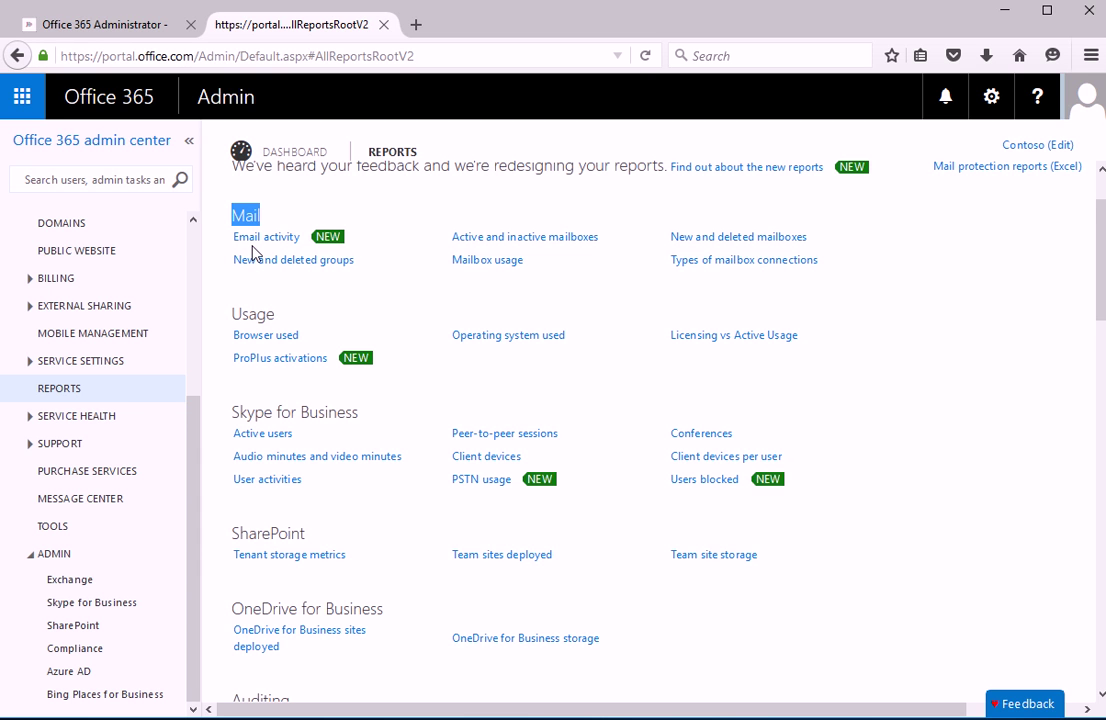
Step: Open the Email activity report under Mail
{"action": "left_click", "coordinate": [266, 237]}
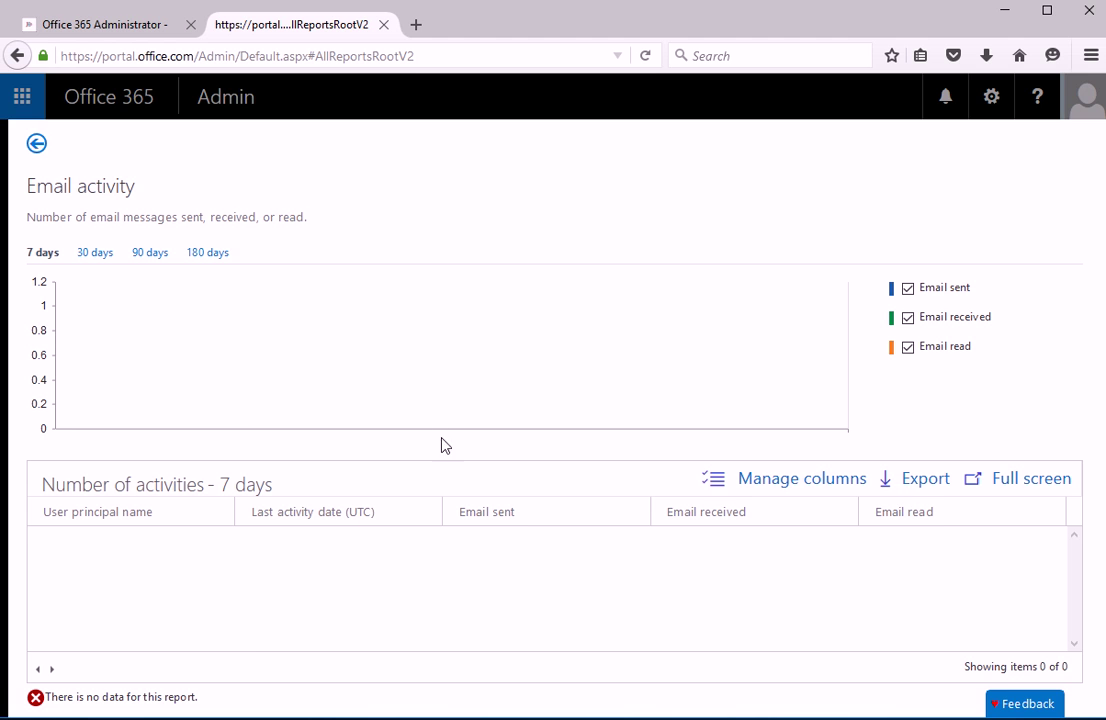
Step: Return to Reports and scroll down to the Auditing, Protection, Rules and DLP categories
{"action": "left_click", "coordinate": [37, 143]}
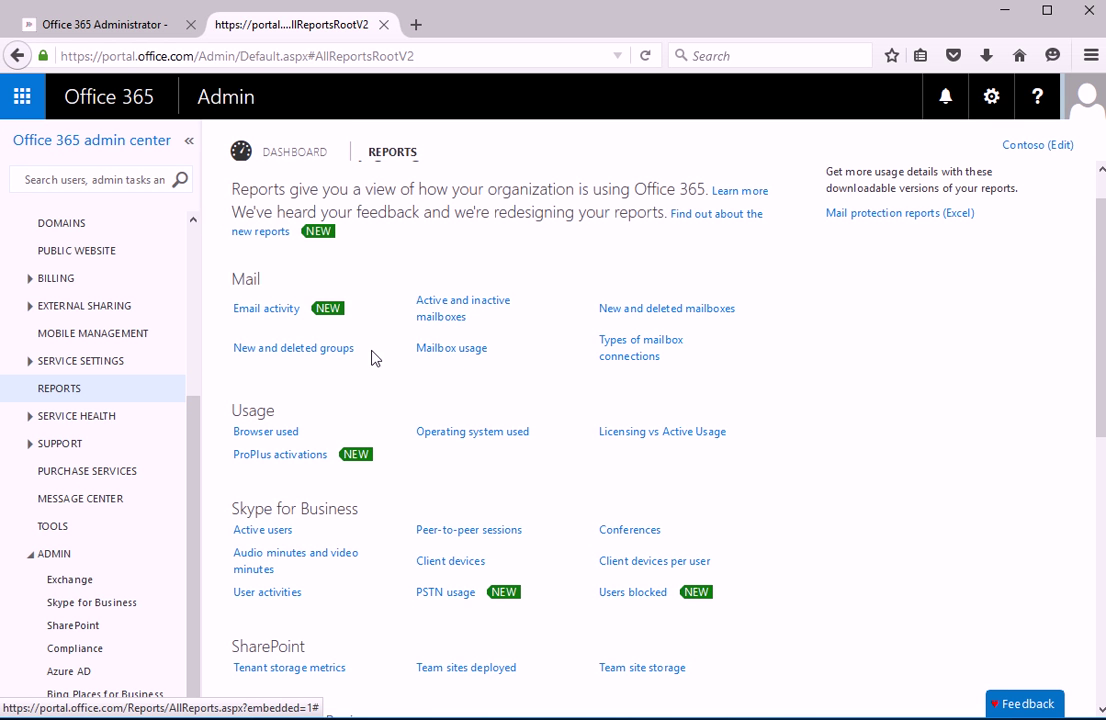
{"action": "mouse_move", "coordinate": [615, 327]}
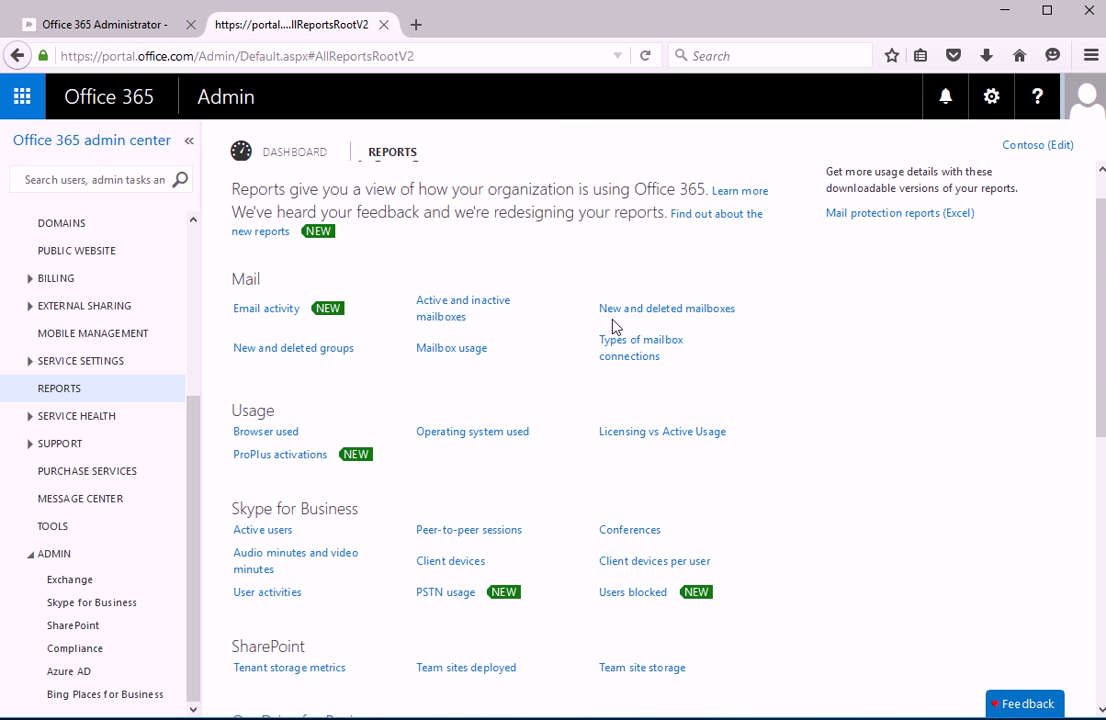
{"action": "mouse_move", "coordinate": [667, 308]}
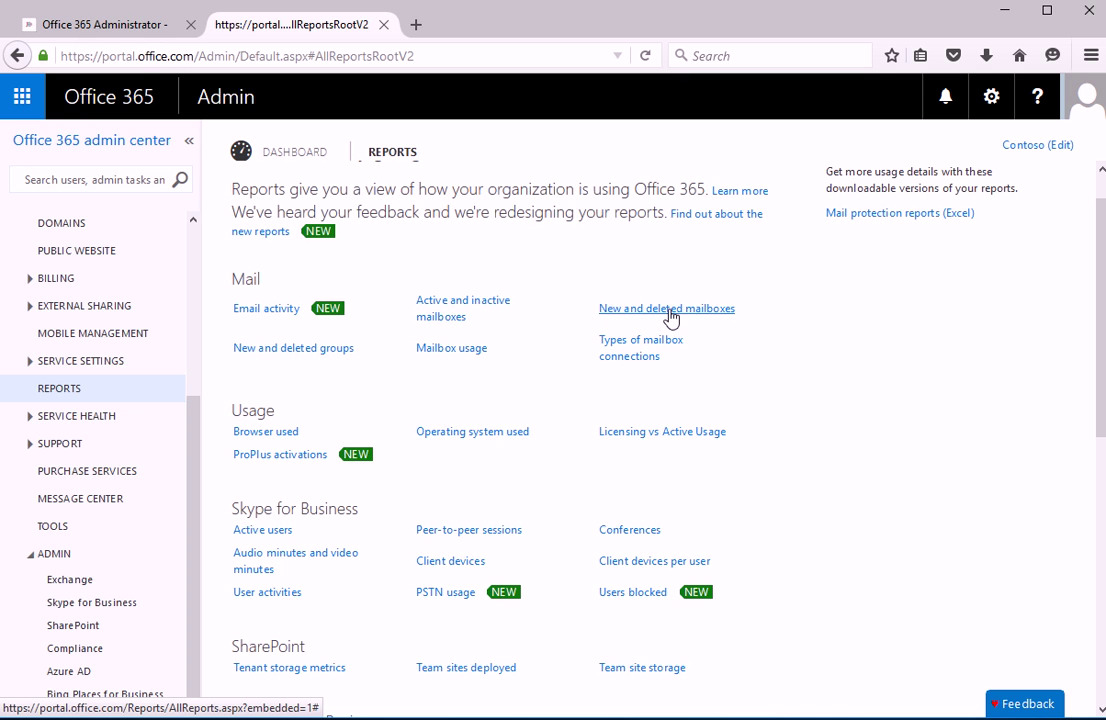
{"action": "scroll", "scroll_direction": "down", "scroll_amount": 3}
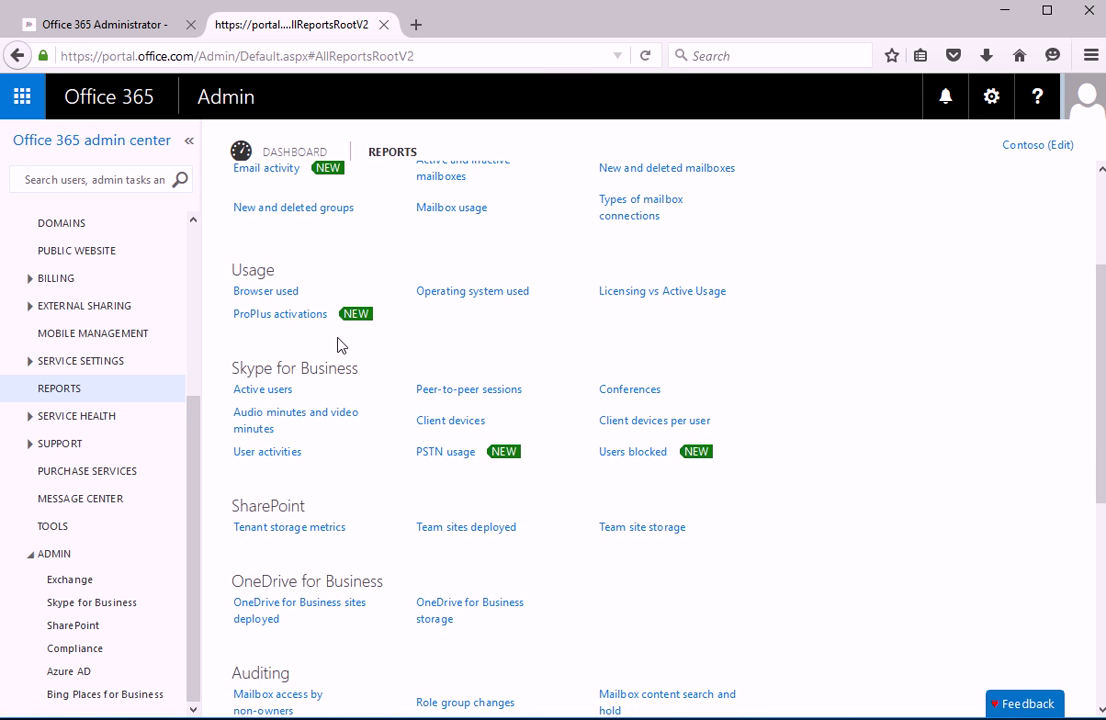
{"action": "mouse_move", "coordinate": [343, 405]}
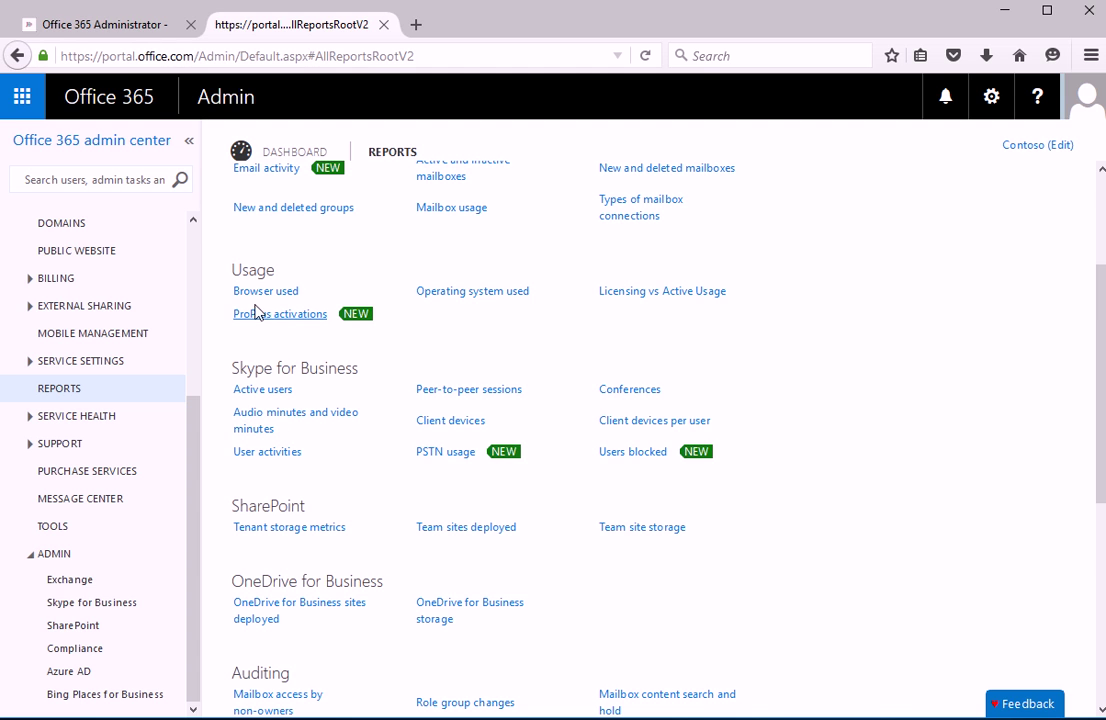
{"action": "mouse_move", "coordinate": [266, 291]}
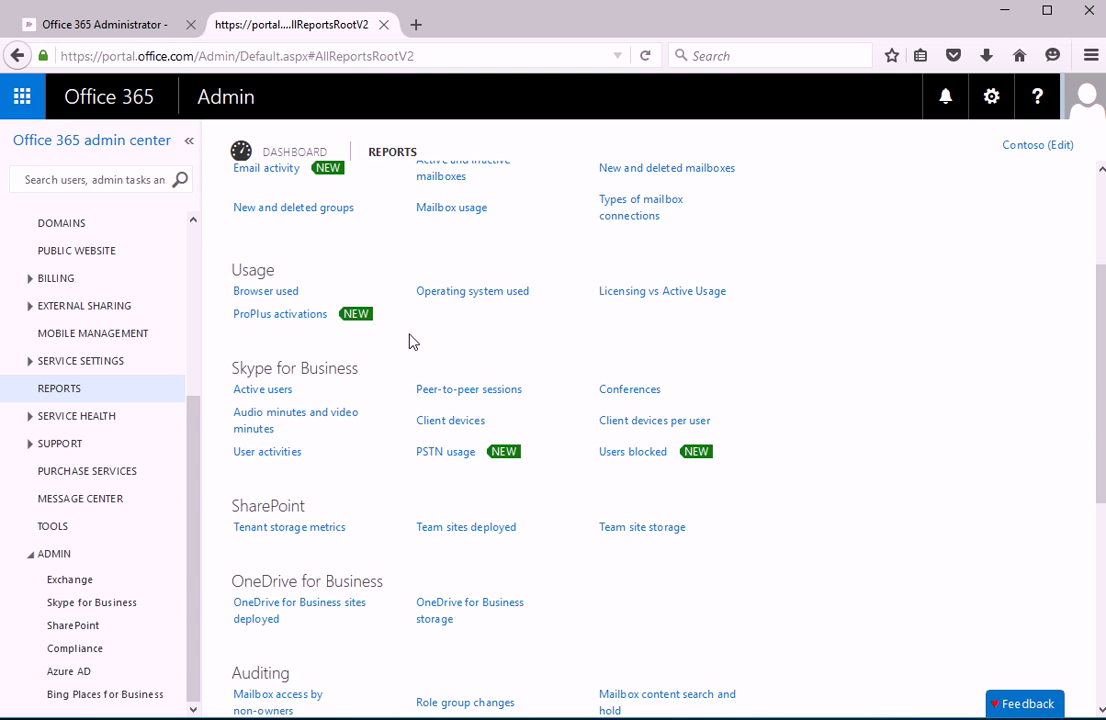
{"action": "mouse_move", "coordinate": [489, 358]}
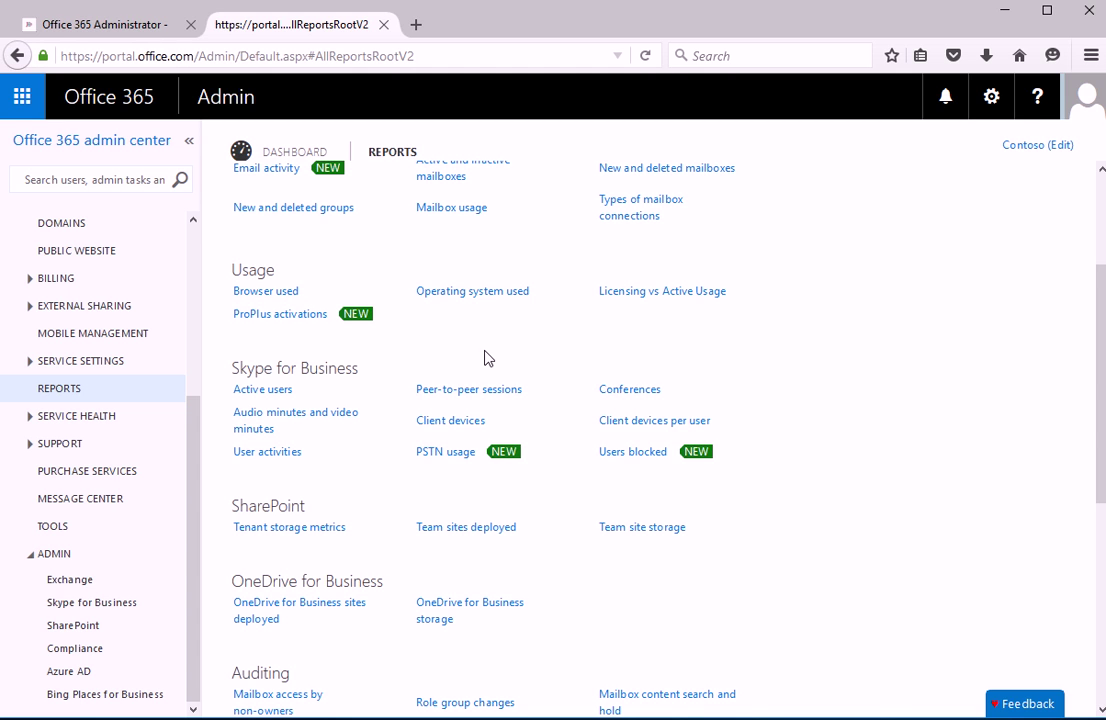
{"action": "scroll", "scroll_direction": "down", "scroll_amount": 3}
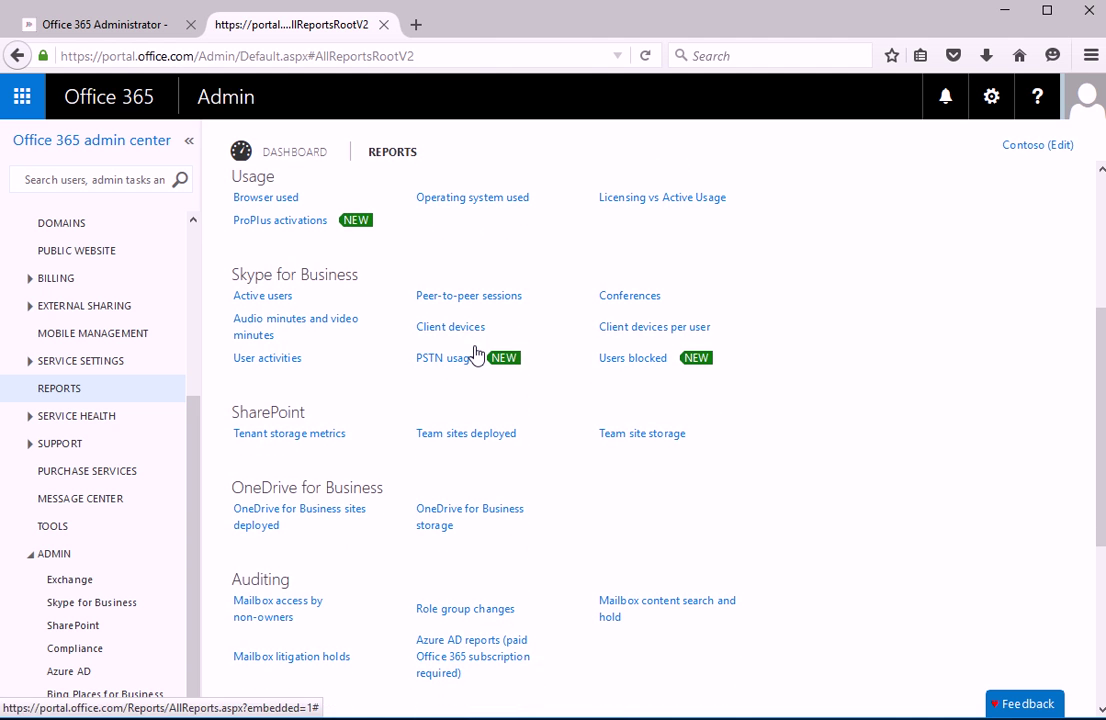
{"action": "scroll", "scroll_direction": "down", "scroll_amount": 3}
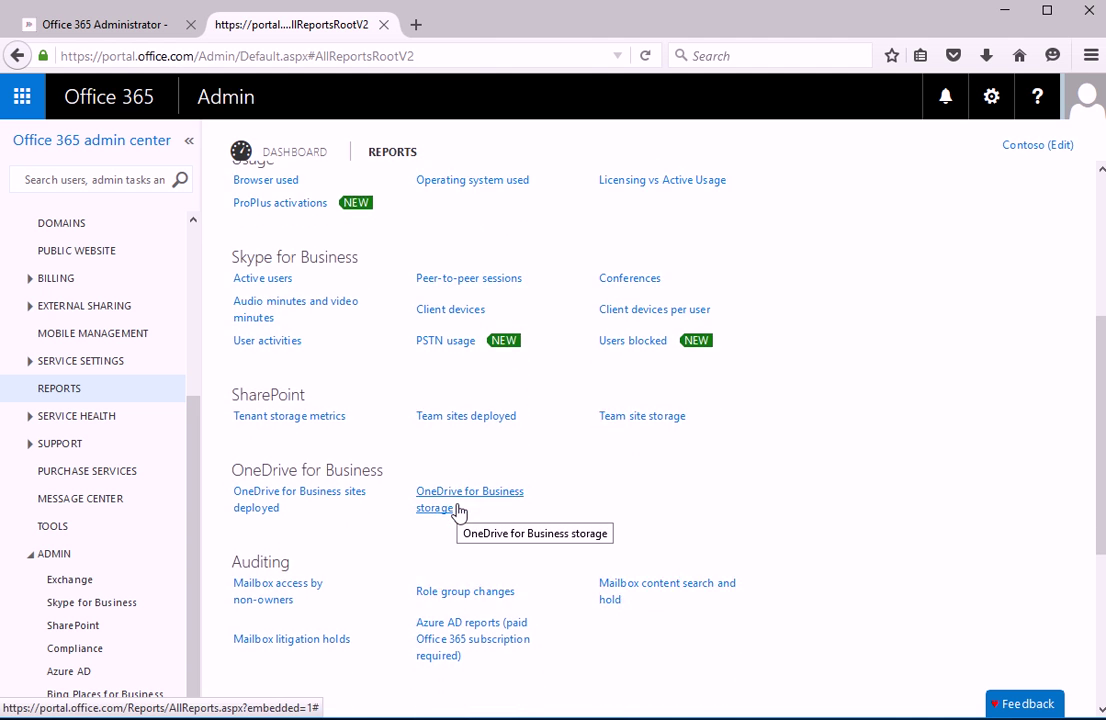
{"action": "scroll", "scroll_direction": "down", "scroll_amount": 3}
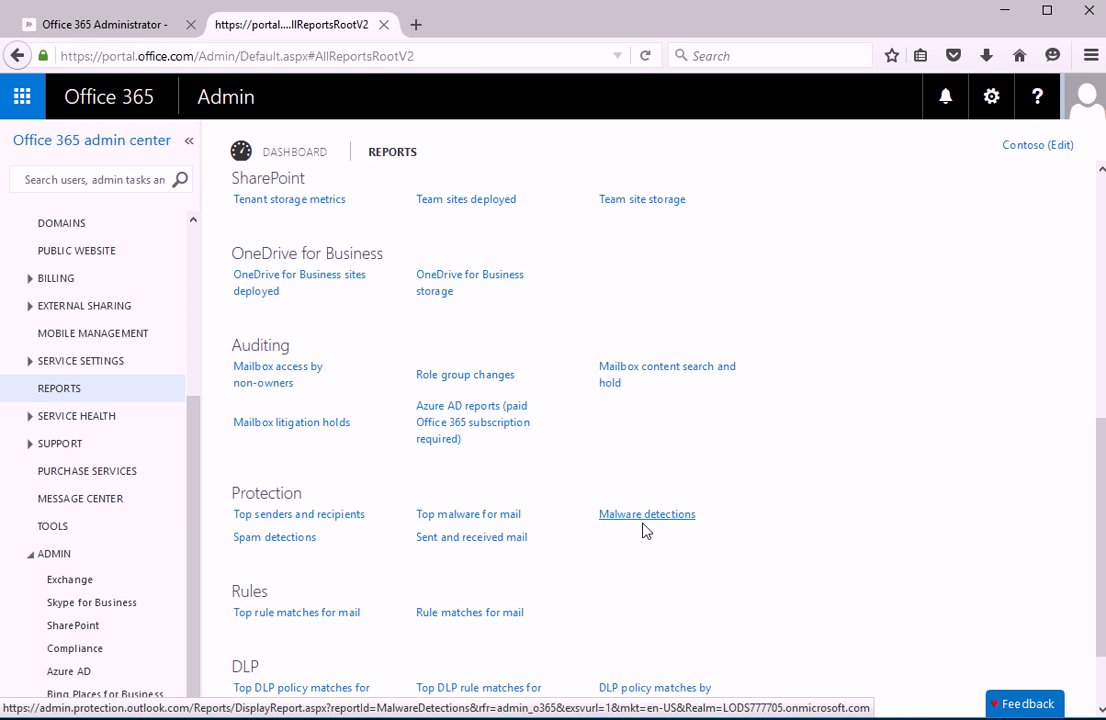
{"action": "mouse_move", "coordinate": [447, 554]}
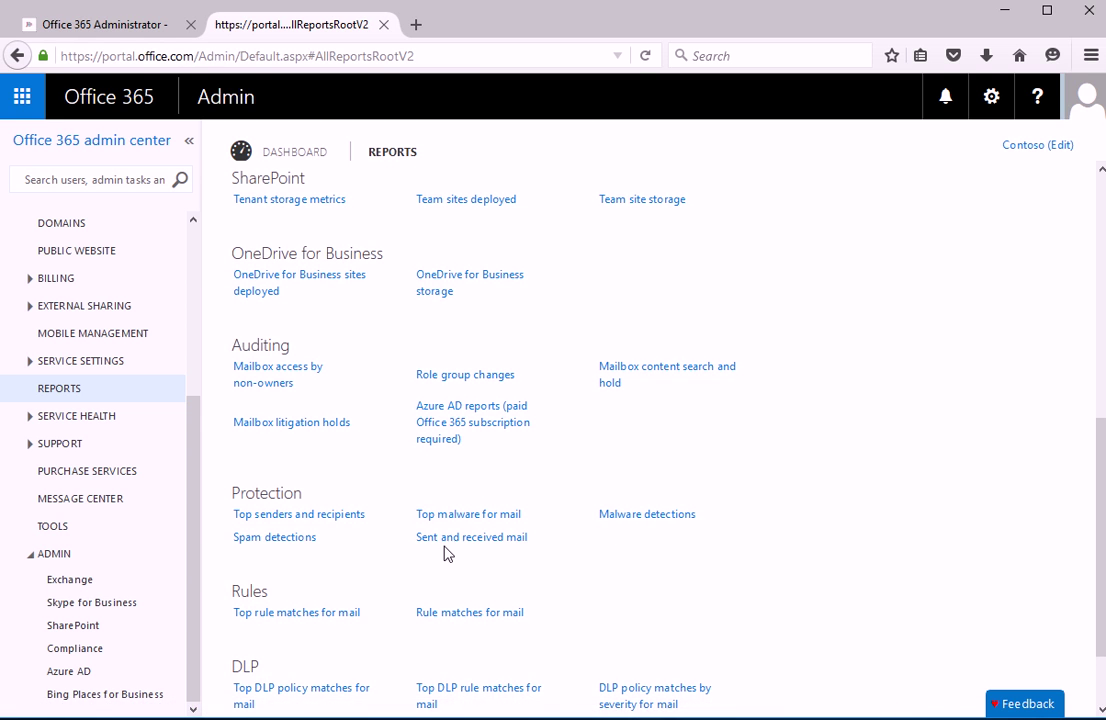
{"action": "mouse_move", "coordinate": [337, 560]}
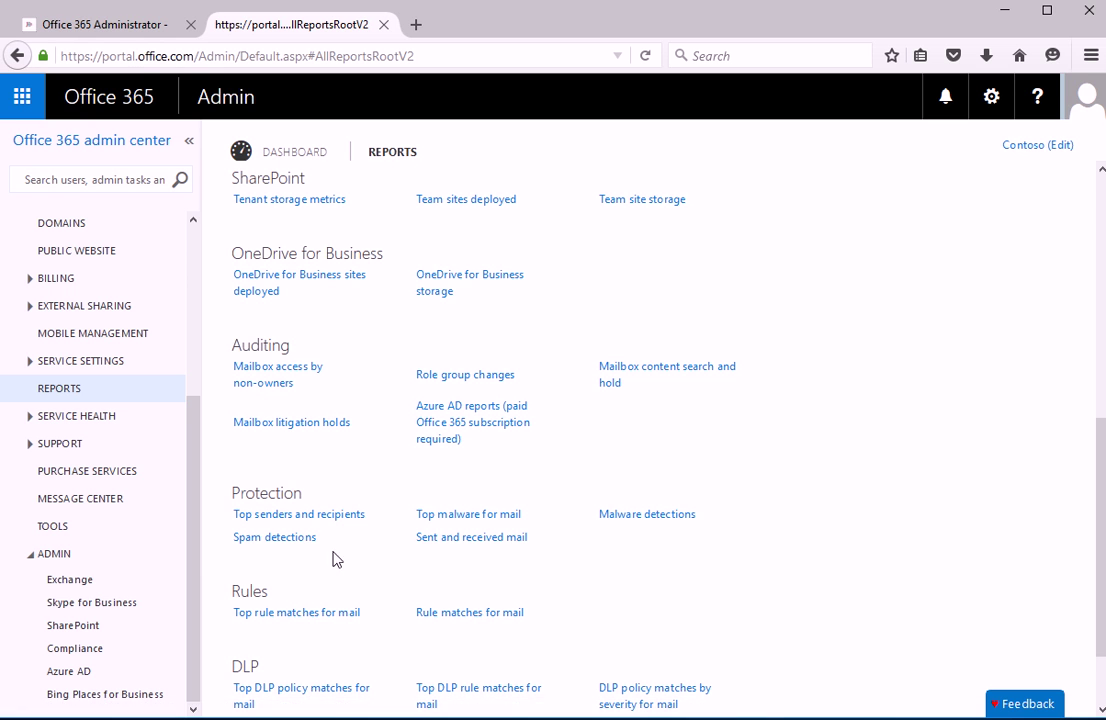
{"action": "scroll", "scroll_direction": "down", "scroll_amount": 3}
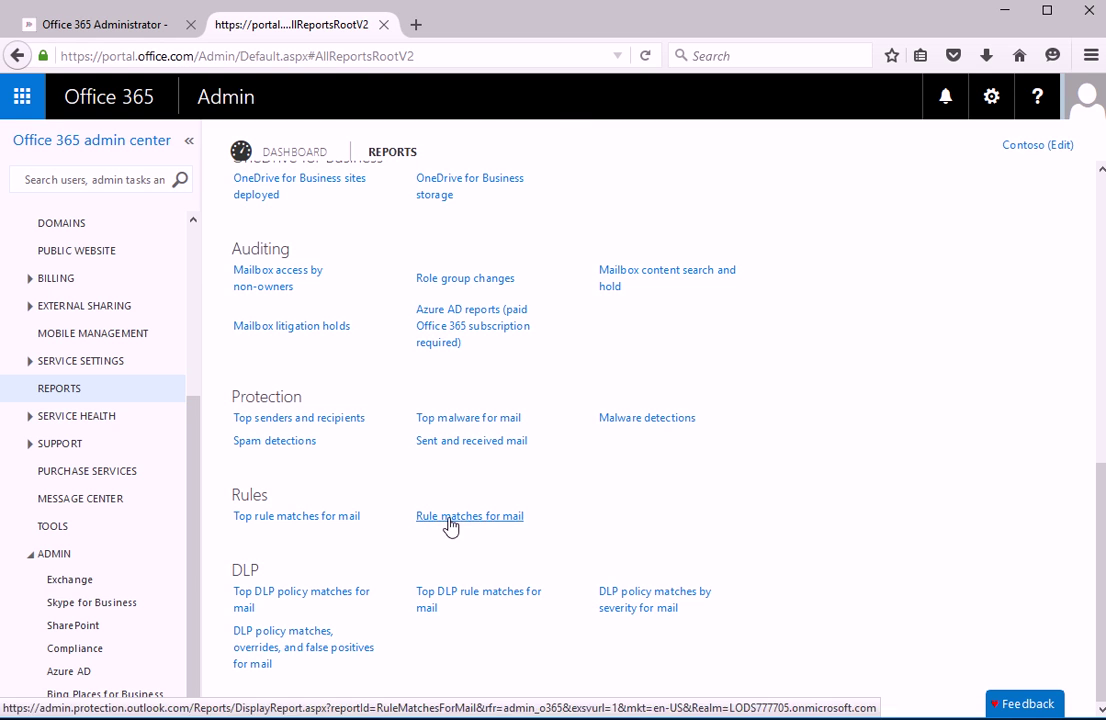
{"action": "mouse_move", "coordinate": [616, 572]}
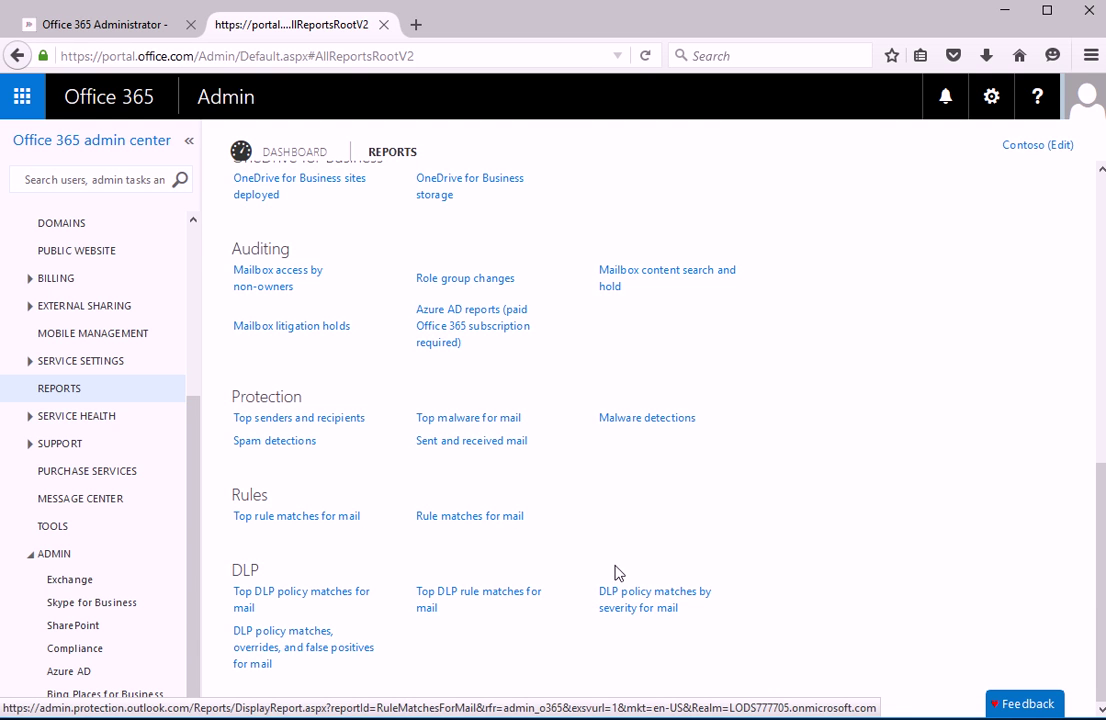
{"action": "mouse_move", "coordinate": [287, 395]}
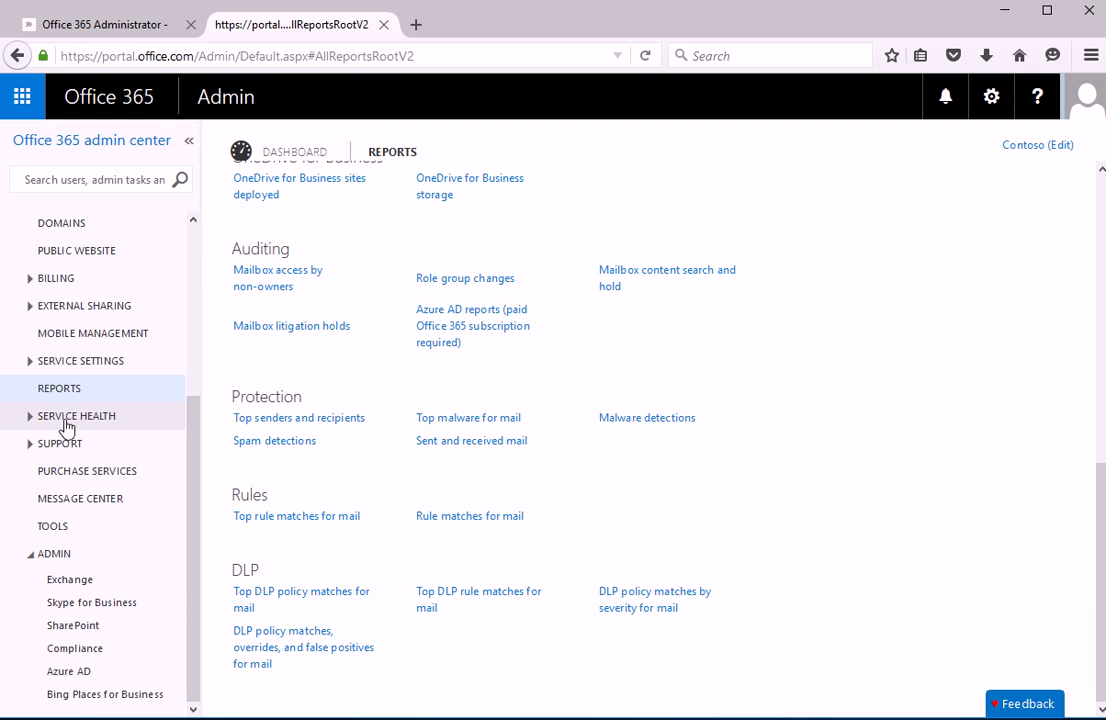
Step: Open Service Health and review each service's status checkmarks for recent days
{"action": "left_click", "coordinate": [77, 416]}
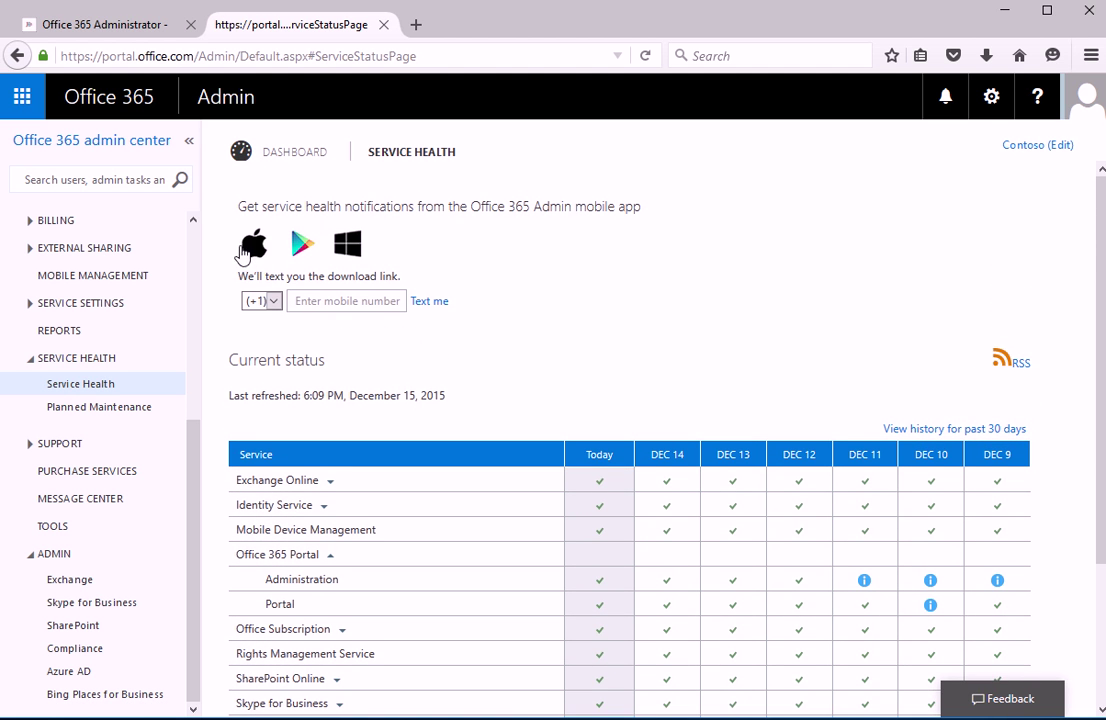
{"action": "mouse_move", "coordinate": [320, 258]}
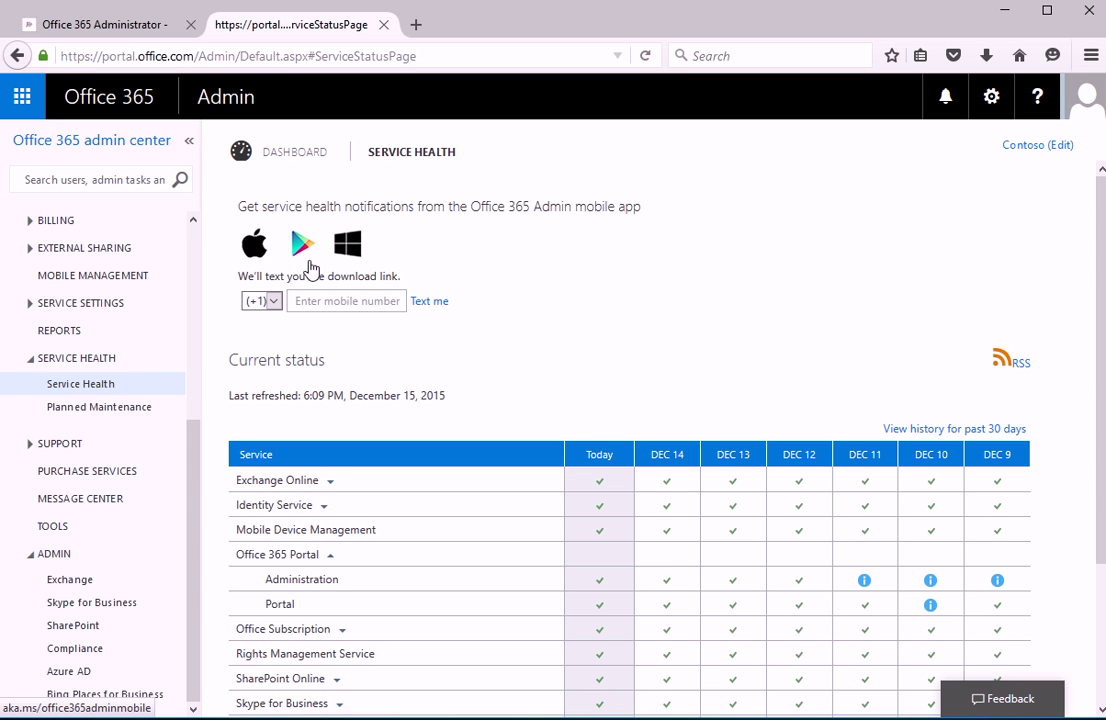
{"action": "mouse_move", "coordinate": [368, 262]}
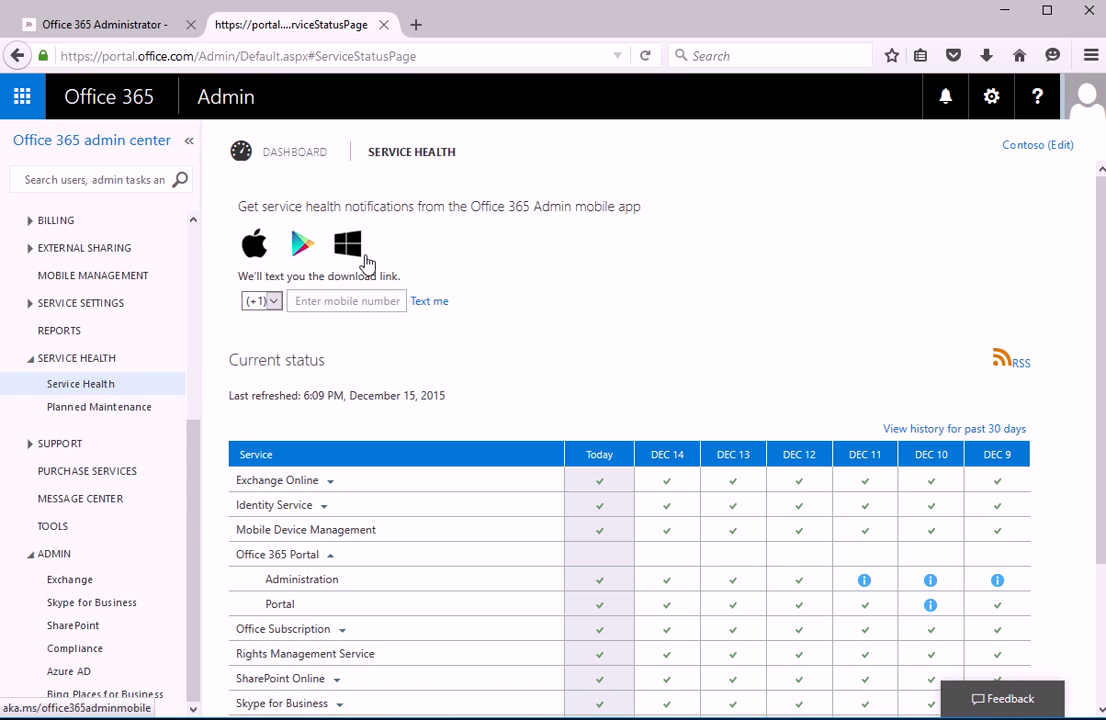
{"action": "scroll", "scroll_direction": "down", "scroll_amount": 3}
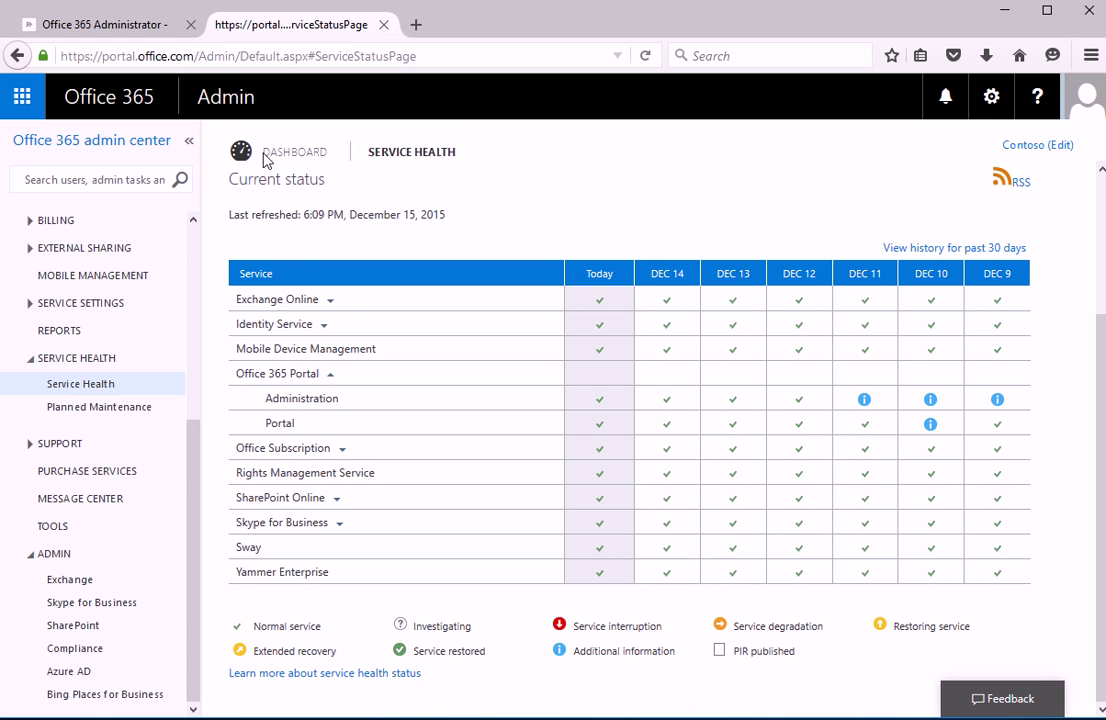
{"action": "mouse_move", "coordinate": [334, 313]}
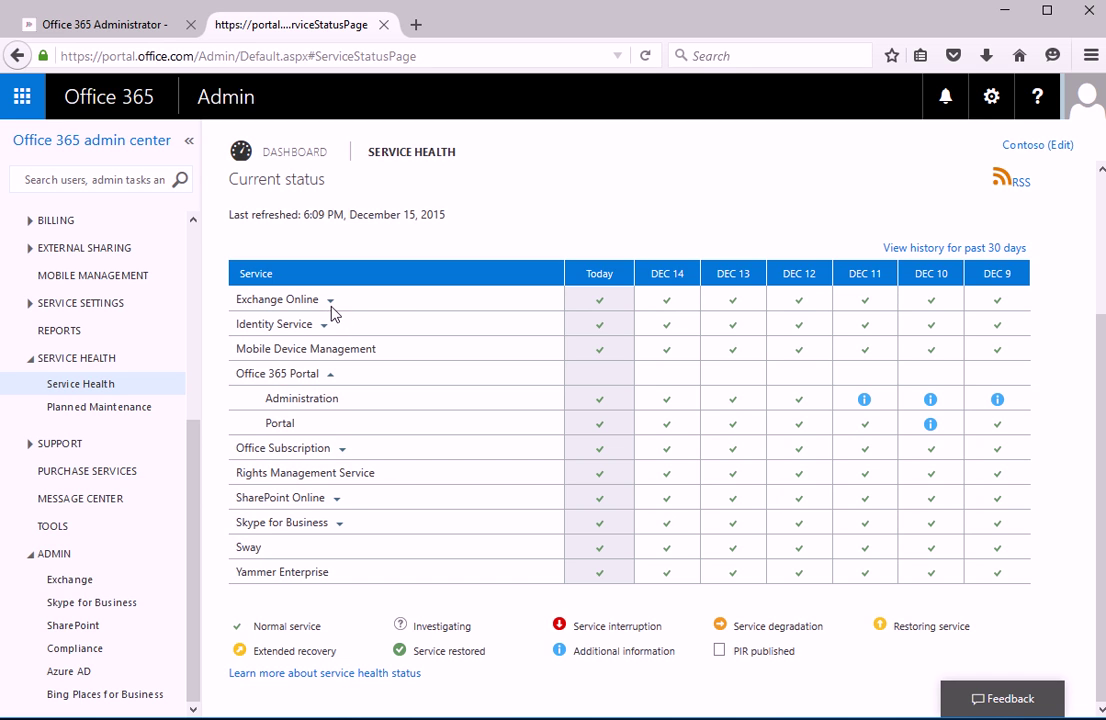
{"action": "mouse_move", "coordinate": [353, 340]}
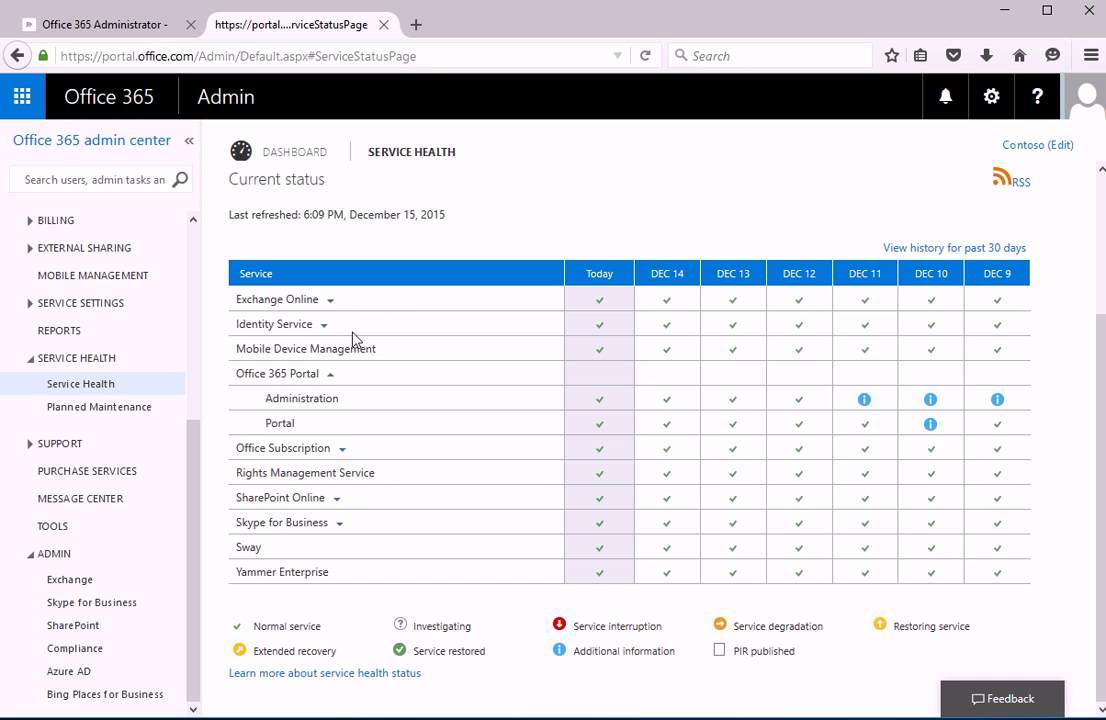
{"action": "mouse_move", "coordinate": [349, 328]}
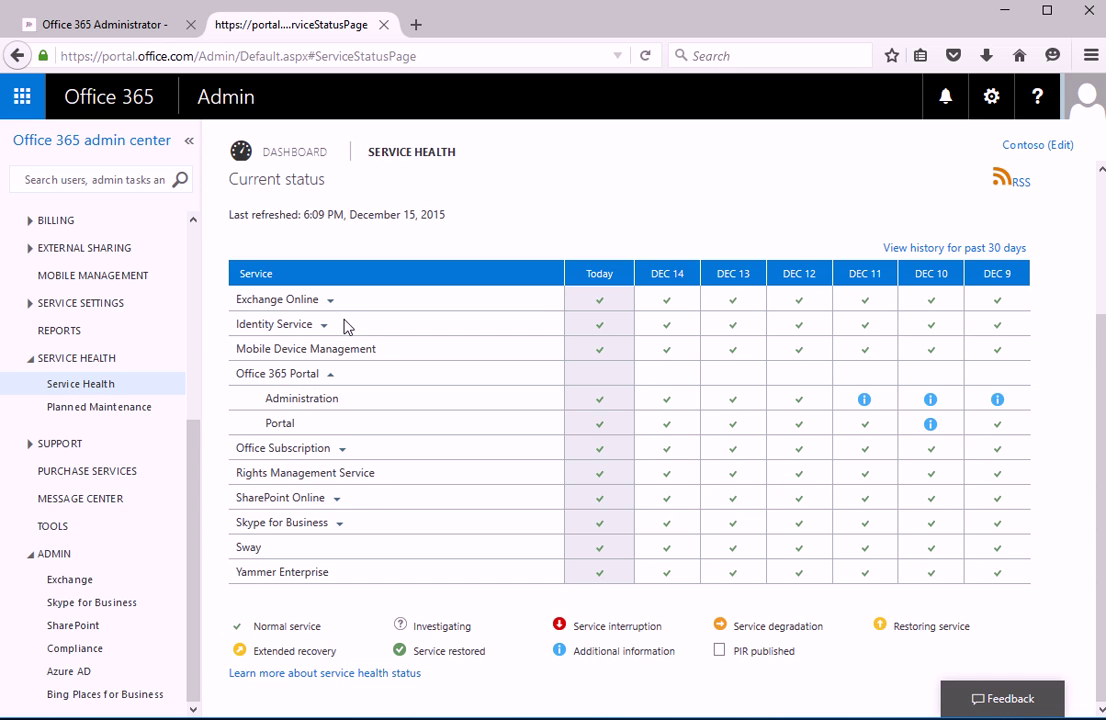
{"action": "mouse_move", "coordinate": [349, 327]}
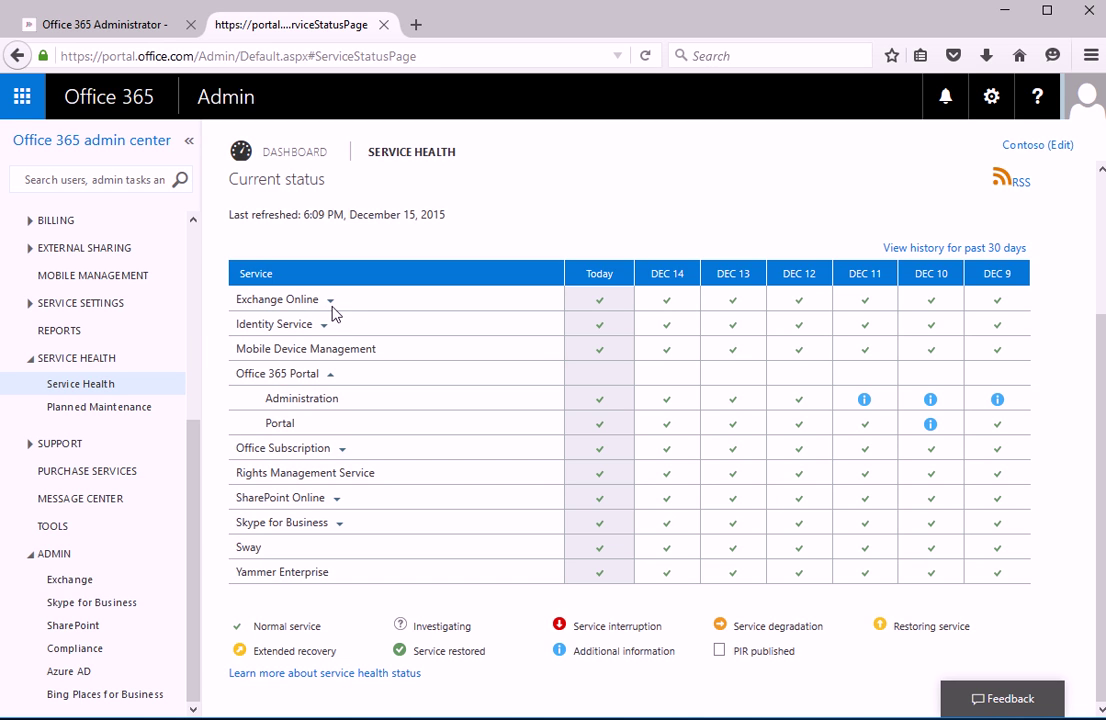
{"action": "mouse_move", "coordinate": [336, 314]}
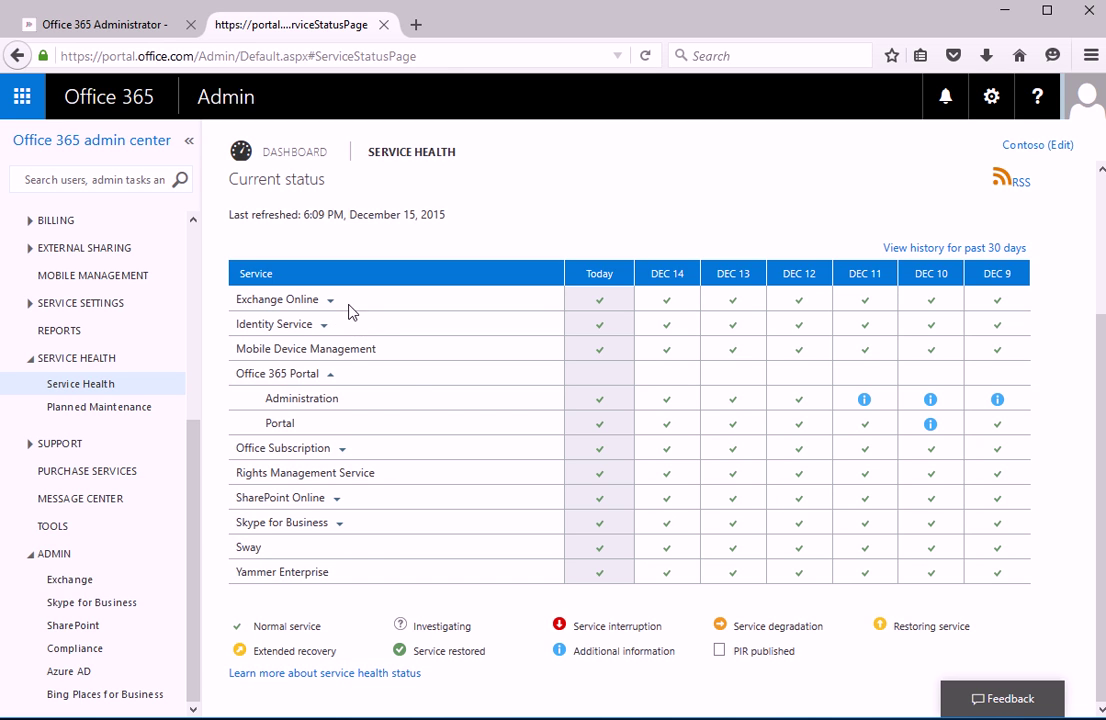
{"action": "mouse_move", "coordinate": [297, 389]}
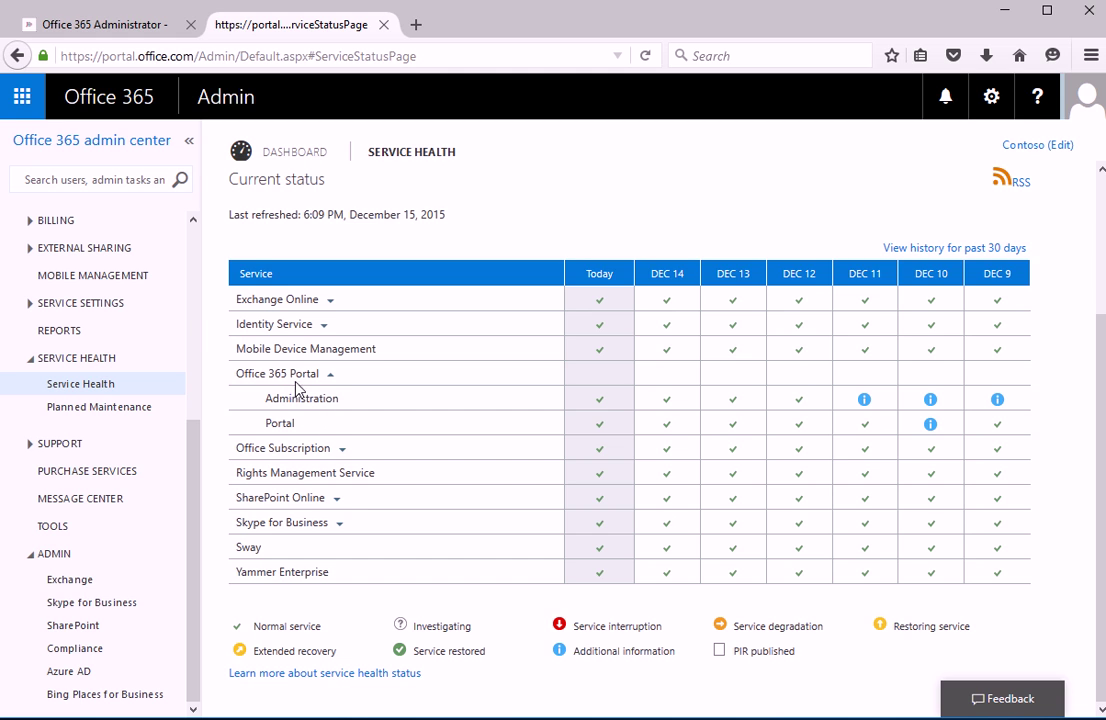
{"action": "mouse_move", "coordinate": [240, 349]}
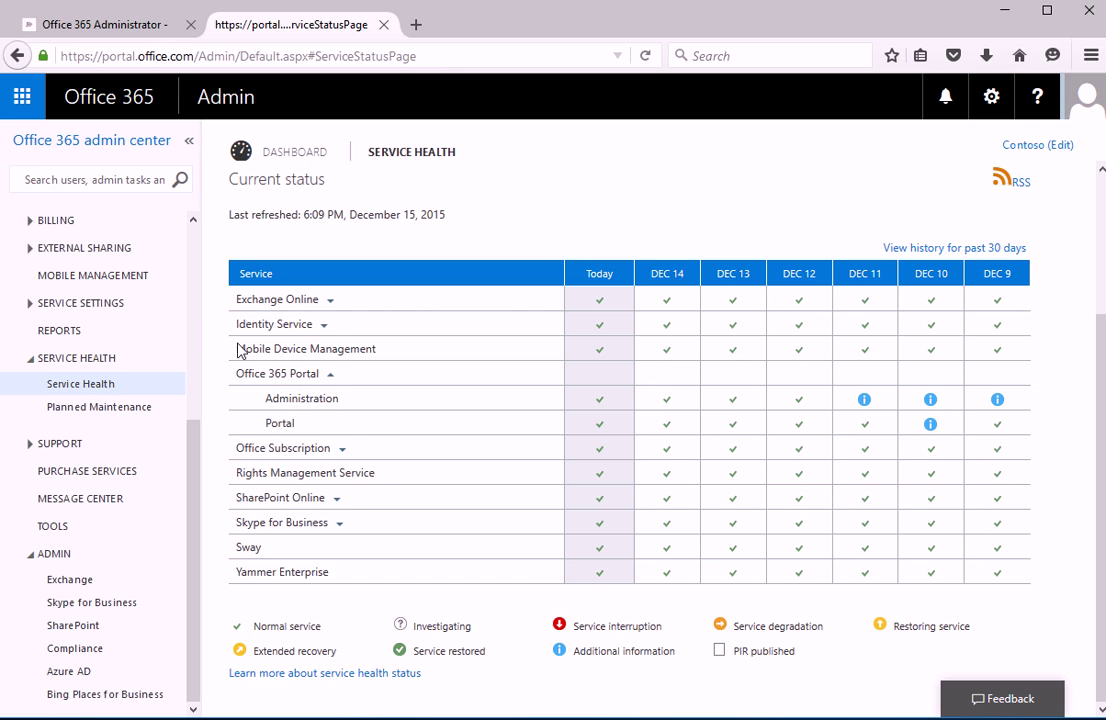
{"action": "mouse_move", "coordinate": [170, 159]}
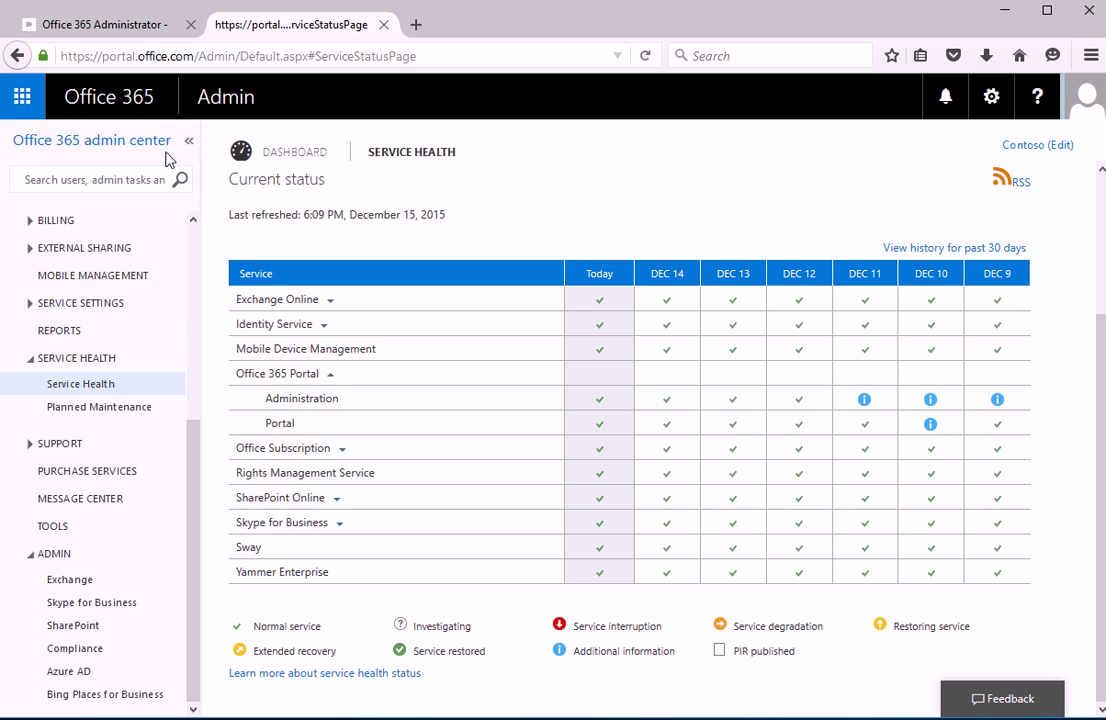
{"action": "mouse_move", "coordinate": [230, 378]}
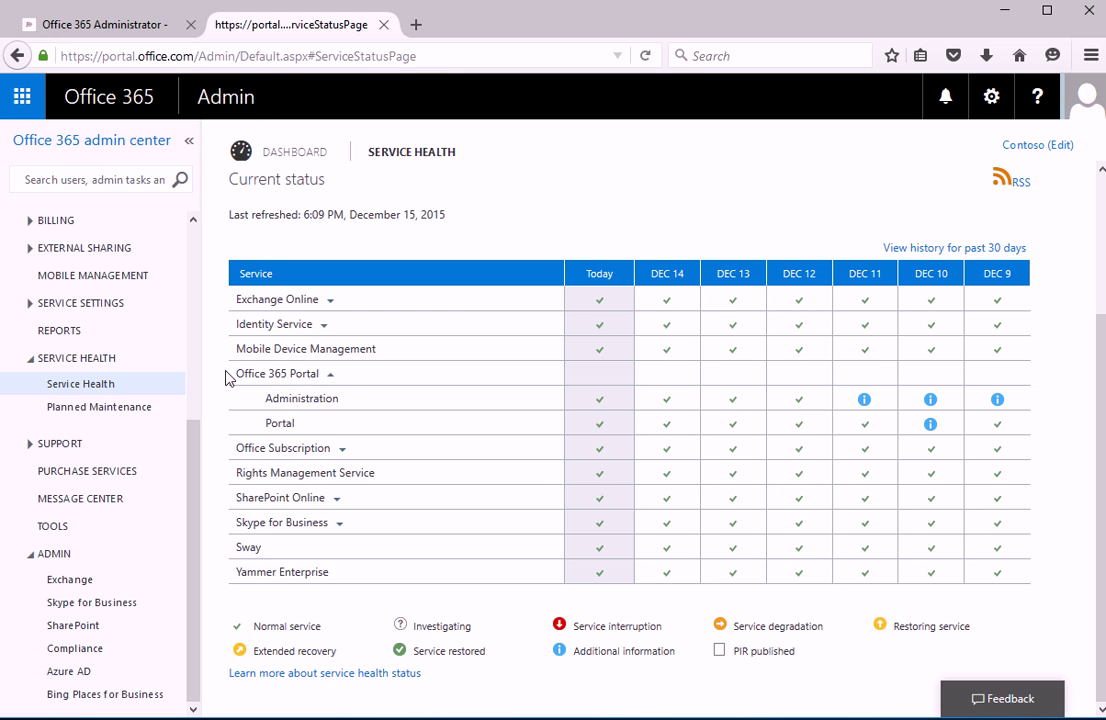
{"action": "mouse_move", "coordinate": [362, 395]}
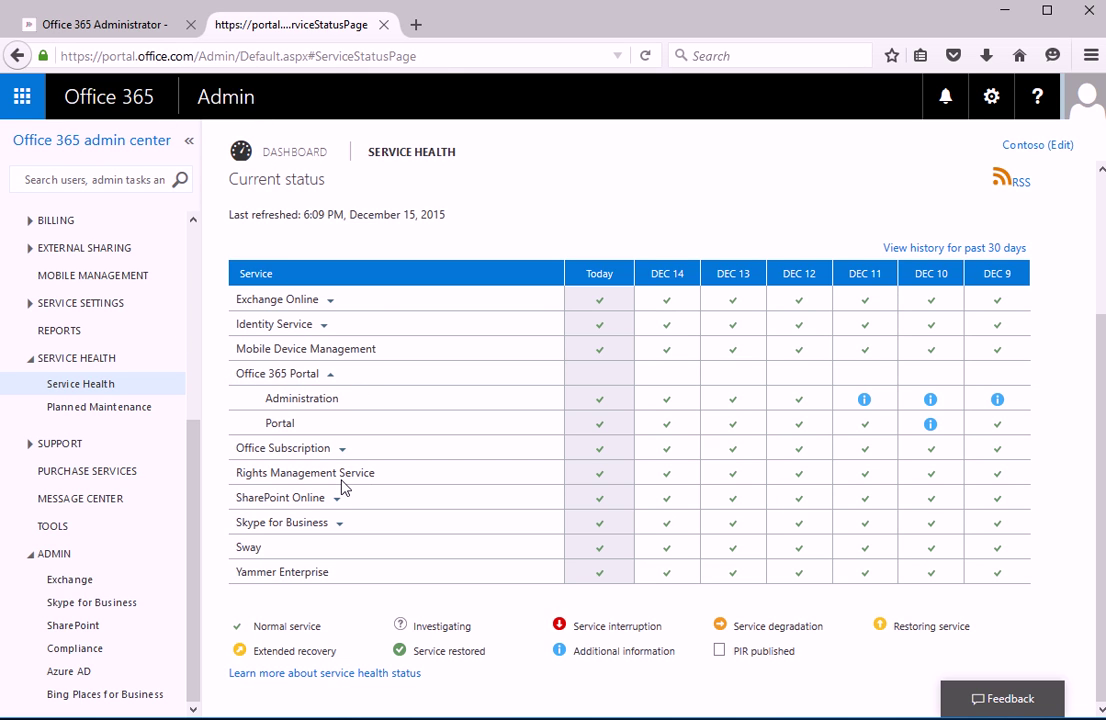
{"action": "mouse_move", "coordinate": [366, 588]}
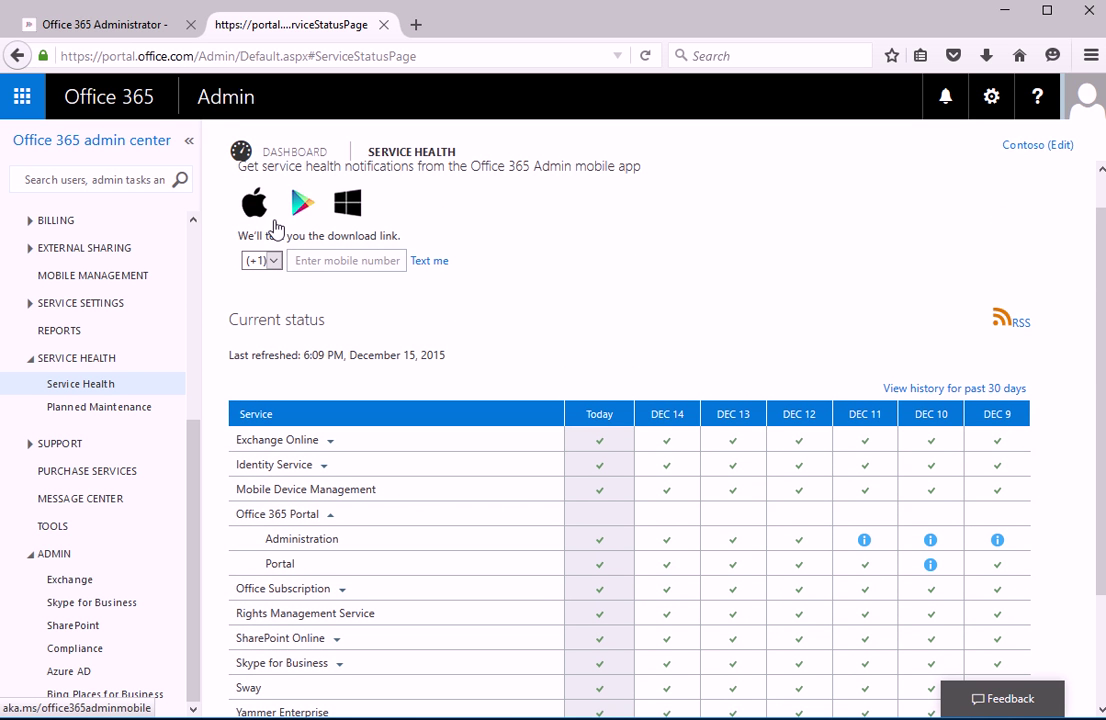
{"action": "mouse_move", "coordinate": [308, 228]}
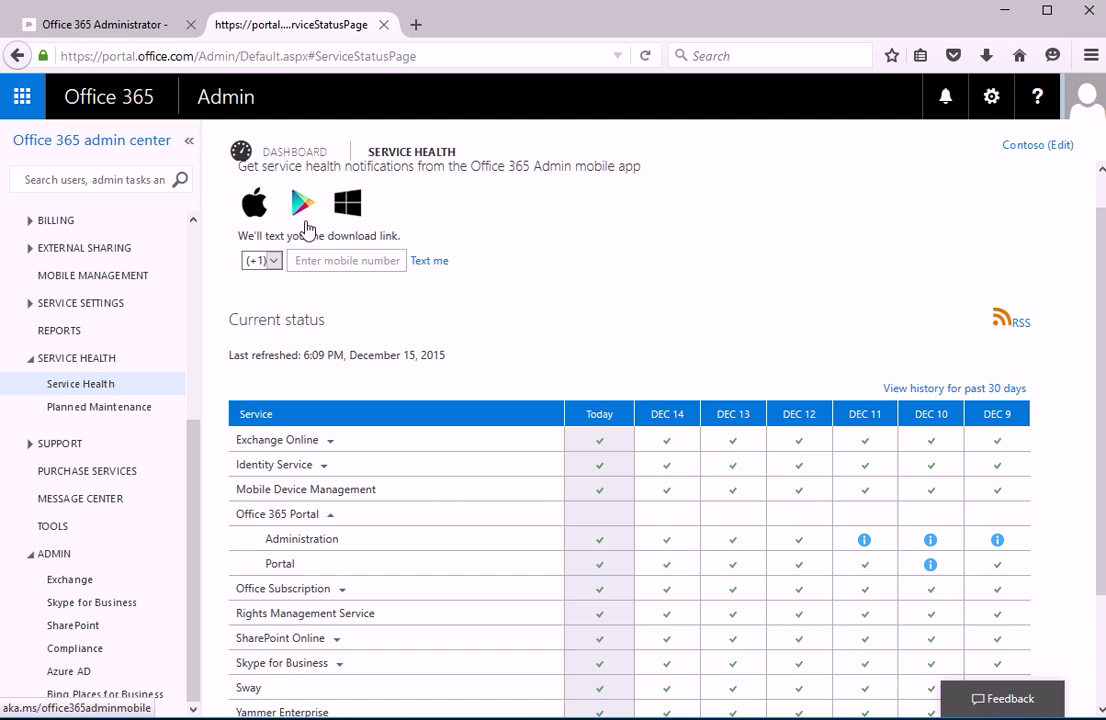
{"action": "left_click", "coordinate": [346, 260]}
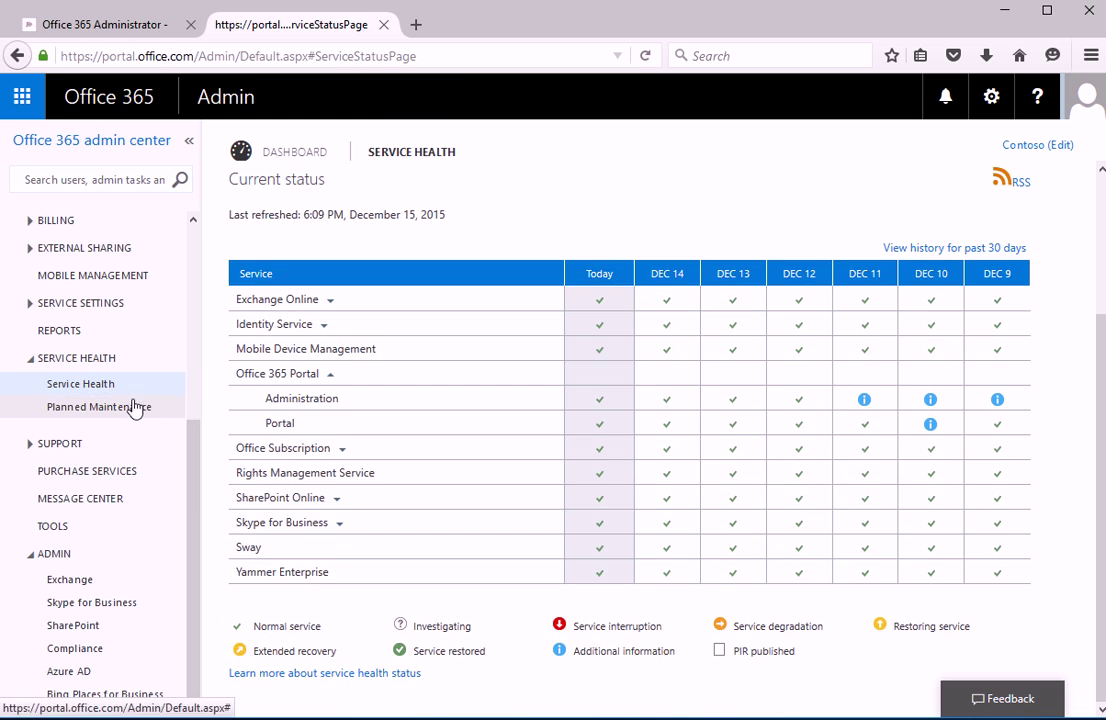
Step: Open Planned Maintenance, highlight its no-events message, and expand Support
{"action": "left_click", "coordinate": [98, 406]}
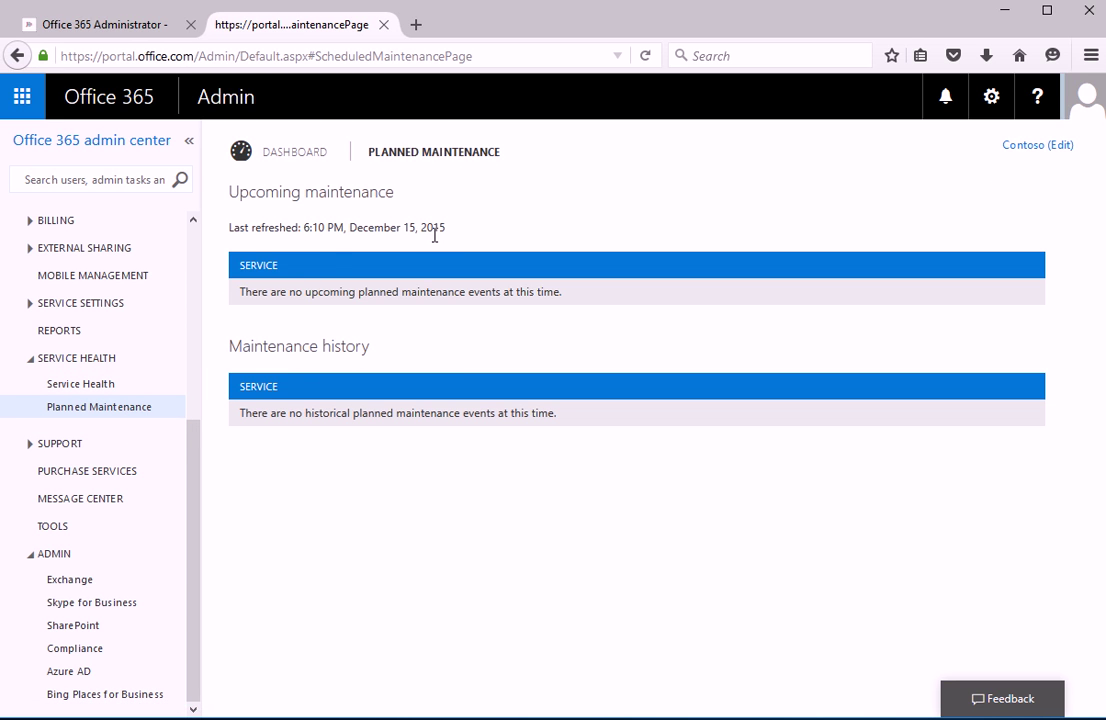
{"action": "left_click_drag", "start_coordinate": [229, 191], "coordinate": [447, 227]}
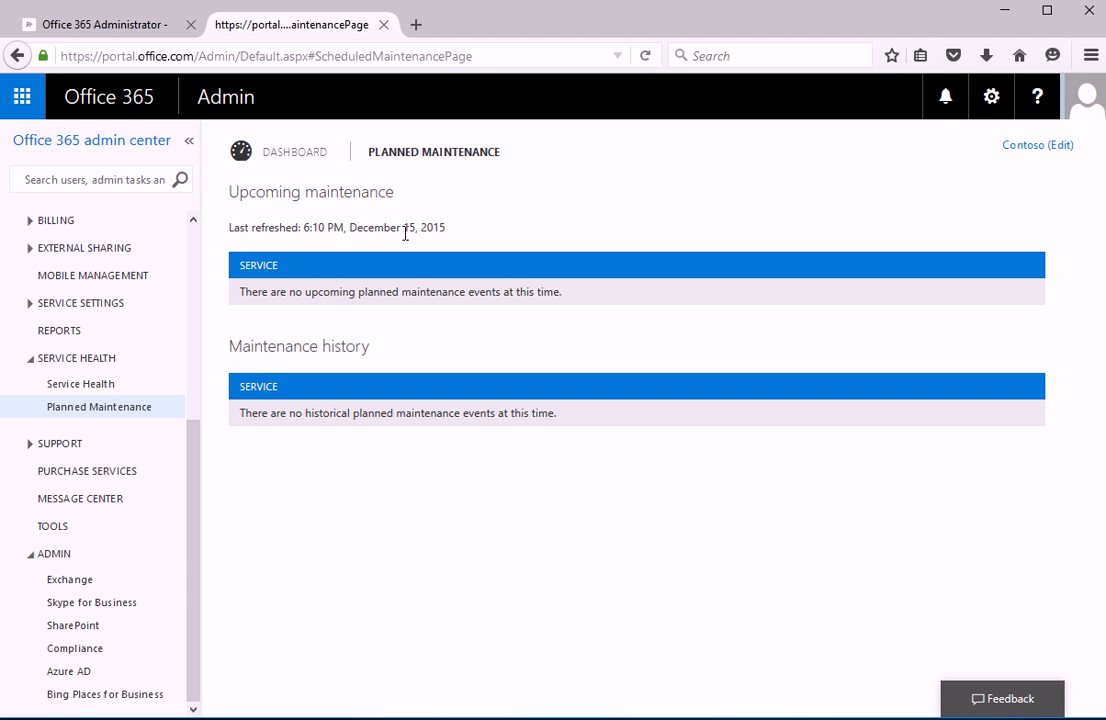
{"action": "left_click_drag", "start_coordinate": [229, 191], "coordinate": [447, 227]}
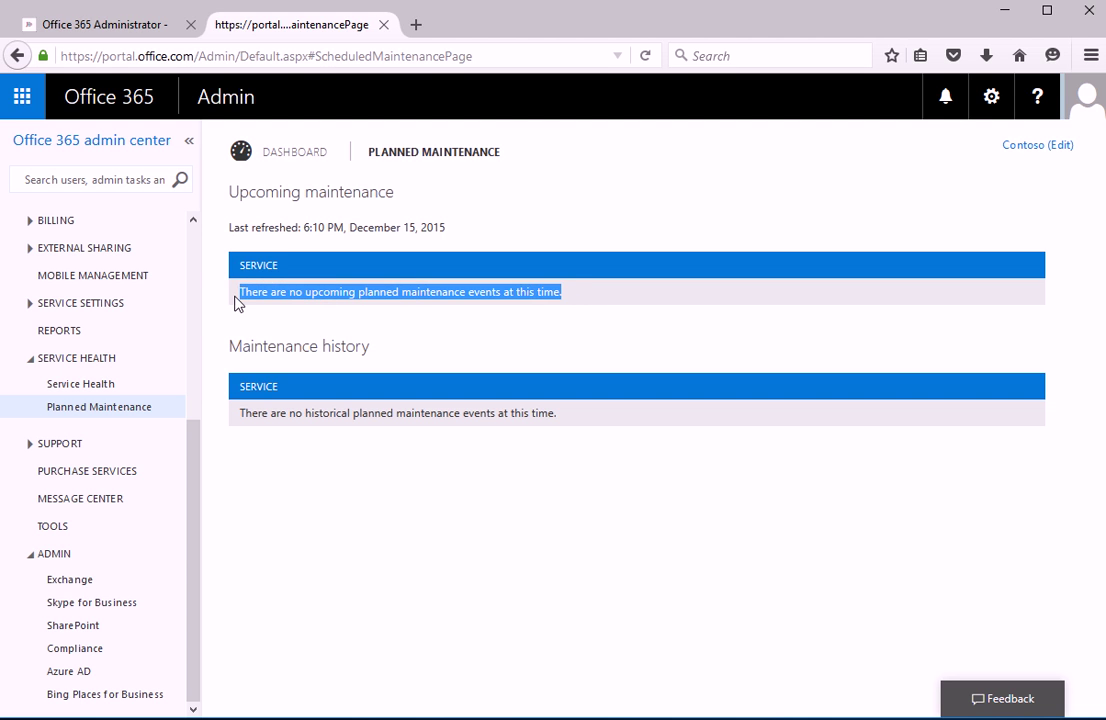
{"action": "mouse_move", "coordinate": [260, 408]}
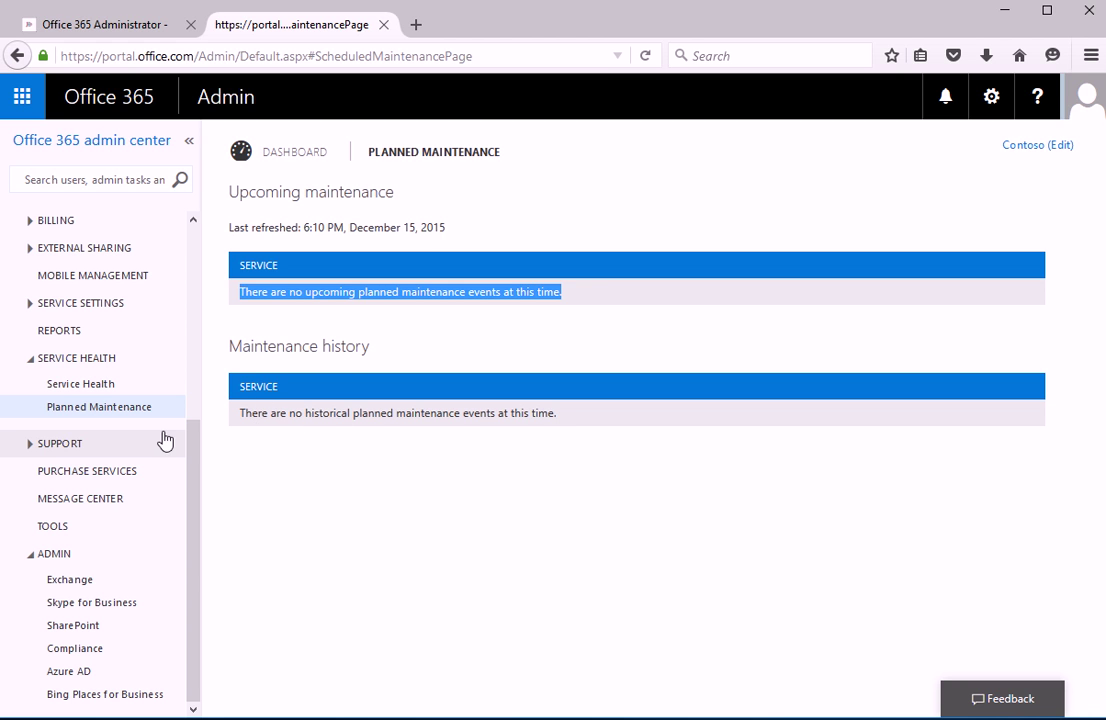
{"action": "left_click", "coordinate": [59, 443]}
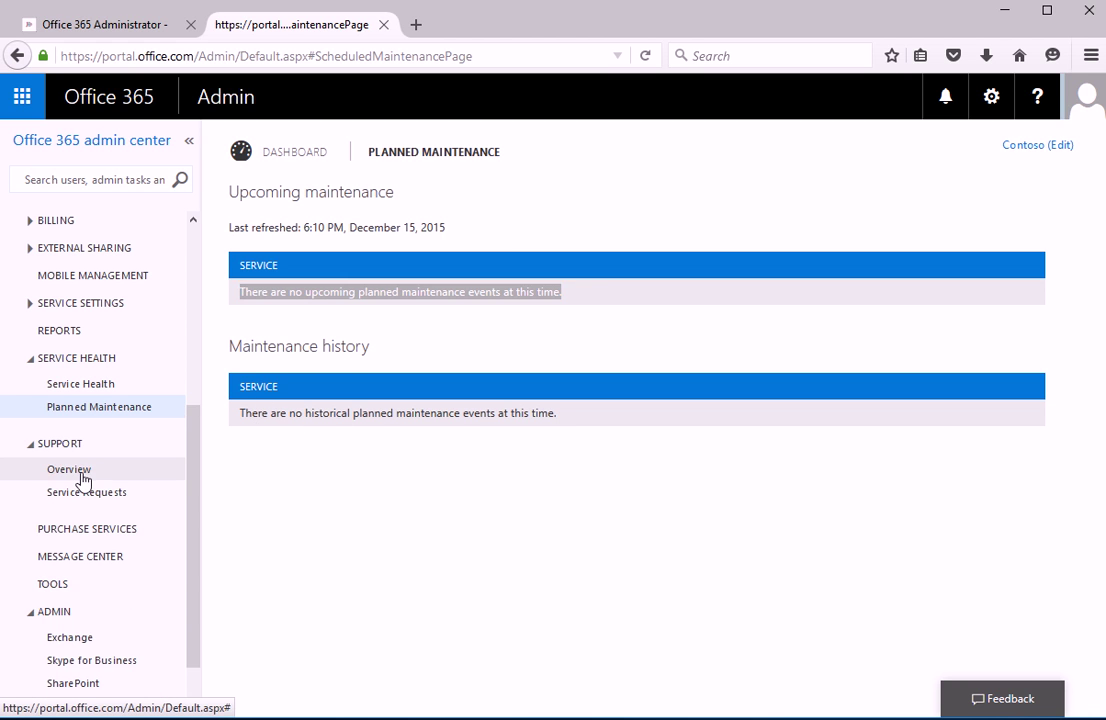
{"action": "left_click", "coordinate": [68, 469]}
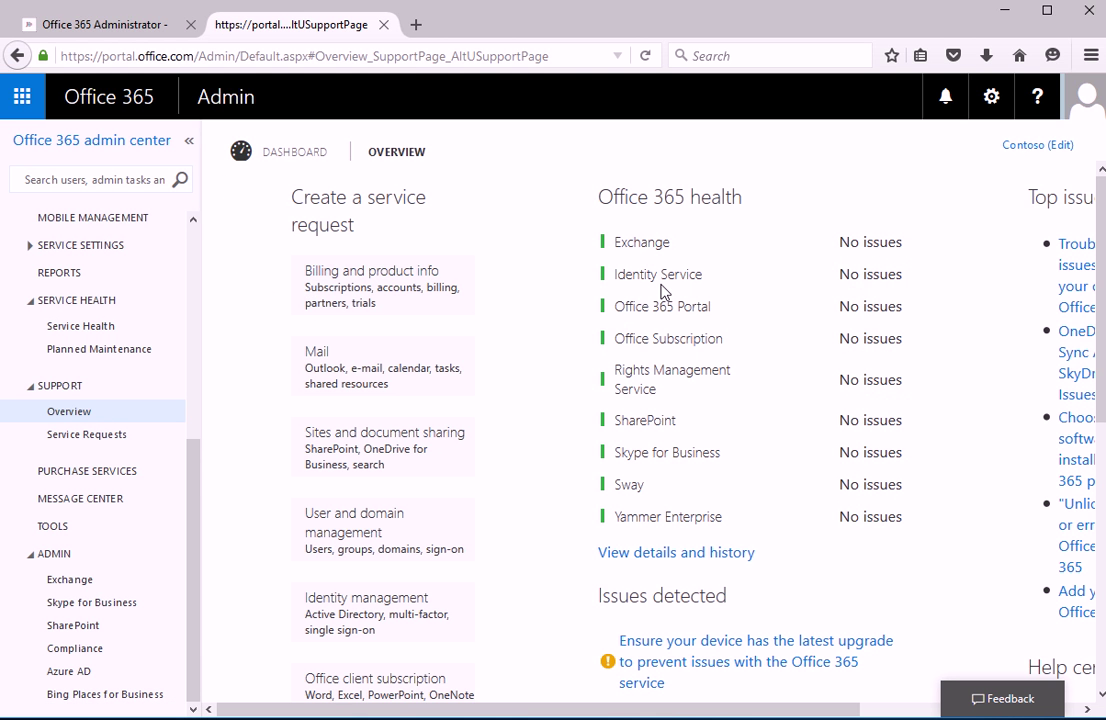
{"action": "mouse_move", "coordinate": [253, 308]}
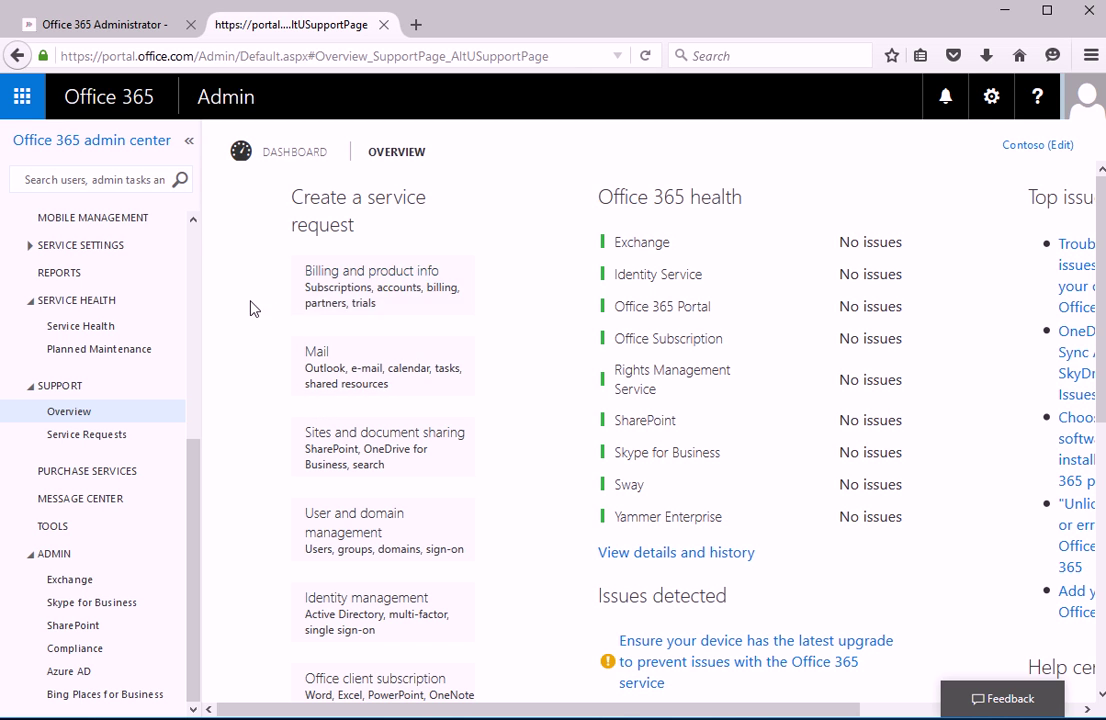
{"action": "mouse_move", "coordinate": [605, 283]}
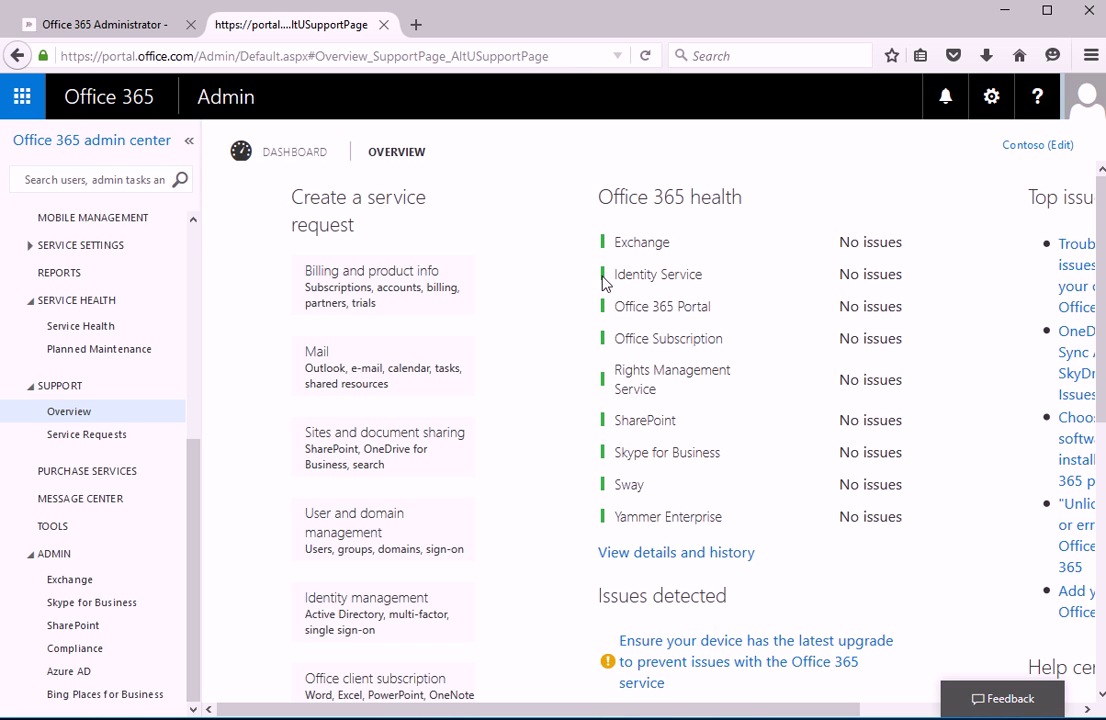
{"action": "mouse_move", "coordinate": [911, 527]}
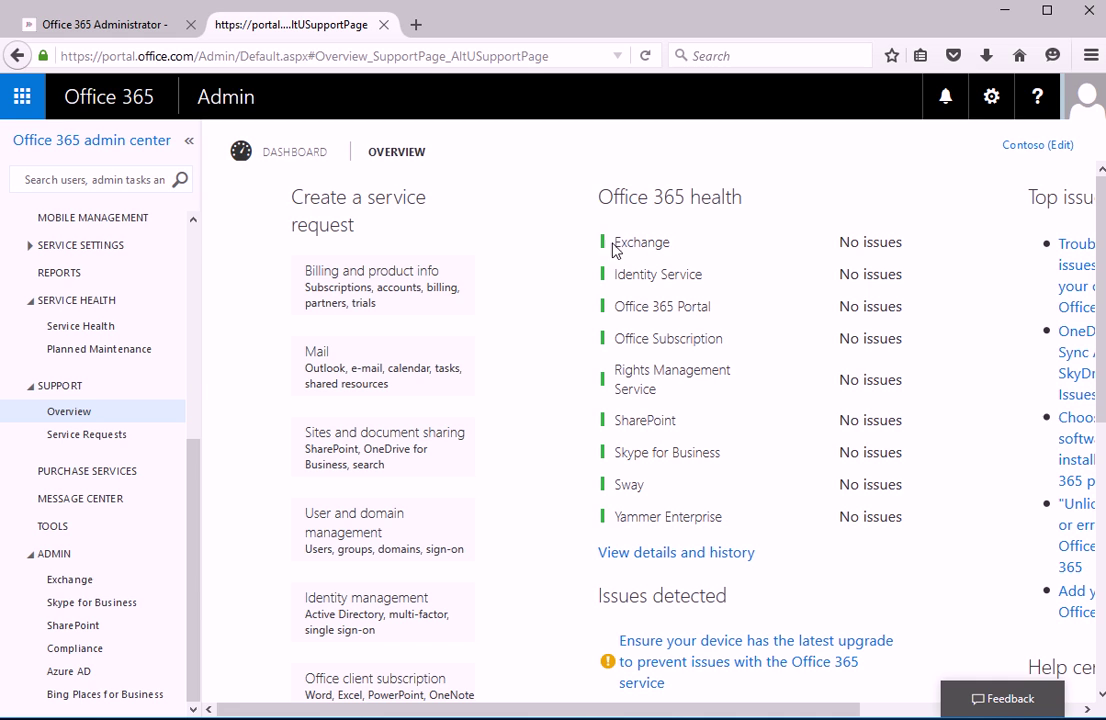
{"action": "mouse_move", "coordinate": [797, 253]}
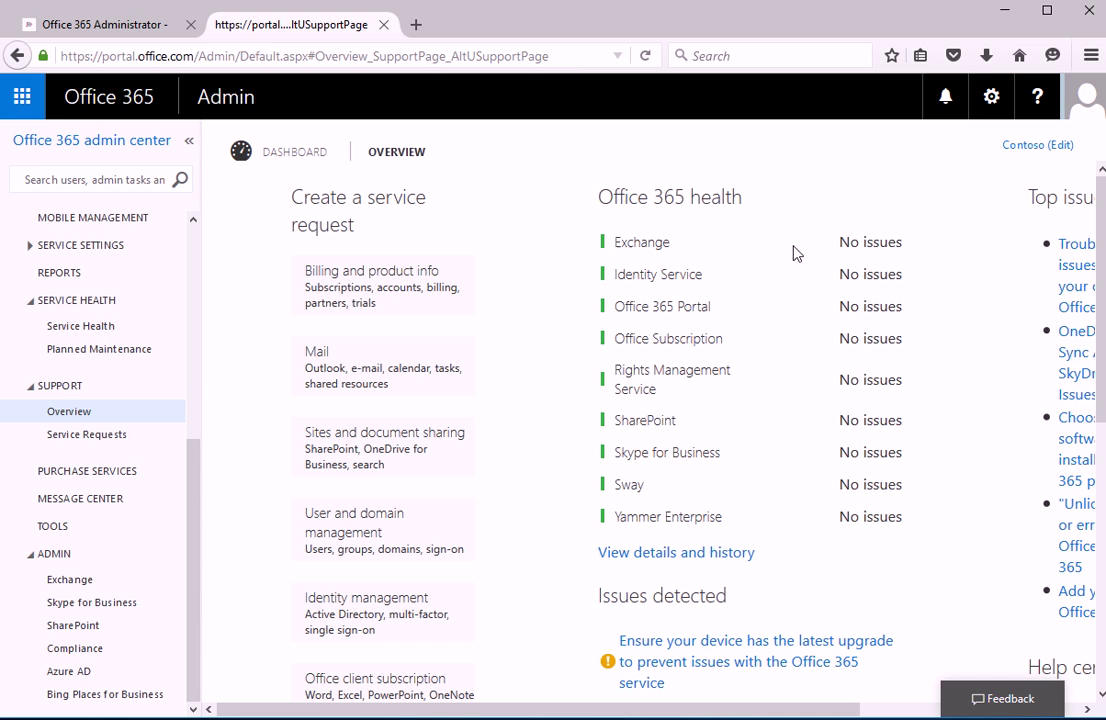
{"action": "mouse_move", "coordinate": [849, 271]}
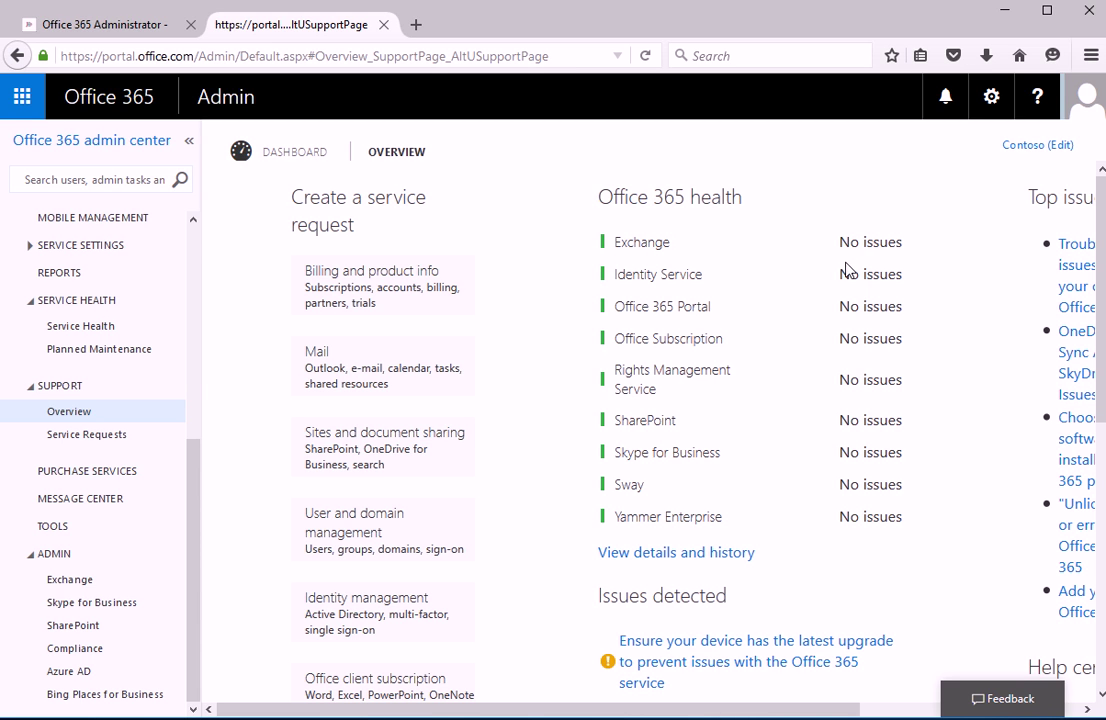
{"action": "mouse_move", "coordinate": [640, 270]}
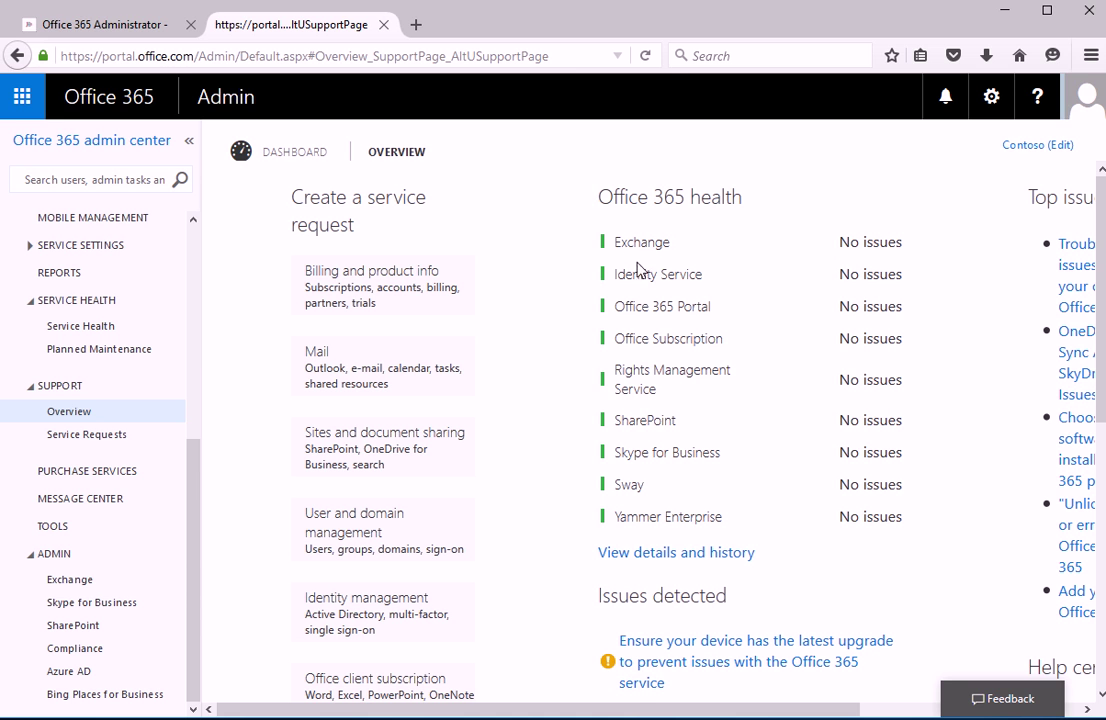
{"action": "mouse_move", "coordinate": [877, 248]}
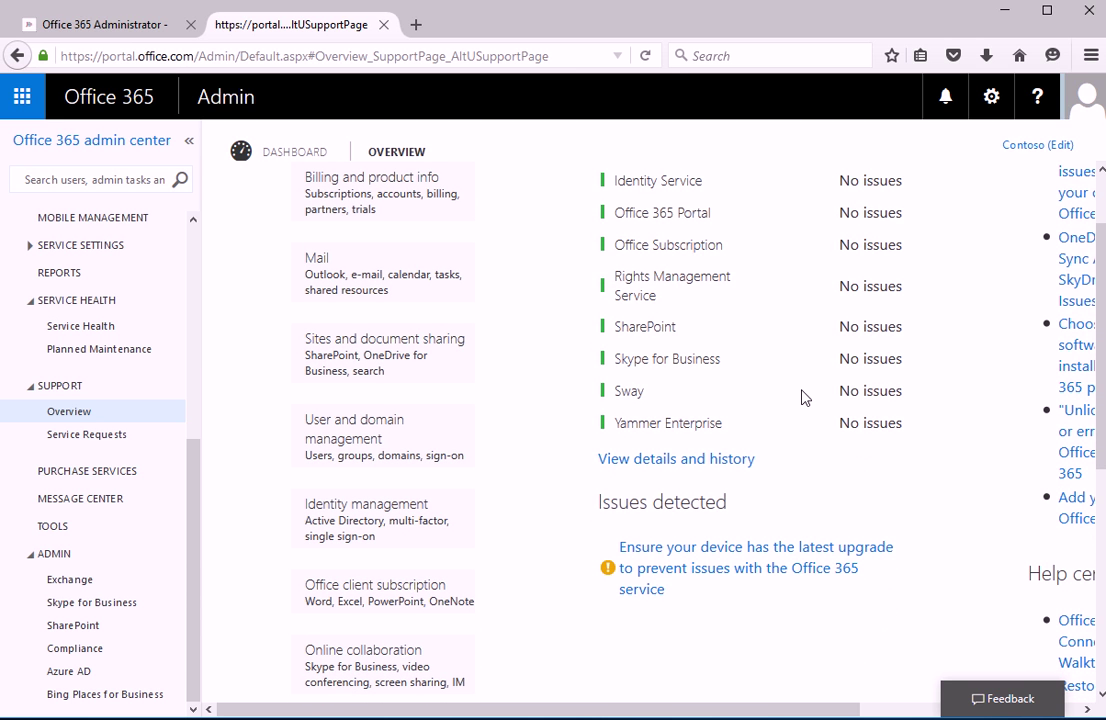
{"action": "scroll", "scroll_direction": "down", "scroll_amount": 3}
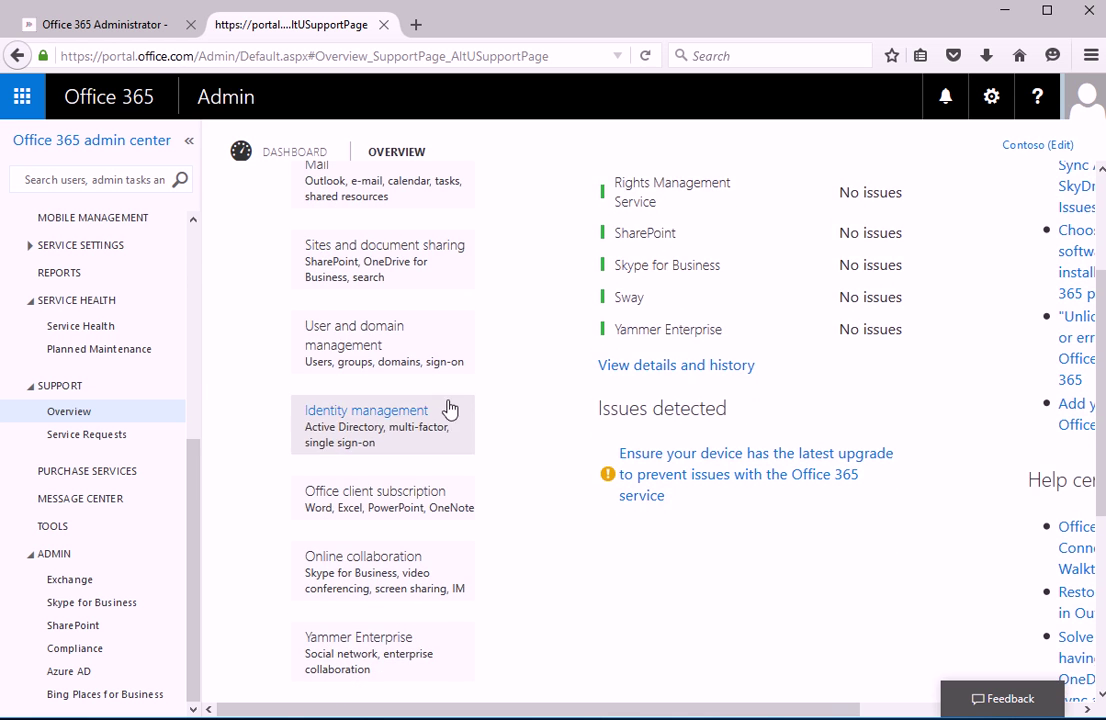
{"action": "scroll", "scroll_direction": "down", "scroll_amount": 3}
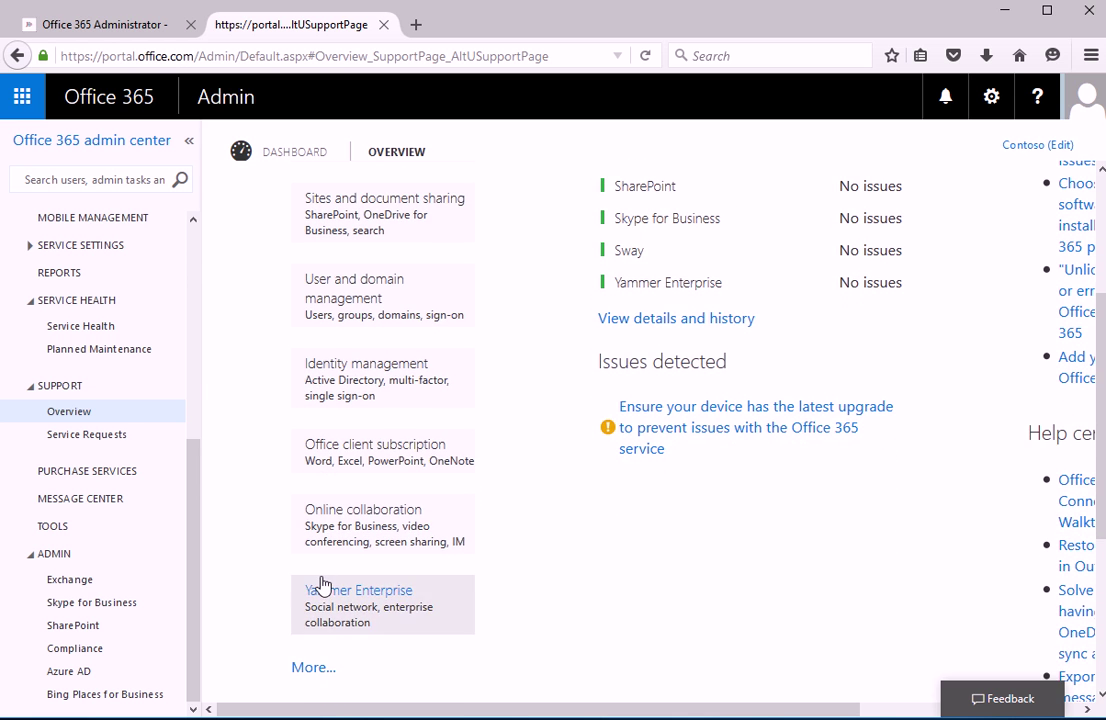
{"action": "scroll", "scroll_direction": "down", "scroll_amount": 3}
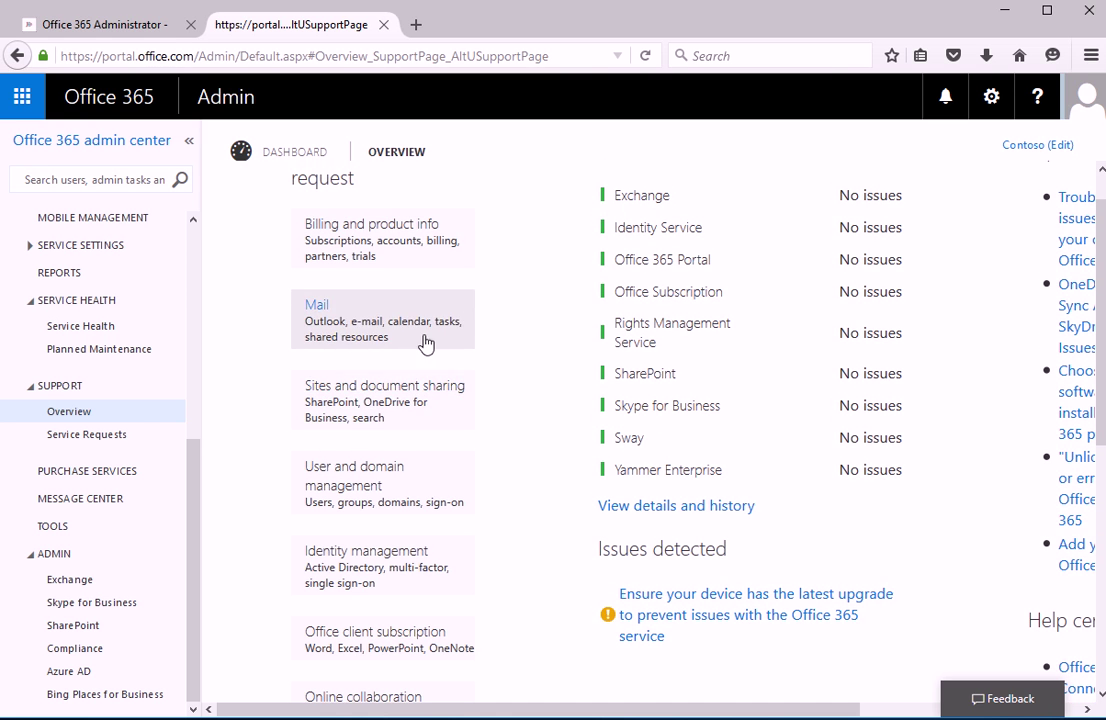
{"action": "mouse_move", "coordinate": [366, 551]}
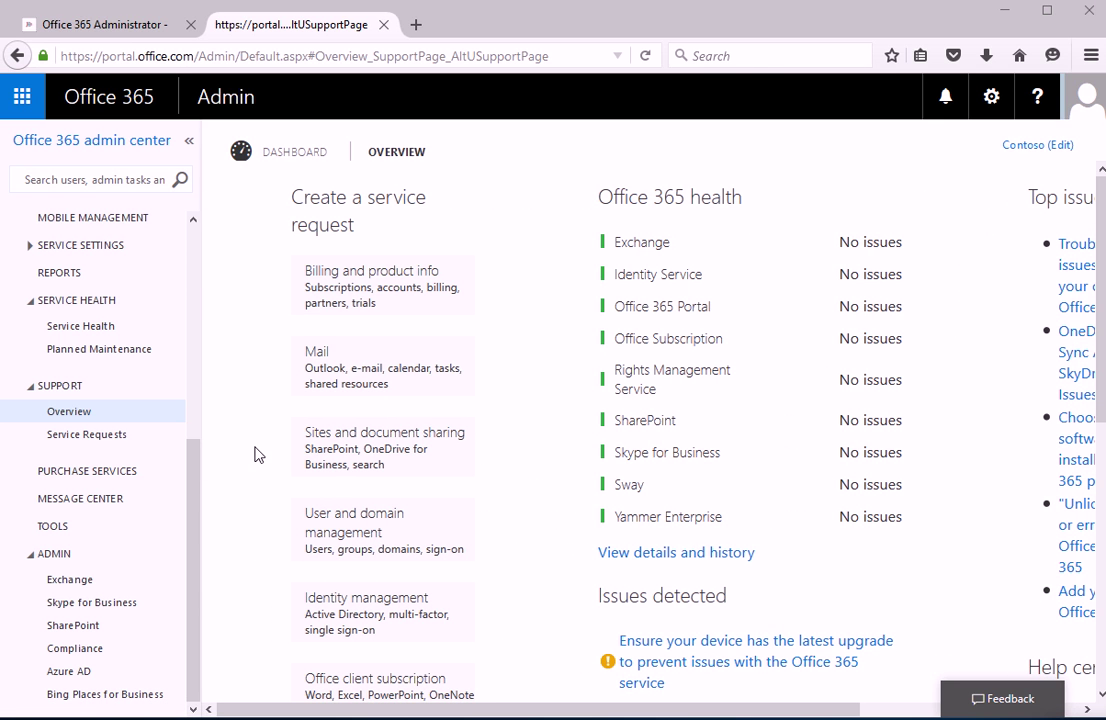
Step: View the empty Service Requests list, then go to Purchase Services
{"action": "left_click", "coordinate": [87, 434]}
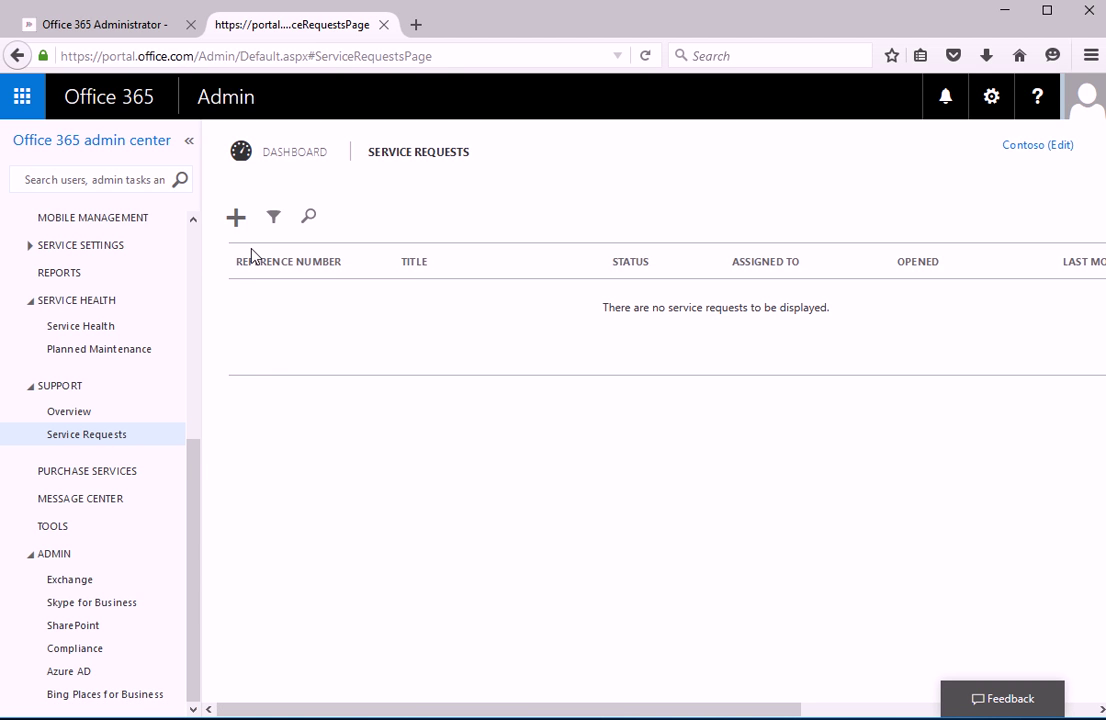
{"action": "mouse_move", "coordinate": [248, 249]}
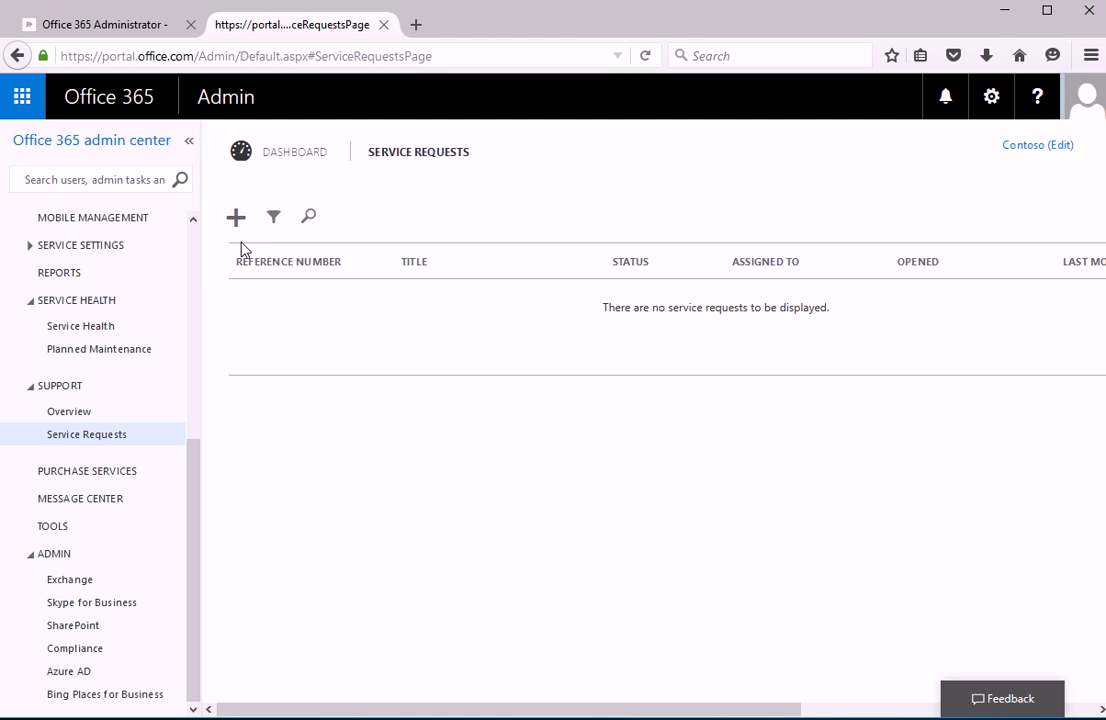
{"action": "mouse_move", "coordinate": [222, 233]}
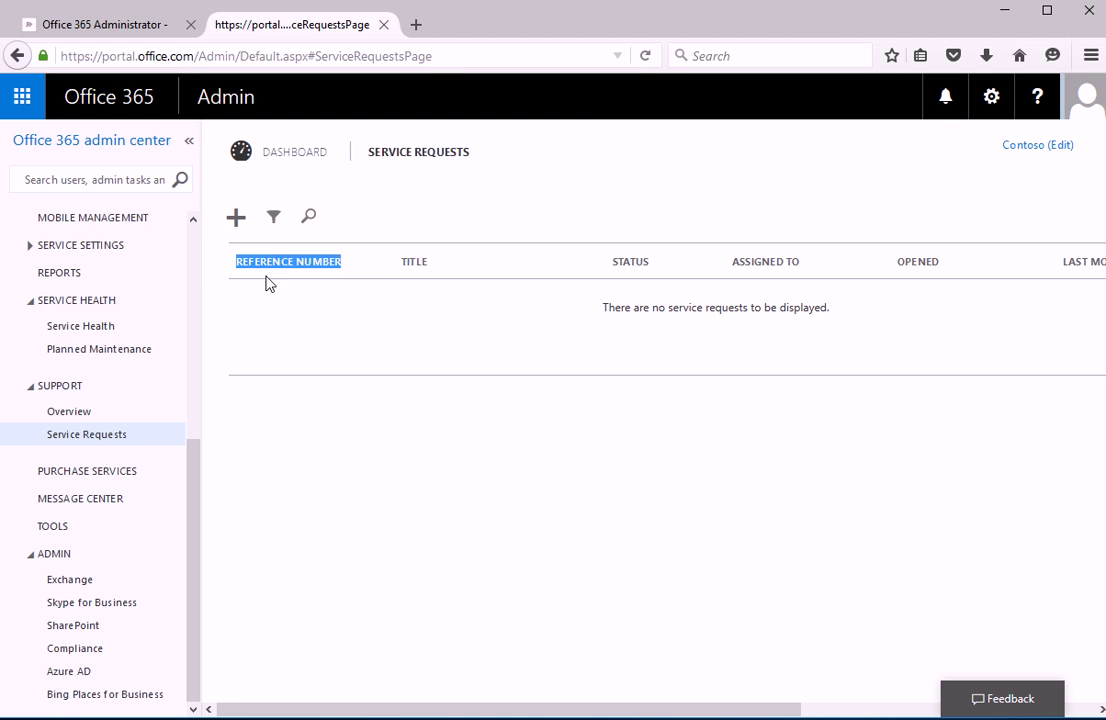
{"action": "mouse_move", "coordinate": [420, 220]}
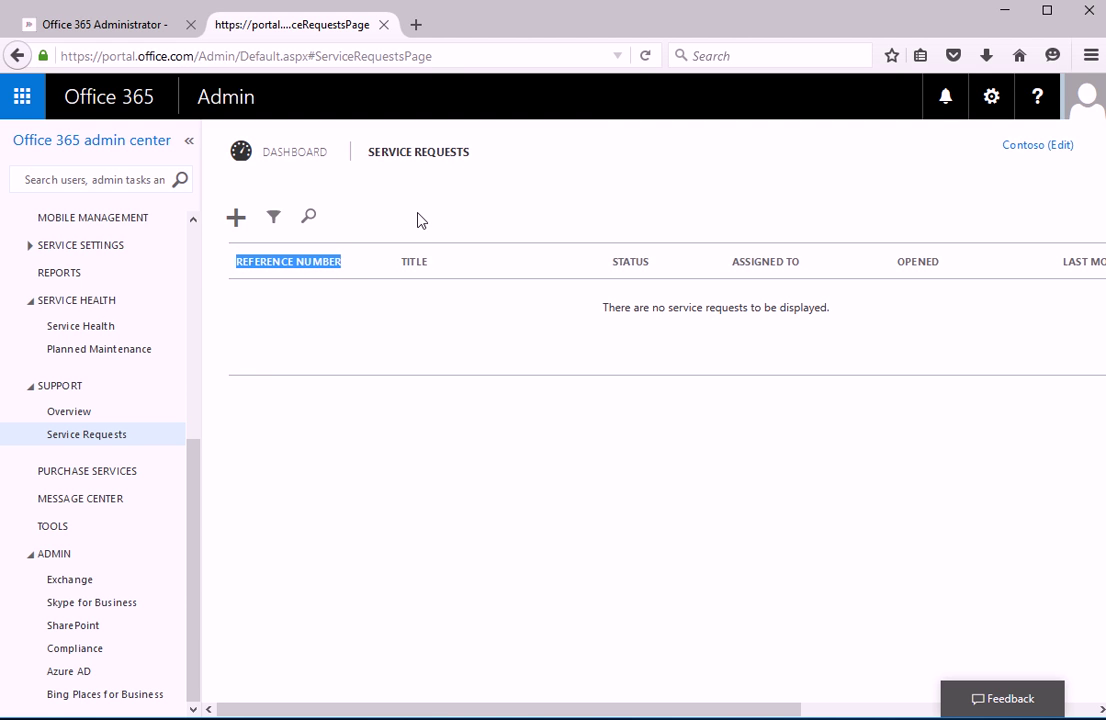
{"action": "mouse_move", "coordinate": [281, 350]}
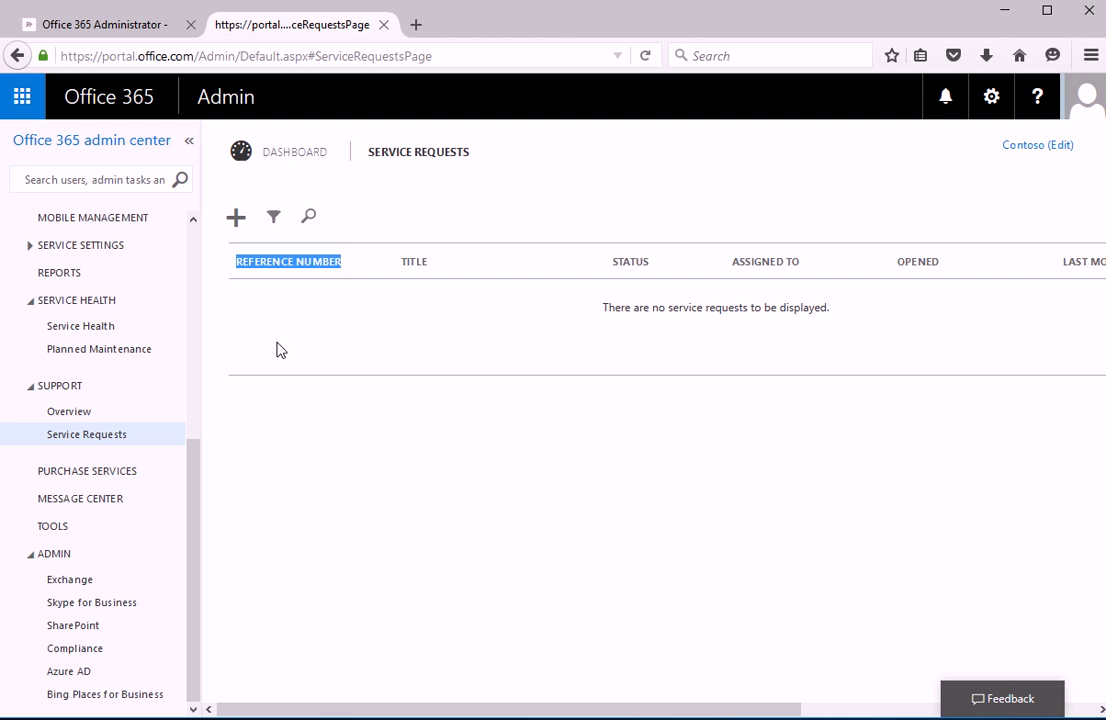
{"action": "mouse_move", "coordinate": [342, 278]}
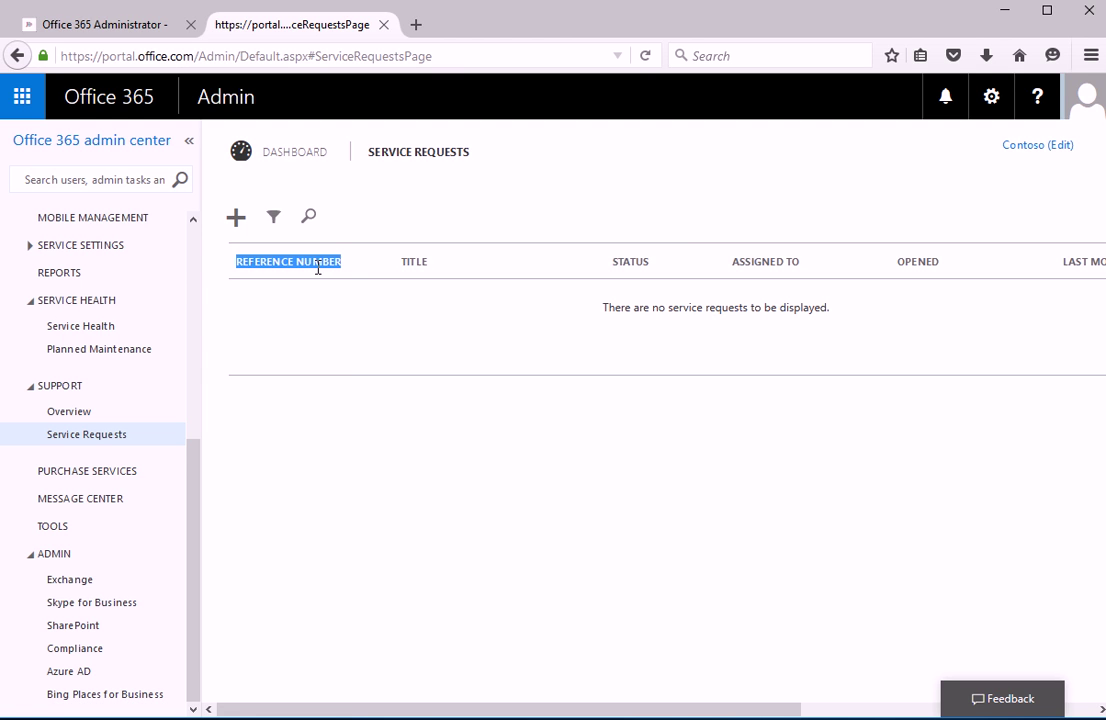
{"action": "mouse_move", "coordinate": [329, 312]}
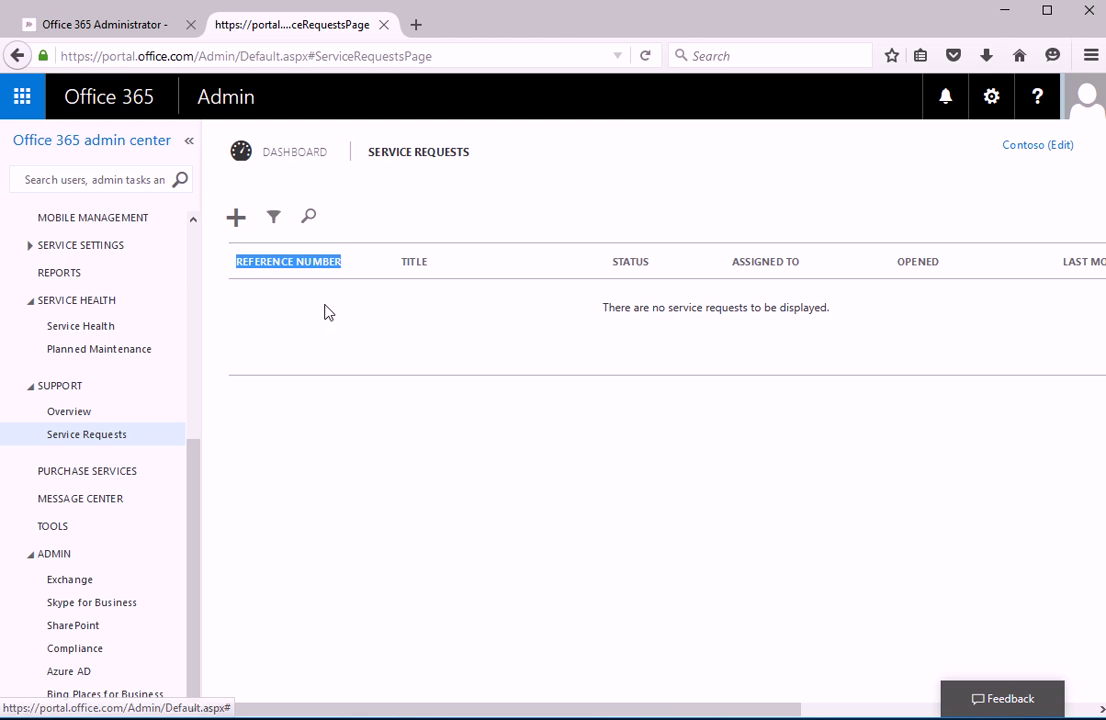
{"action": "mouse_move", "coordinate": [221, 240]}
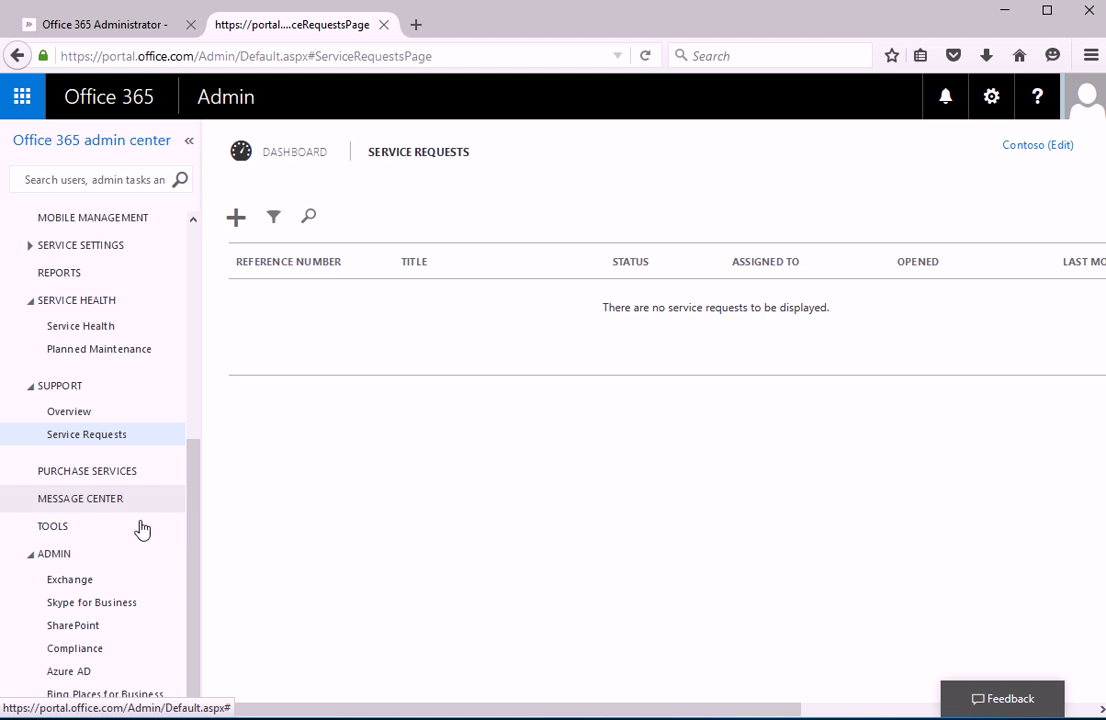
{"action": "left_click", "coordinate": [80, 498]}
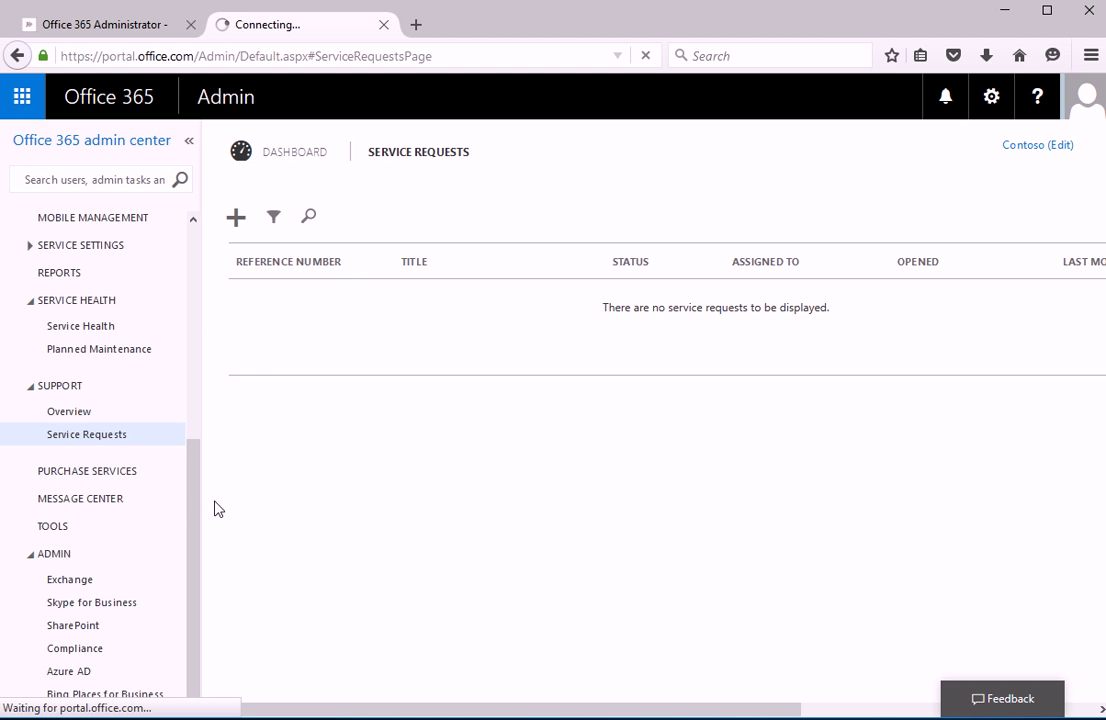
Step: Browse the subscription catalog and return to the admin center
{"action": "left_click", "coordinate": [87, 470]}
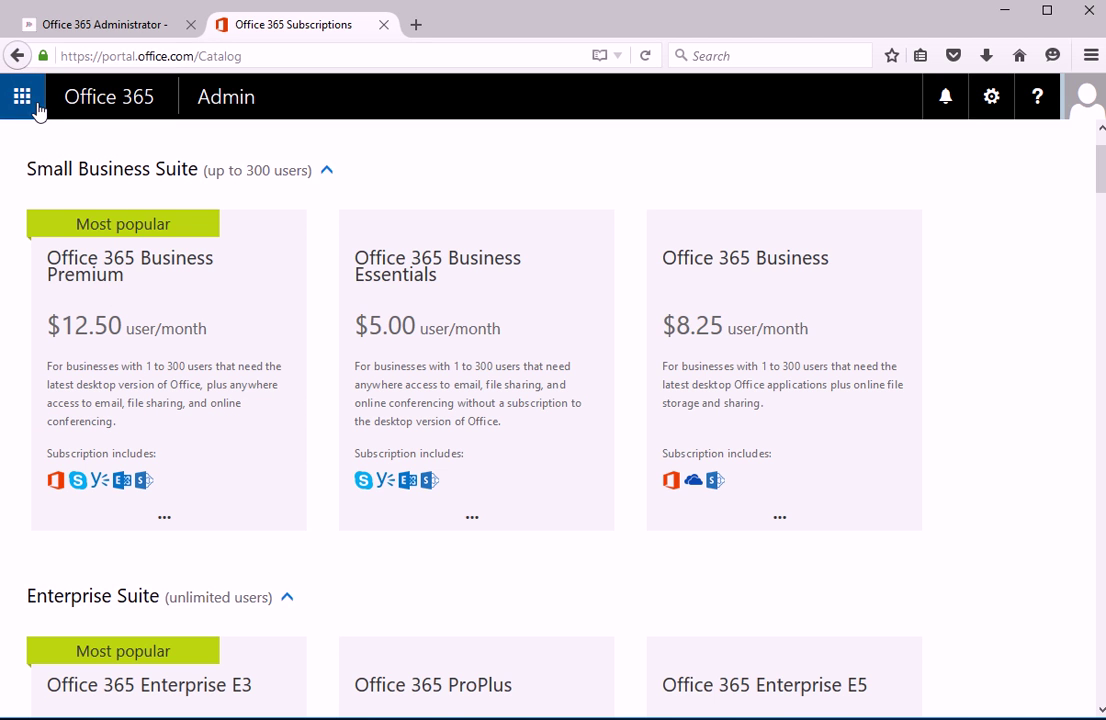
{"action": "left_click", "coordinate": [22, 96]}
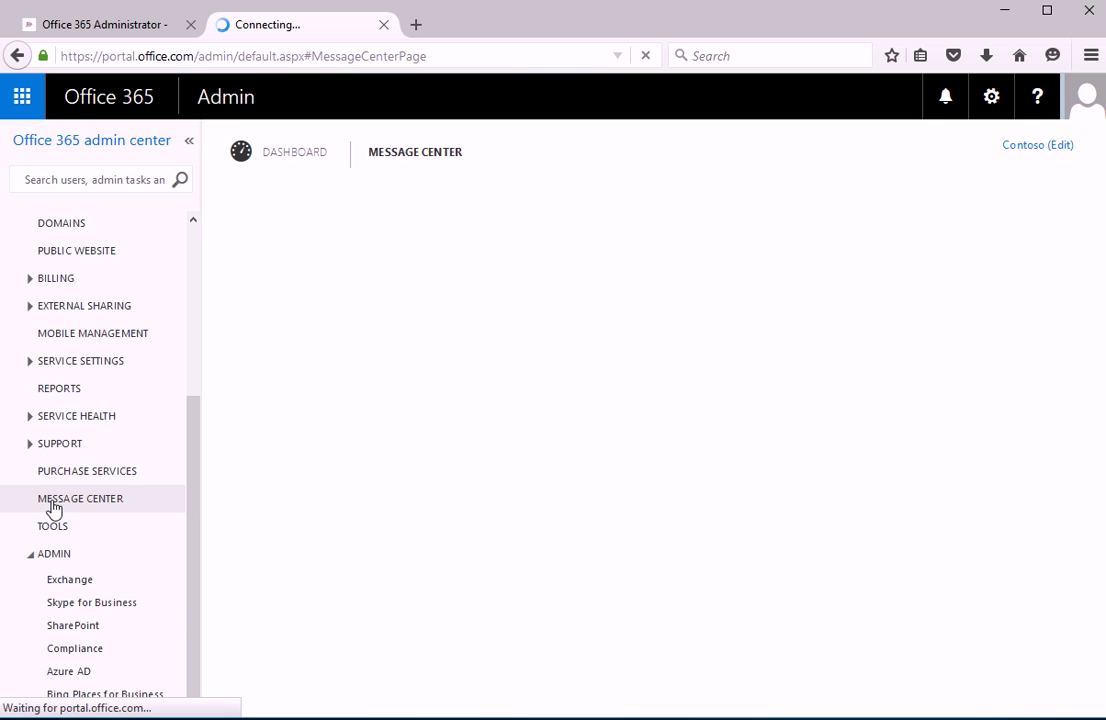
Step: Load Message Center and open the Office 365 Groups eDiscovery announcement
{"action": "left_click", "coordinate": [80, 498]}
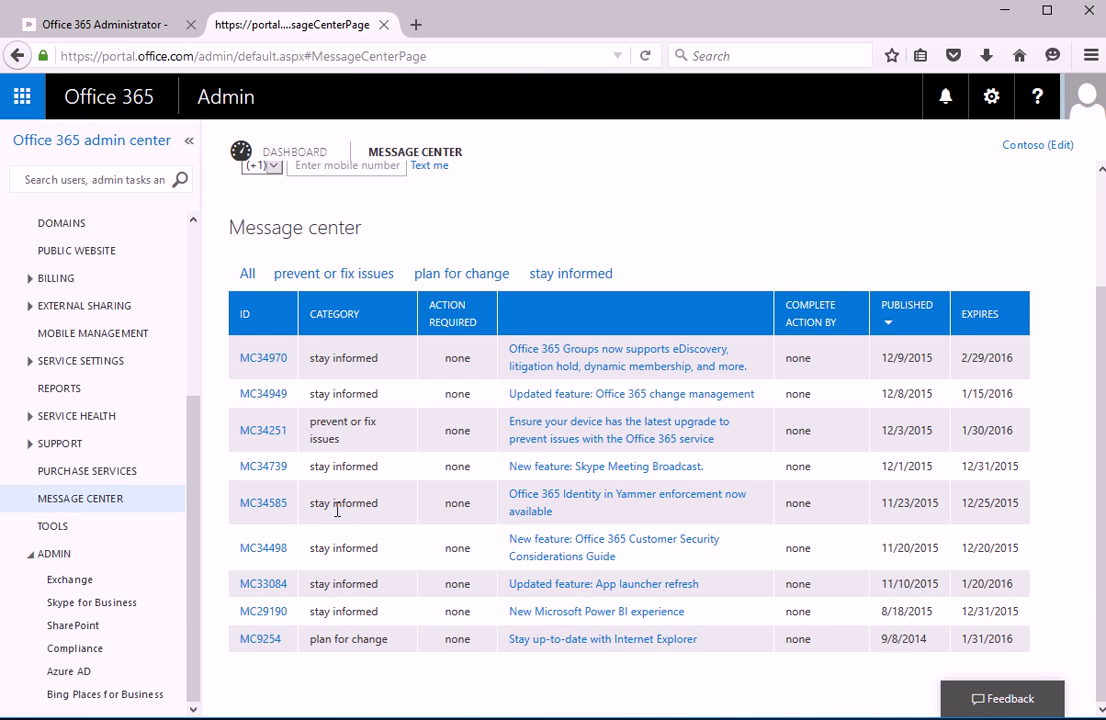
{"action": "mouse_move", "coordinate": [318, 392]}
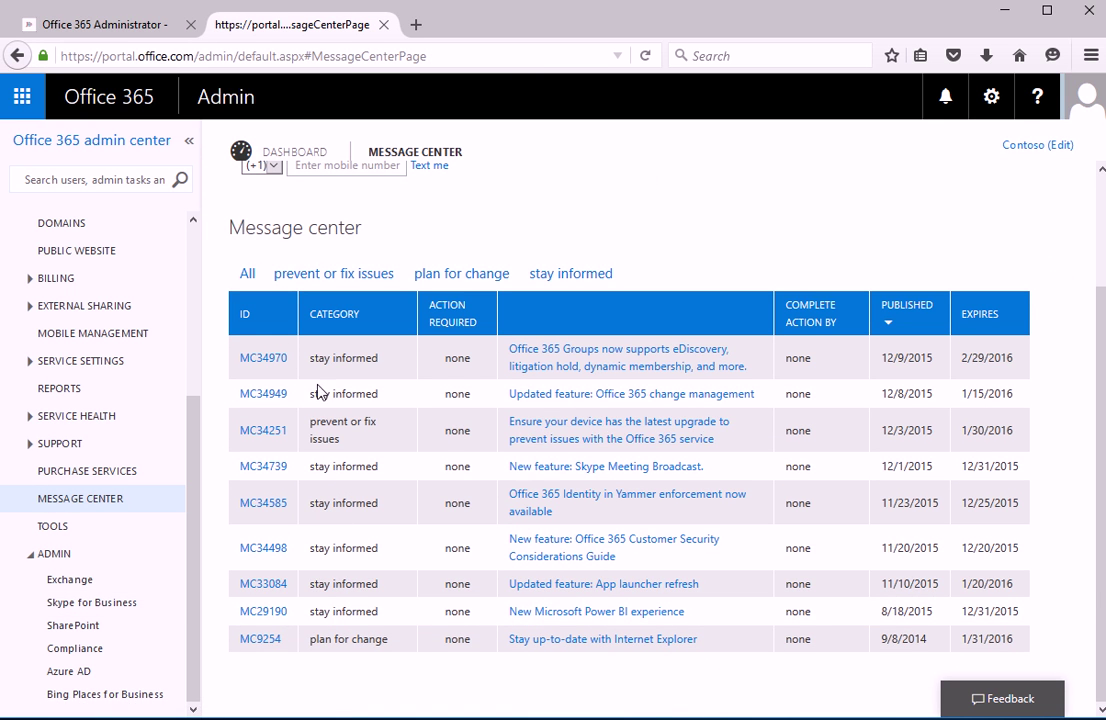
{"action": "mouse_move", "coordinate": [365, 357]}
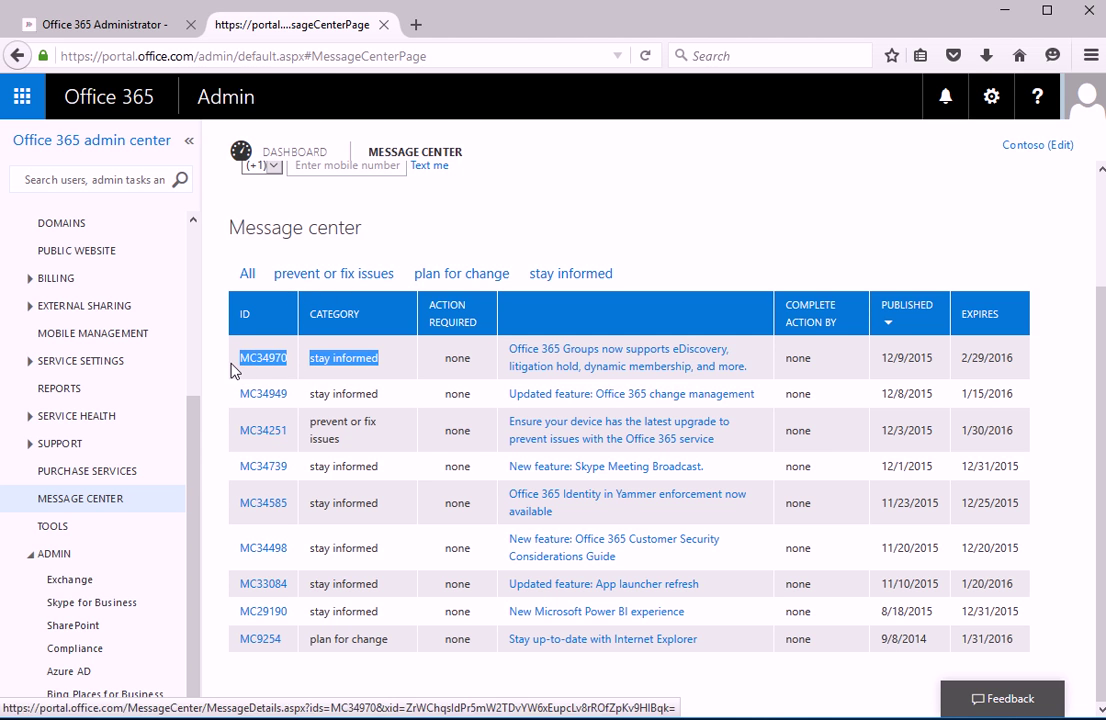
{"action": "mouse_move", "coordinate": [560, 363]}
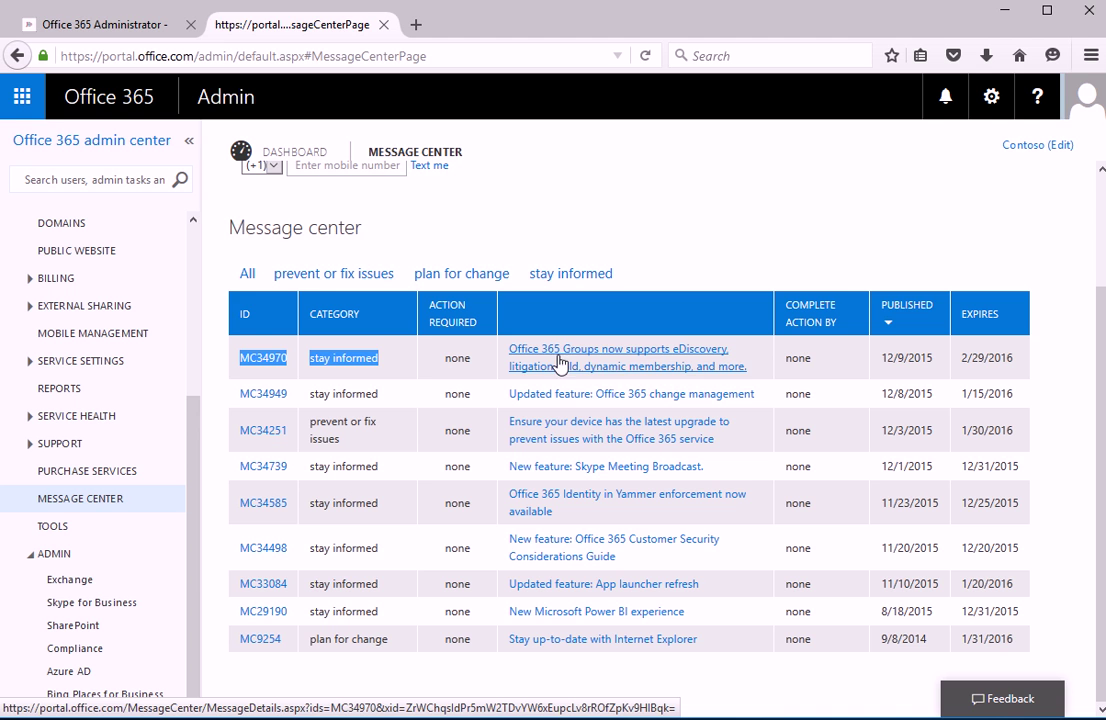
{"action": "left_click", "coordinate": [617, 357]}
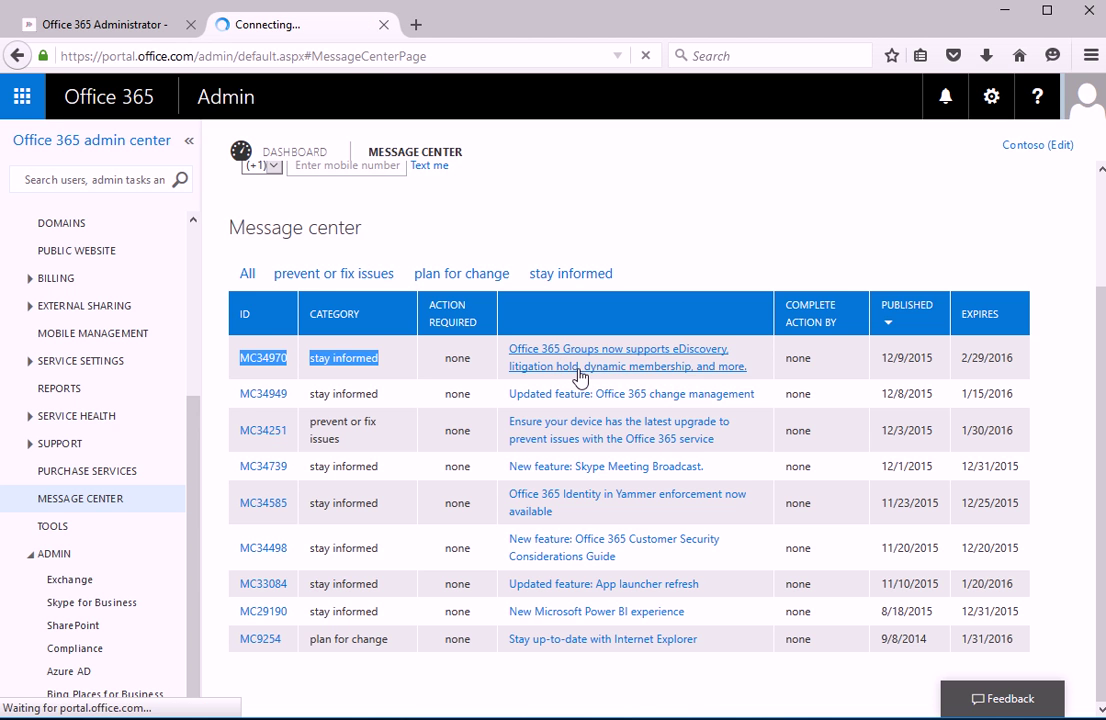
Step: View the 'Office 365 Groups now supports eDiscovery' announcement, then head back to Message center
{"action": "left_click", "coordinate": [617, 357]}
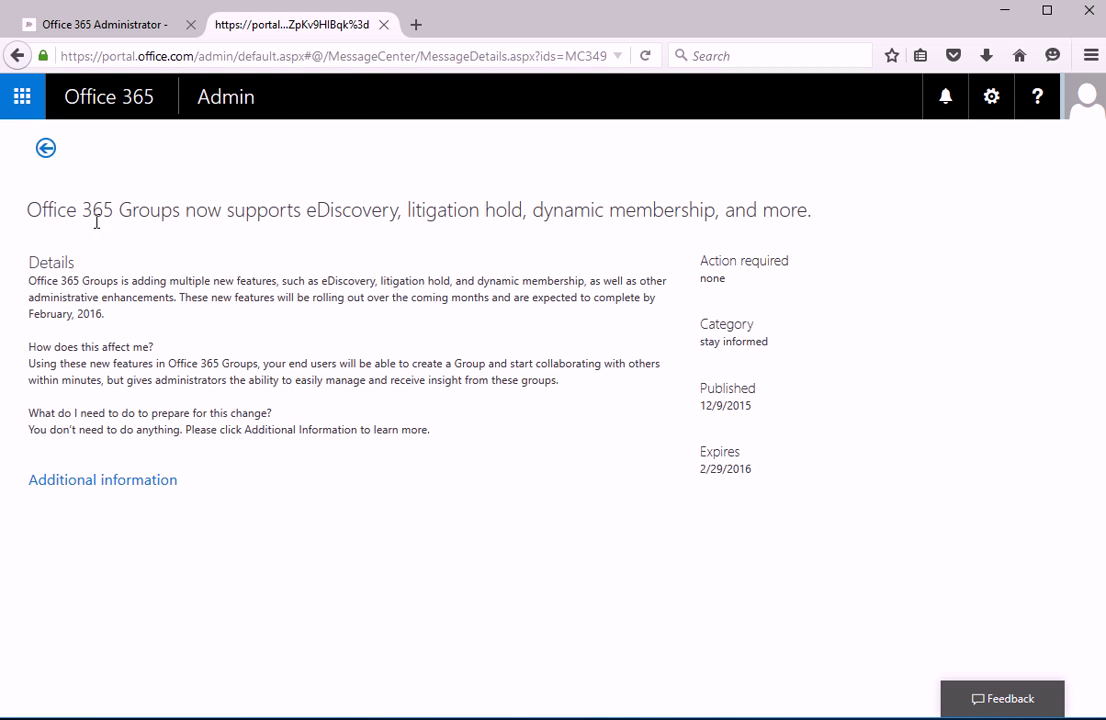
{"action": "mouse_move", "coordinate": [561, 238]}
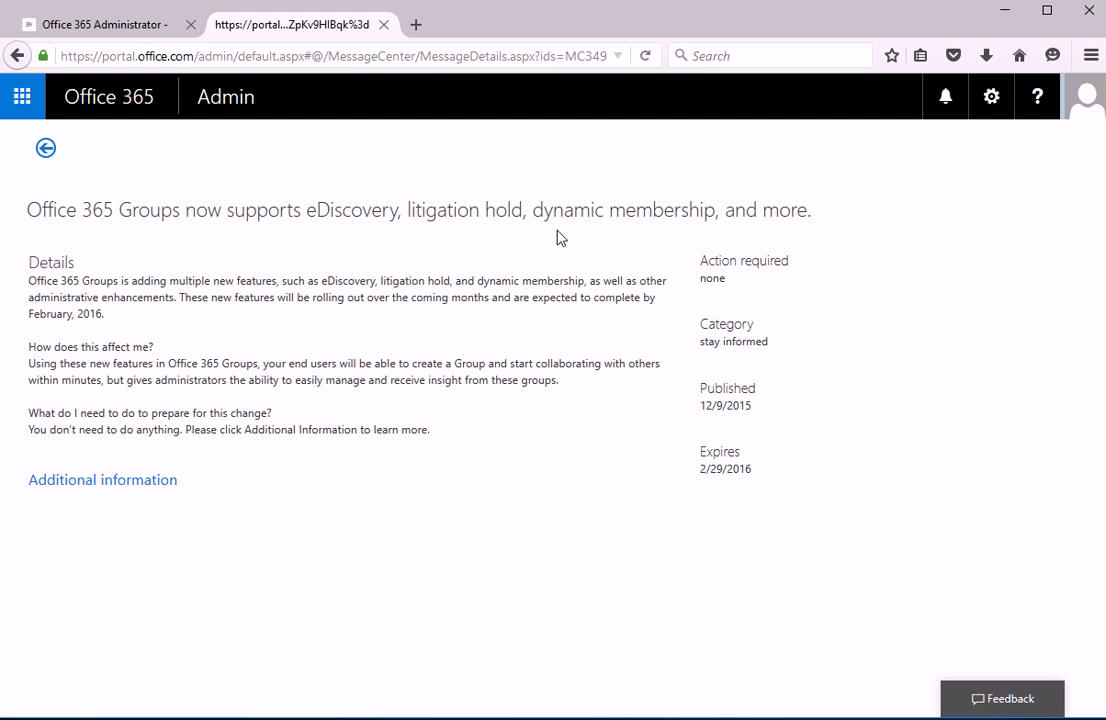
{"action": "mouse_move", "coordinate": [120, 481]}
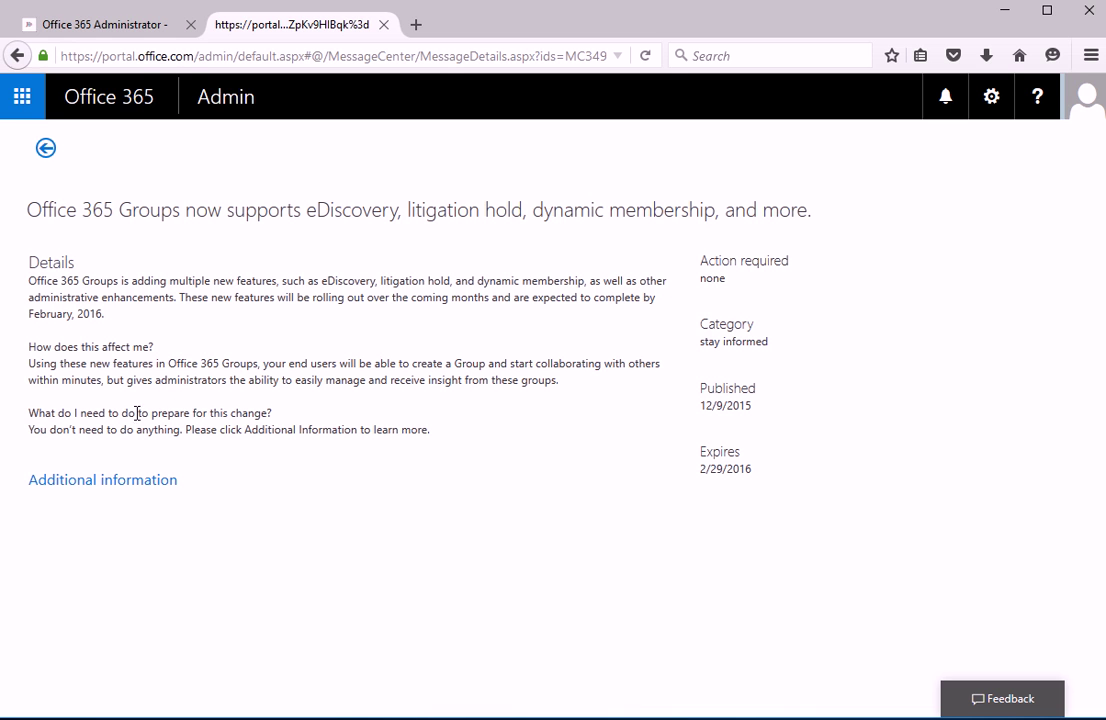
{"action": "left_click", "coordinate": [46, 148]}
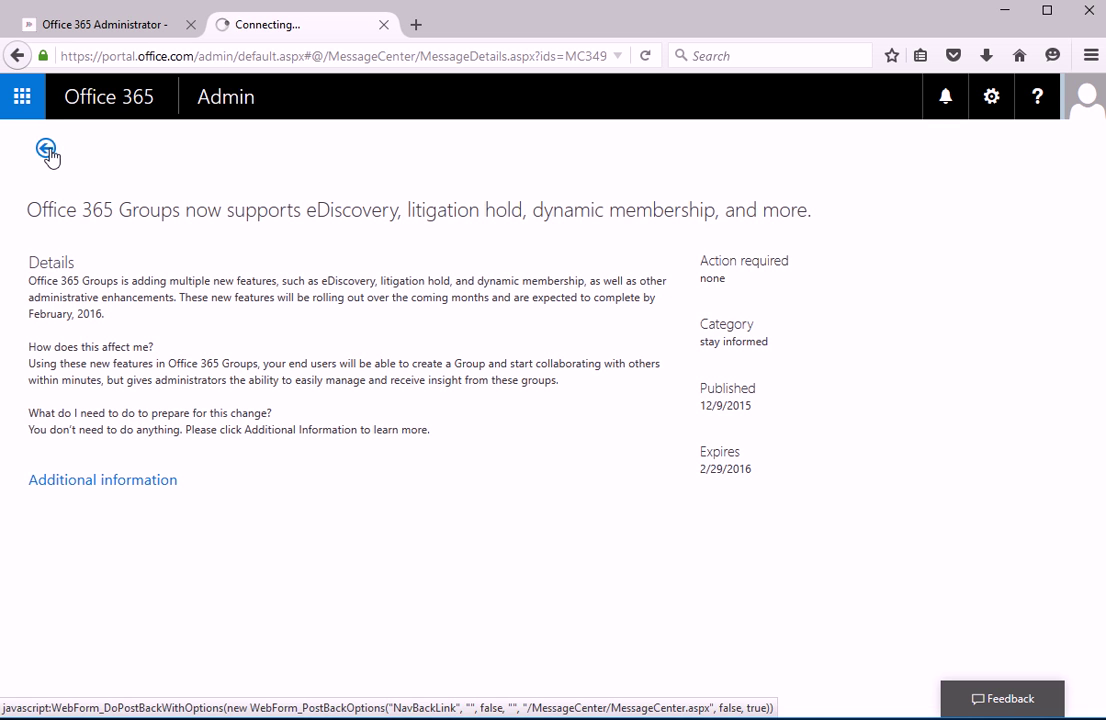
Step: Return to the Message center list and open the Tools page of checks
{"action": "left_click", "coordinate": [46, 150]}
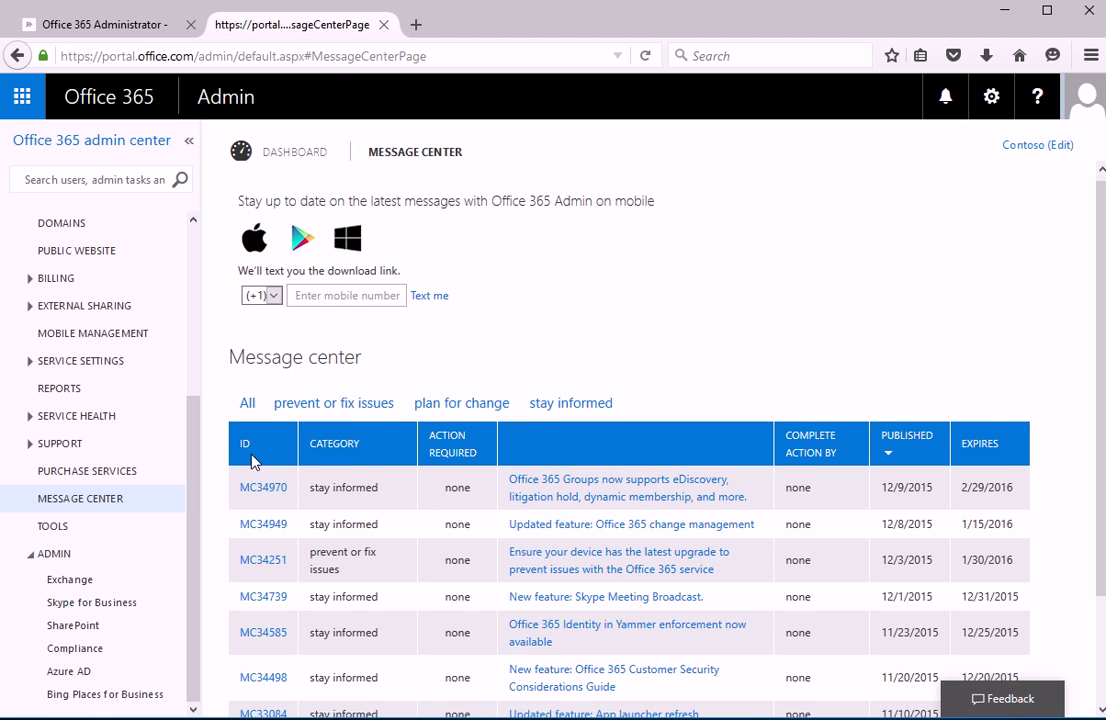
{"action": "scroll", "scroll_direction": "down", "scroll_amount": 3}
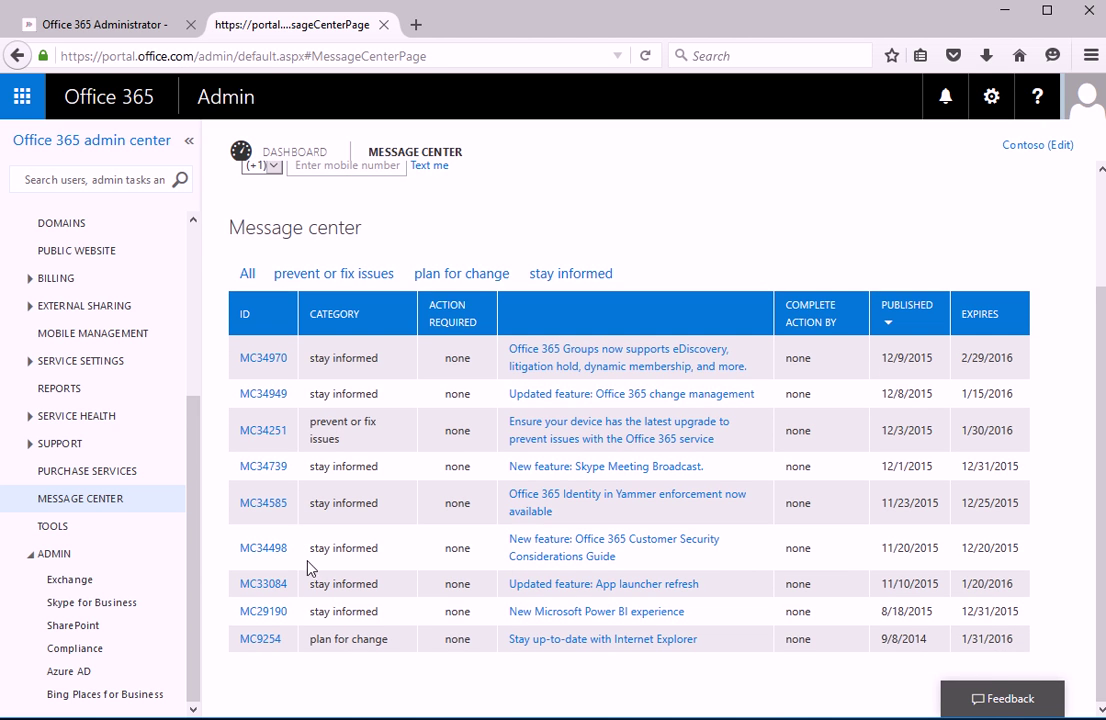
{"action": "mouse_move", "coordinate": [365, 458]}
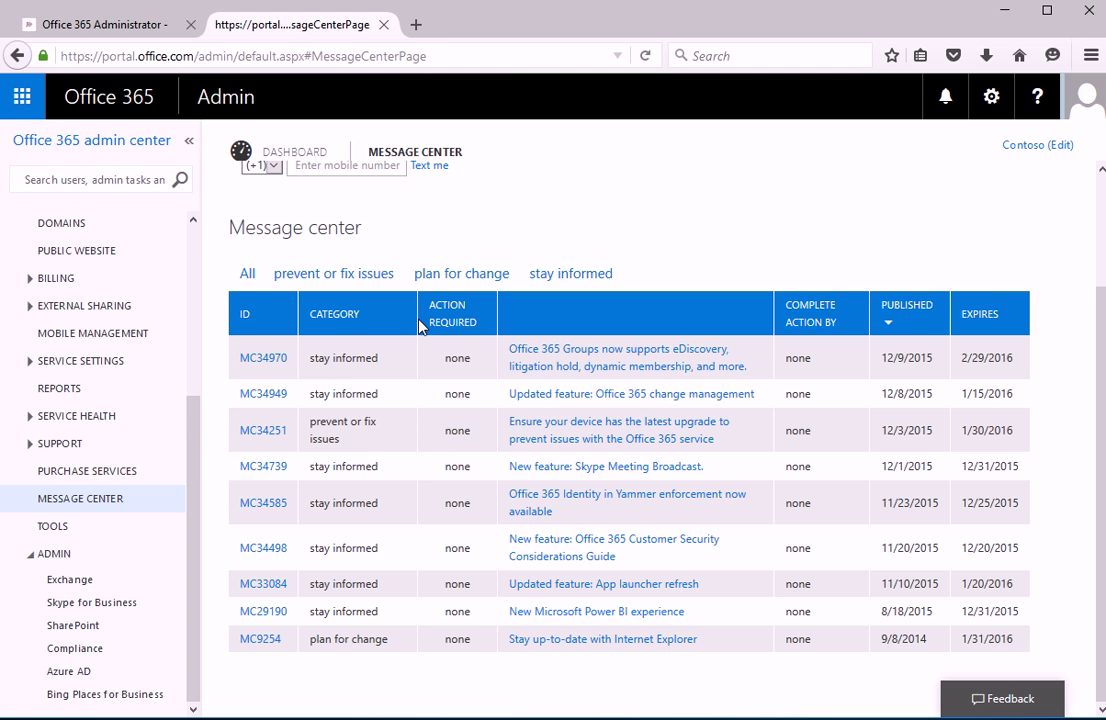
{"action": "mouse_move", "coordinate": [413, 411]}
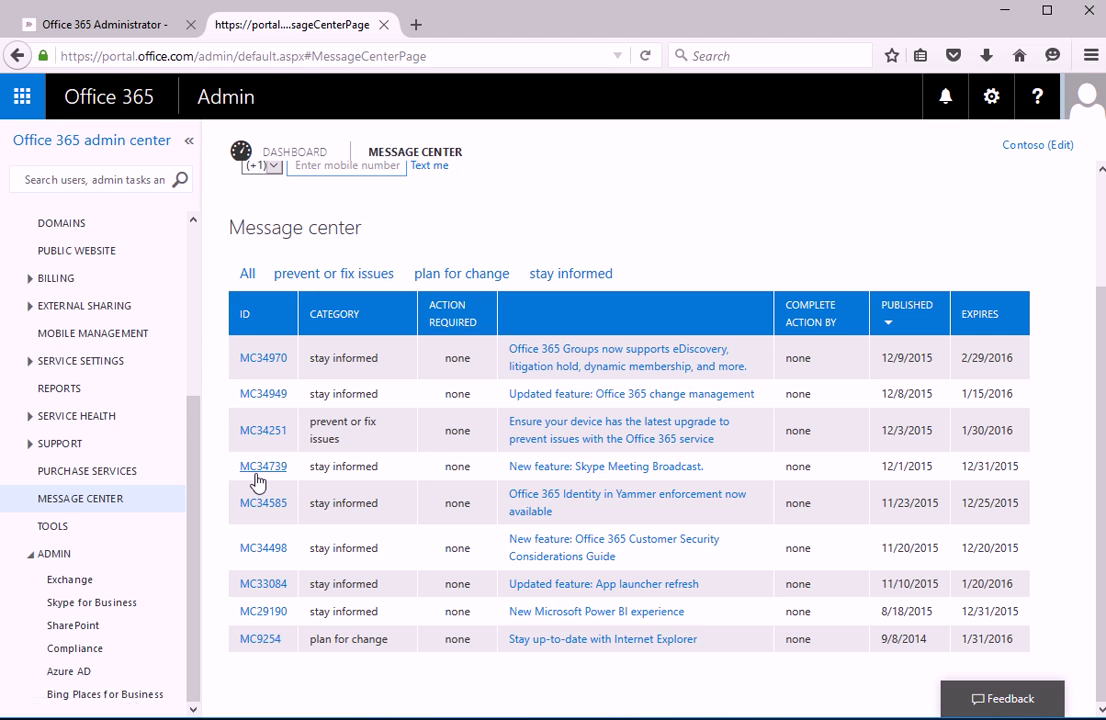
{"action": "left_click", "coordinate": [51, 525]}
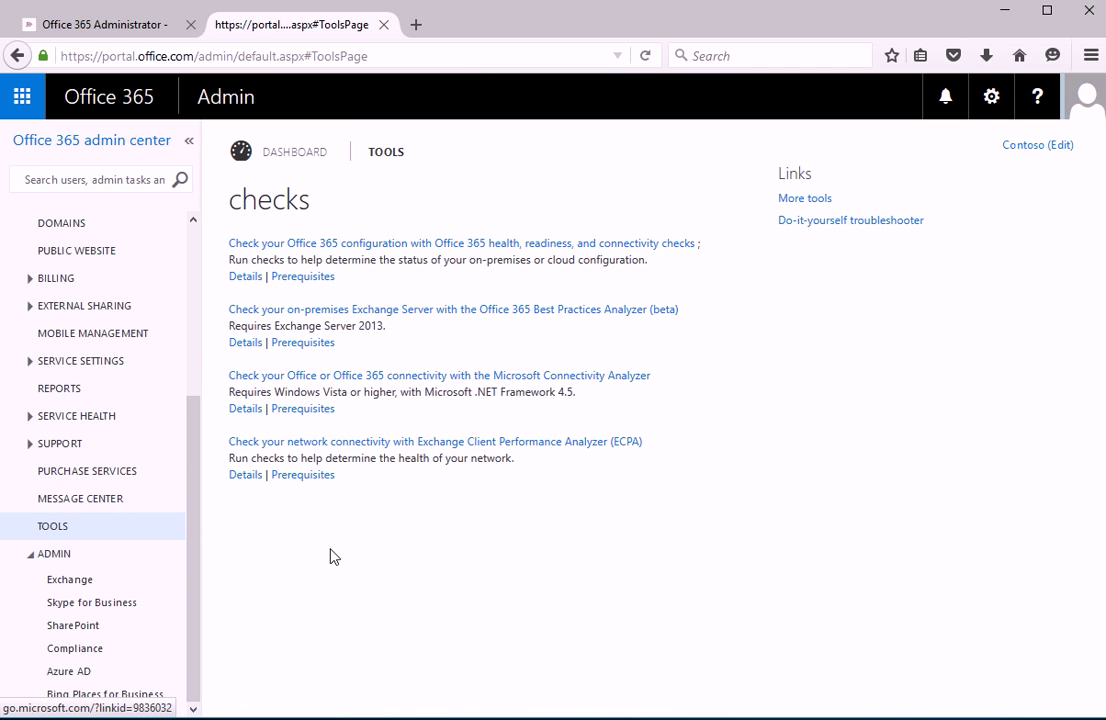
{"action": "mouse_move", "coordinate": [350, 373]}
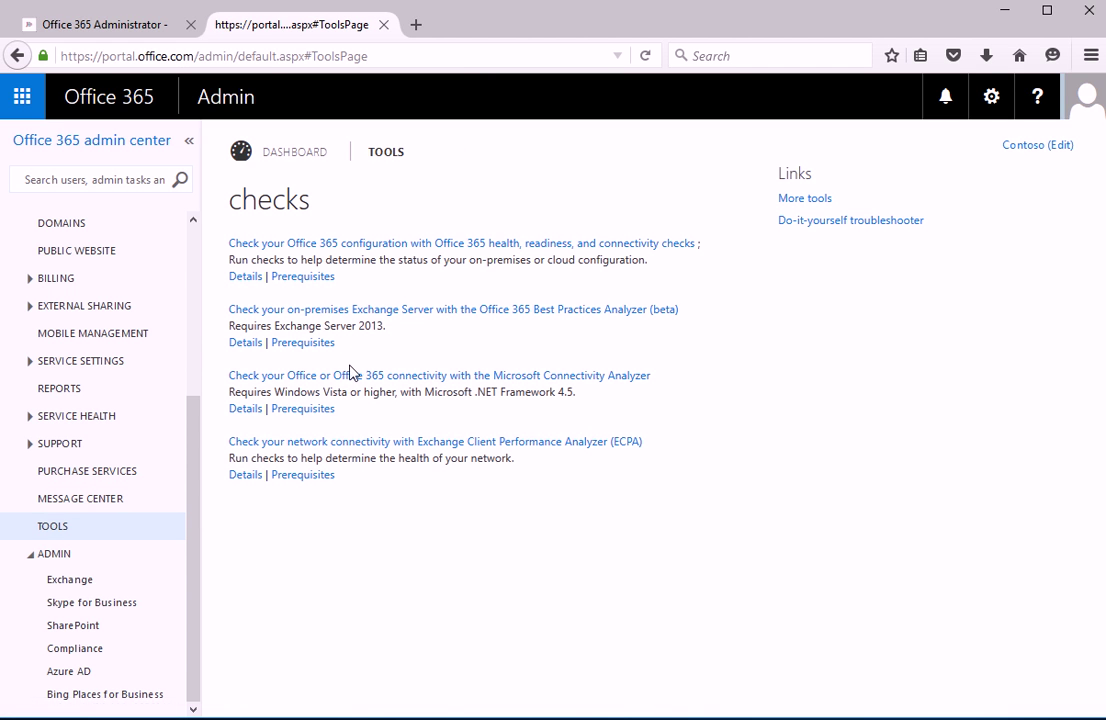
{"action": "mouse_move", "coordinate": [474, 347]}
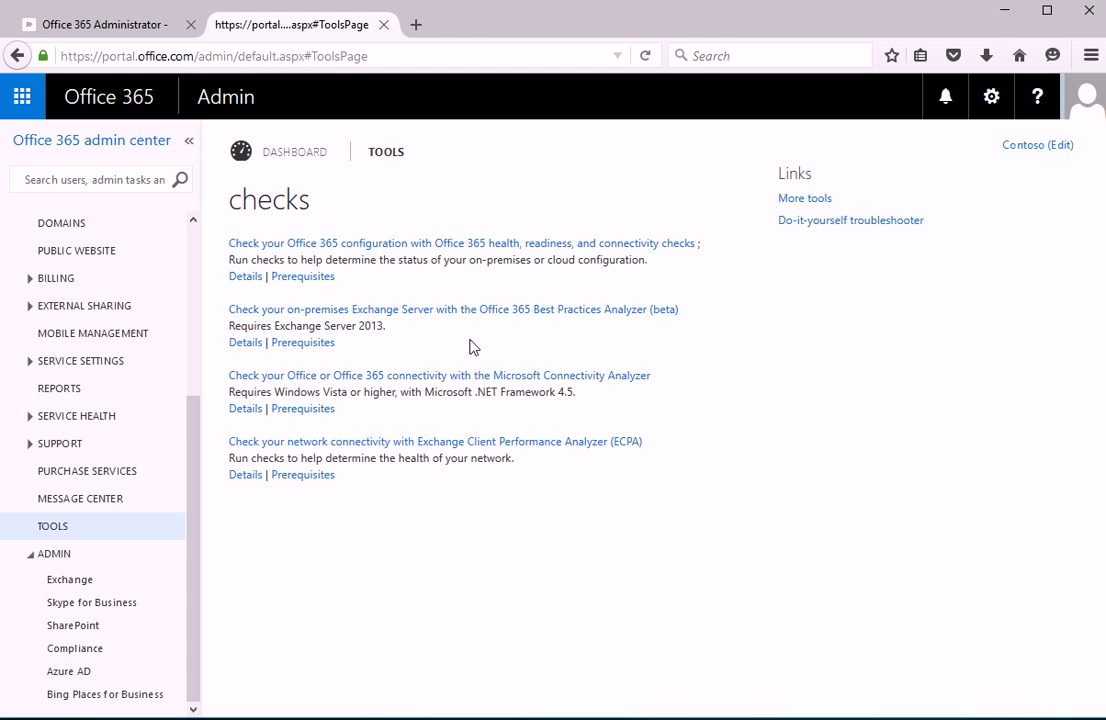
{"action": "mouse_move", "coordinate": [489, 355]}
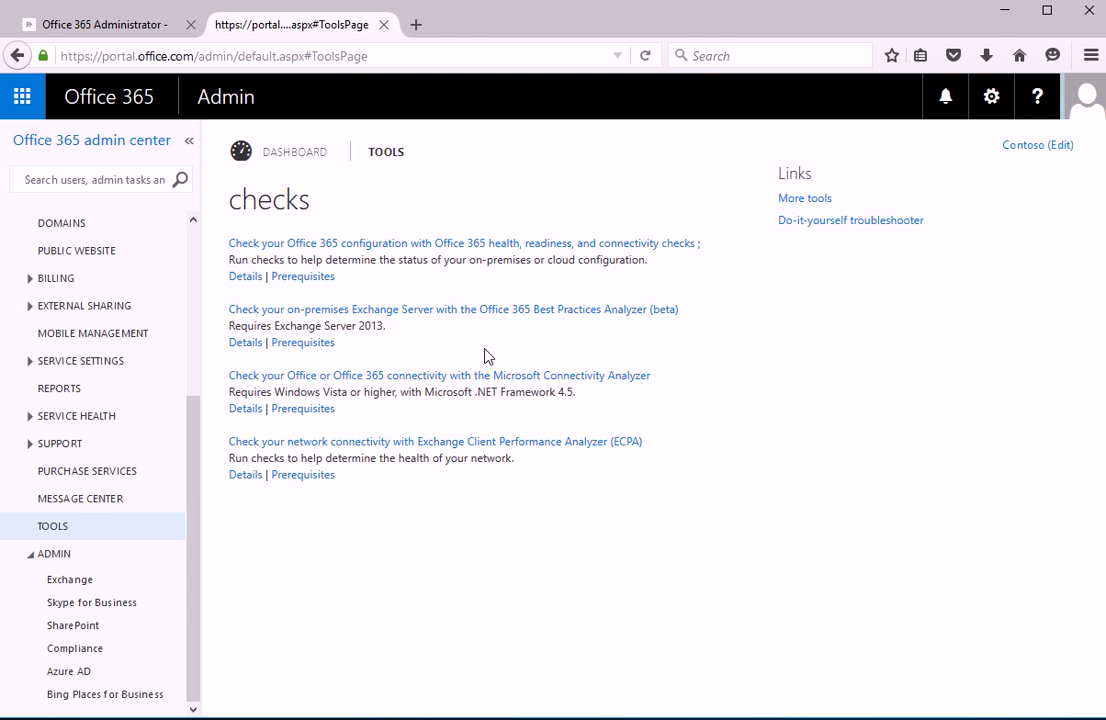
{"action": "mouse_move", "coordinate": [317, 201]}
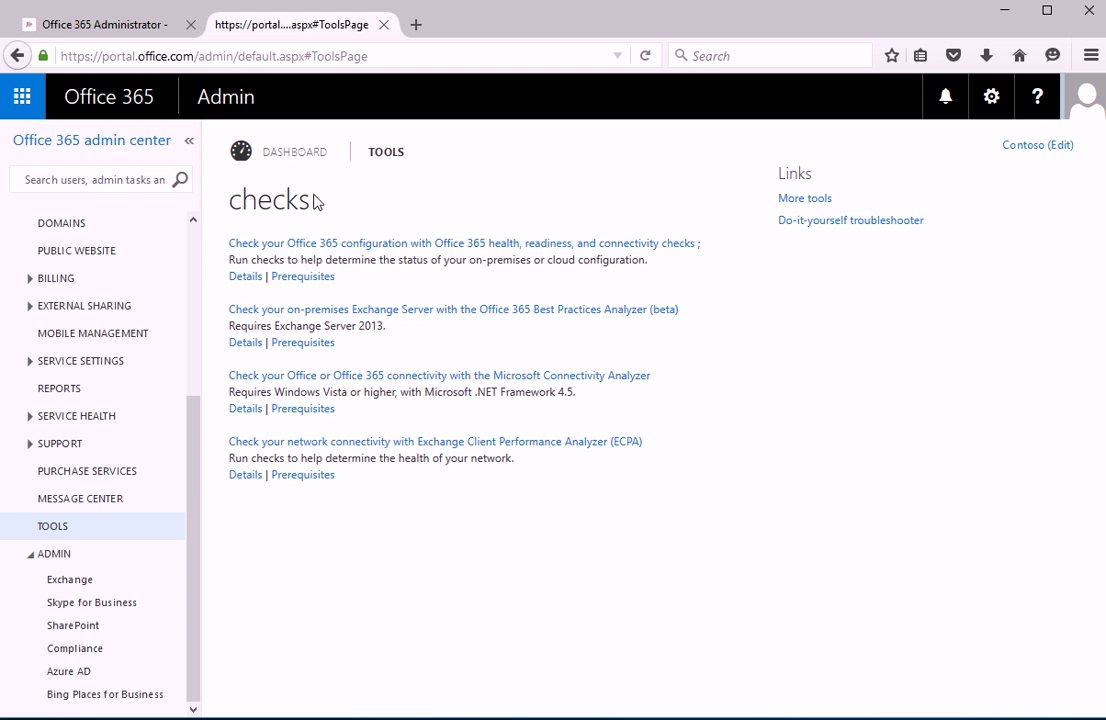
{"action": "mouse_move", "coordinate": [320, 254]}
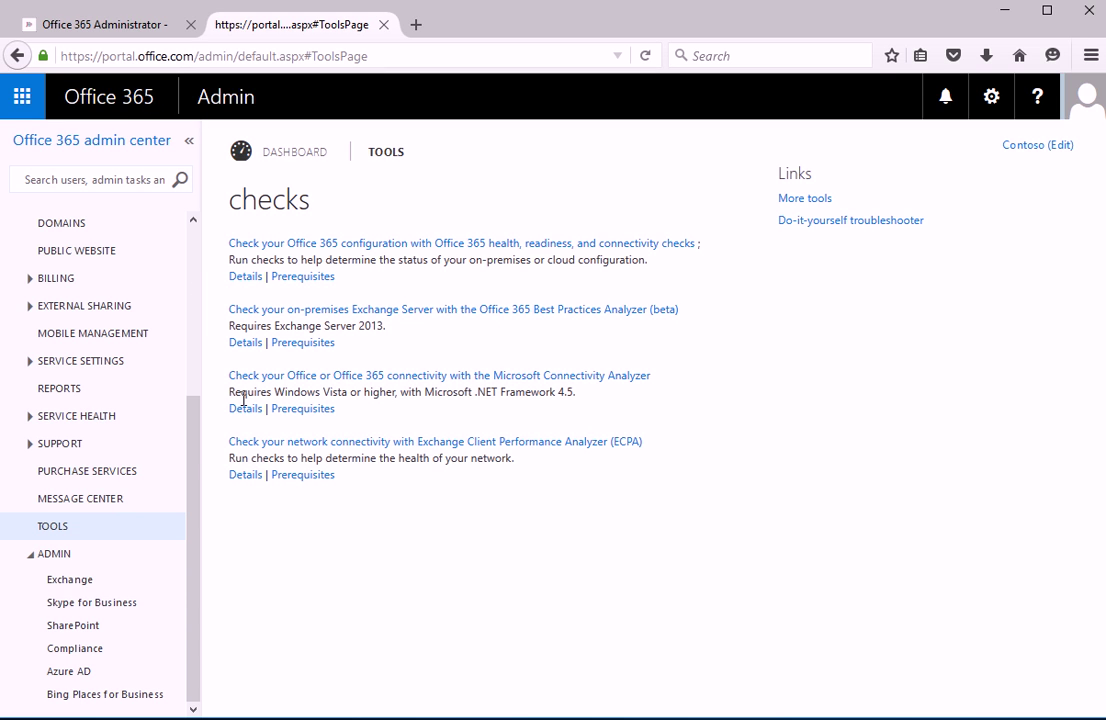
{"action": "mouse_move", "coordinate": [224, 542]}
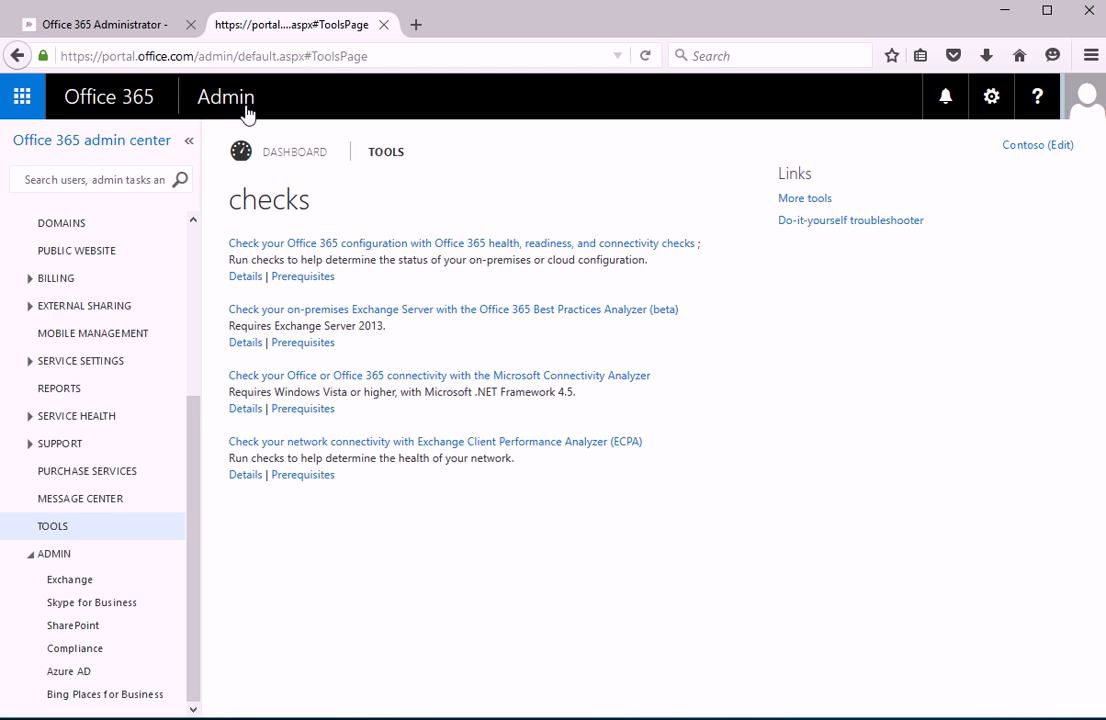
{"action": "mouse_move", "coordinate": [69, 580]}
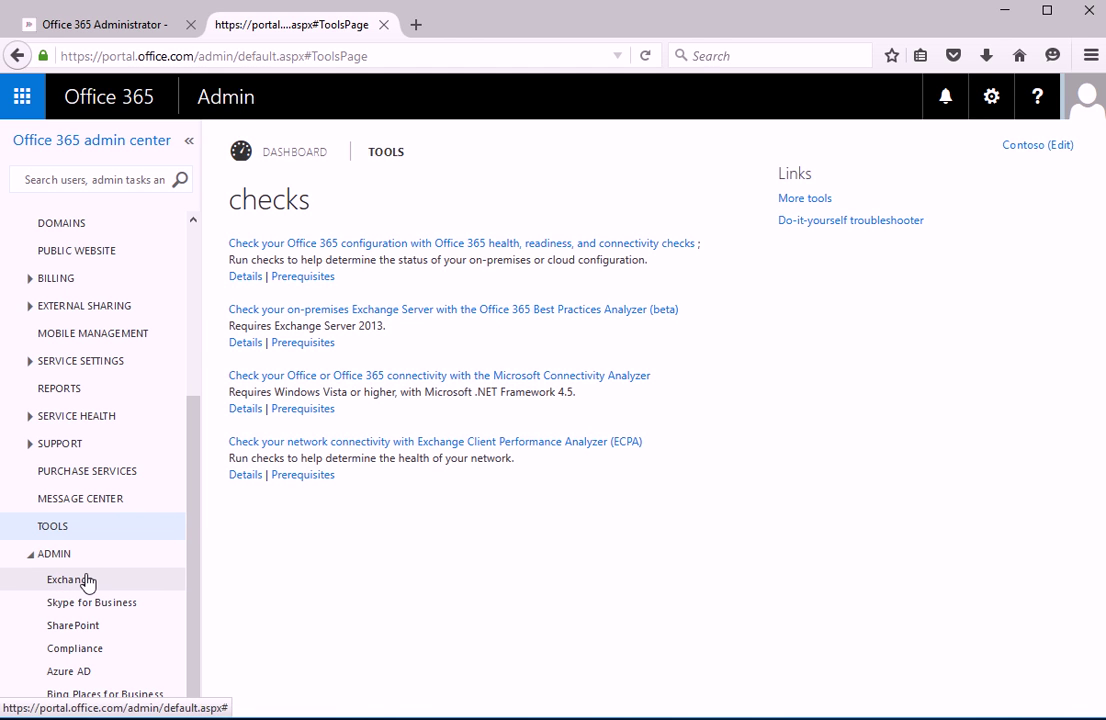
{"action": "mouse_move", "coordinate": [94, 588]}
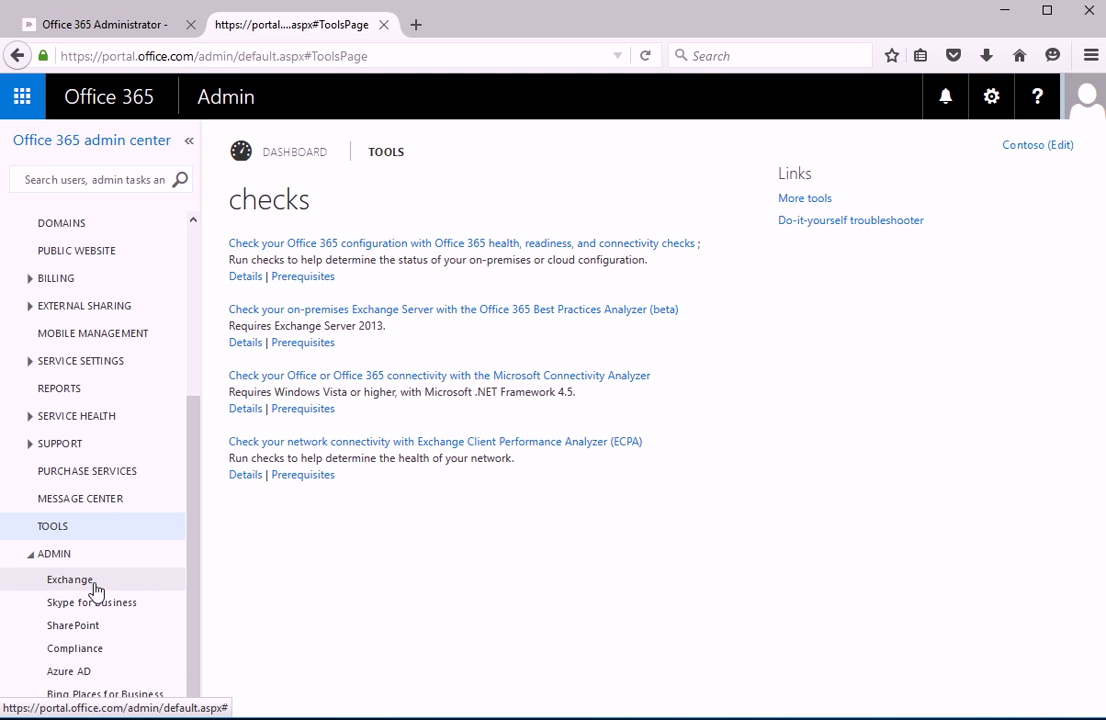
{"action": "mouse_move", "coordinate": [92, 602]}
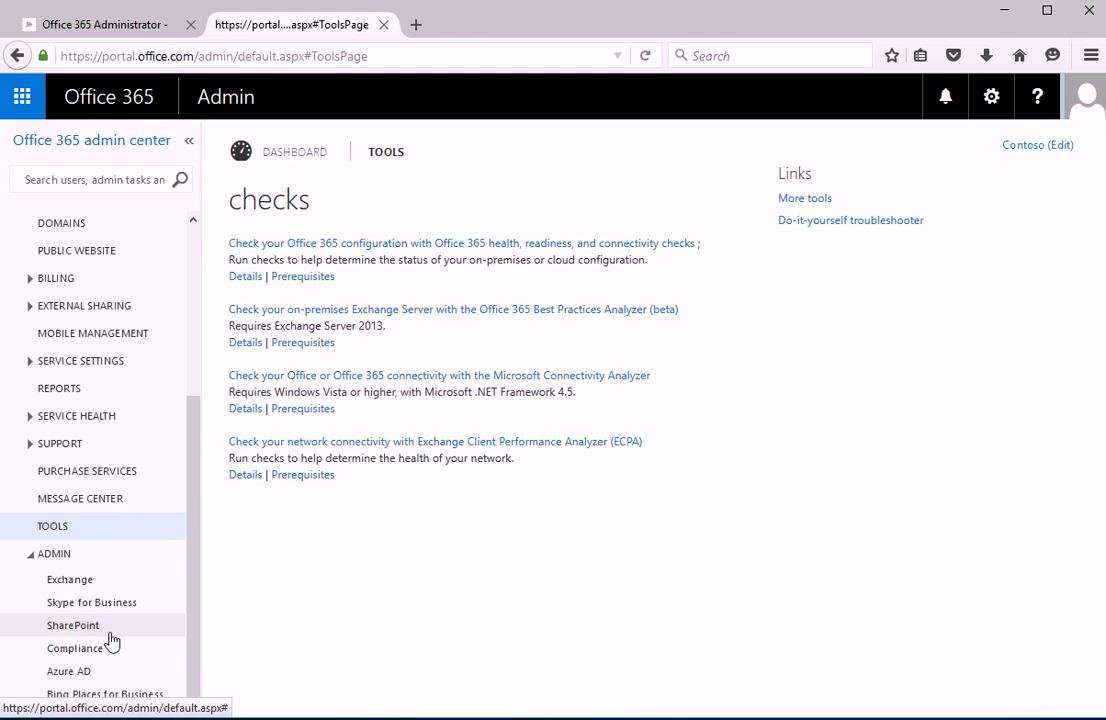
{"action": "mouse_move", "coordinate": [123, 678]}
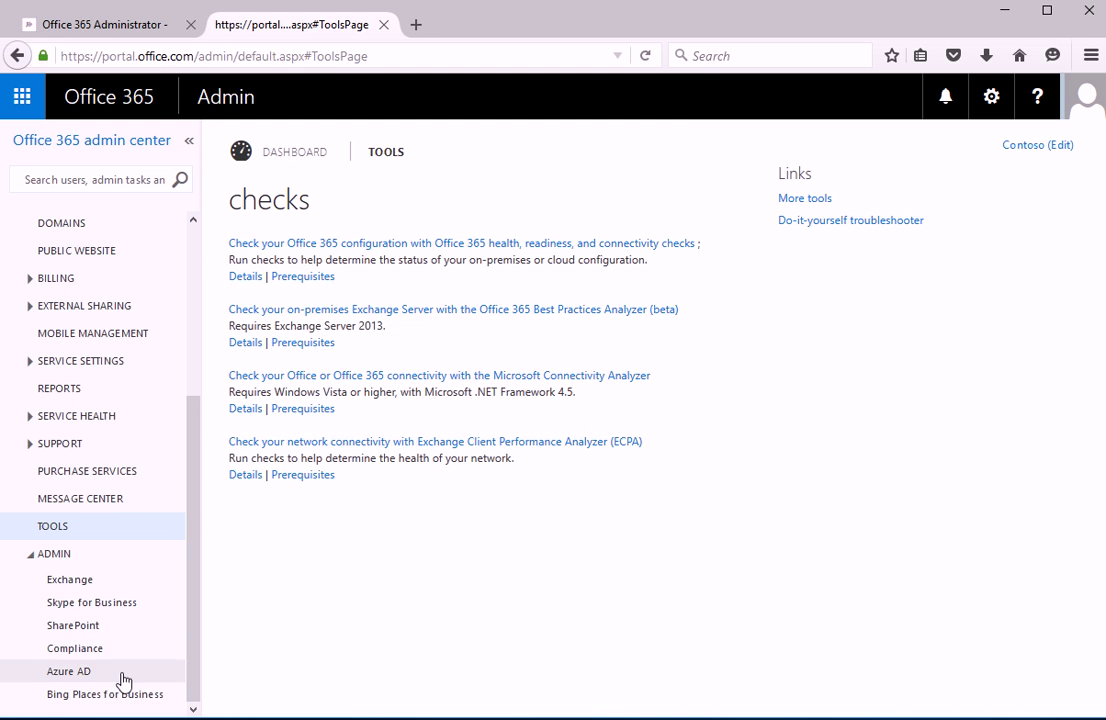
{"action": "mouse_move", "coordinate": [73, 625]}
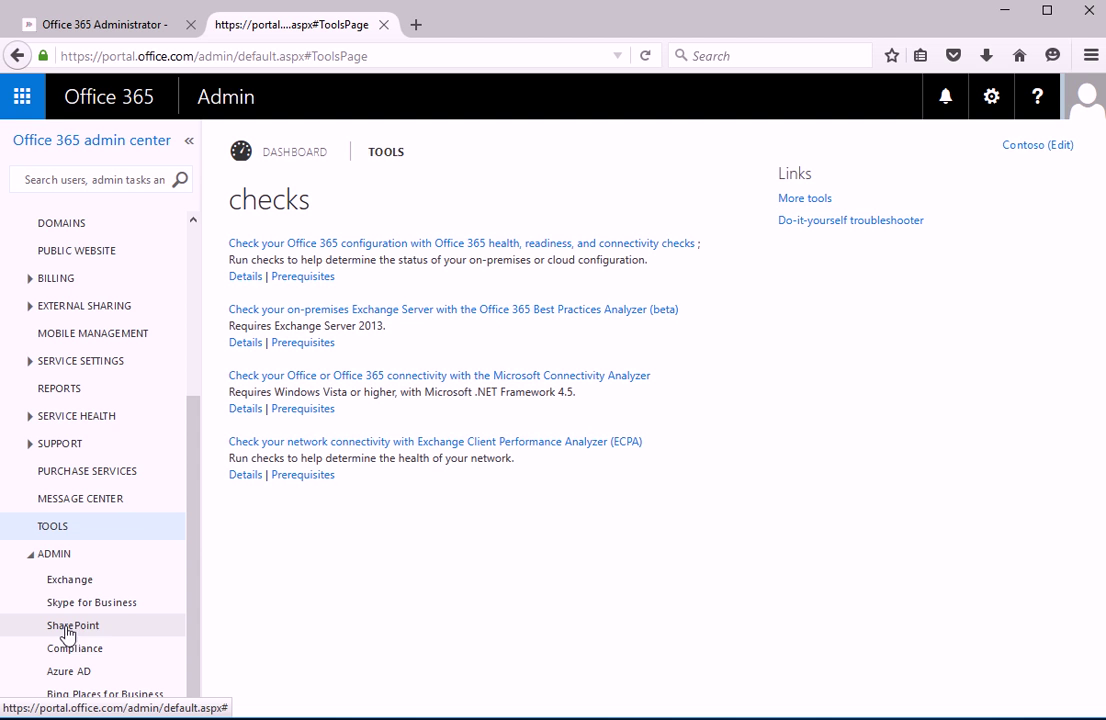
{"action": "mouse_move", "coordinate": [136, 518]}
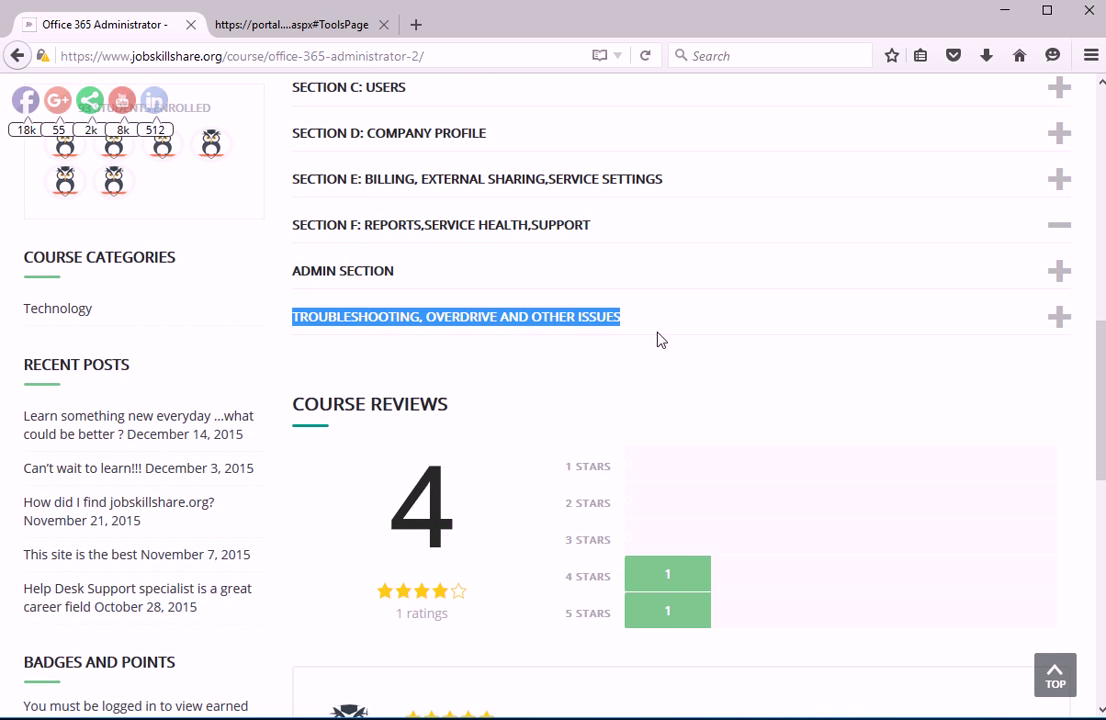
{"action": "mouse_move", "coordinate": [614, 383]}
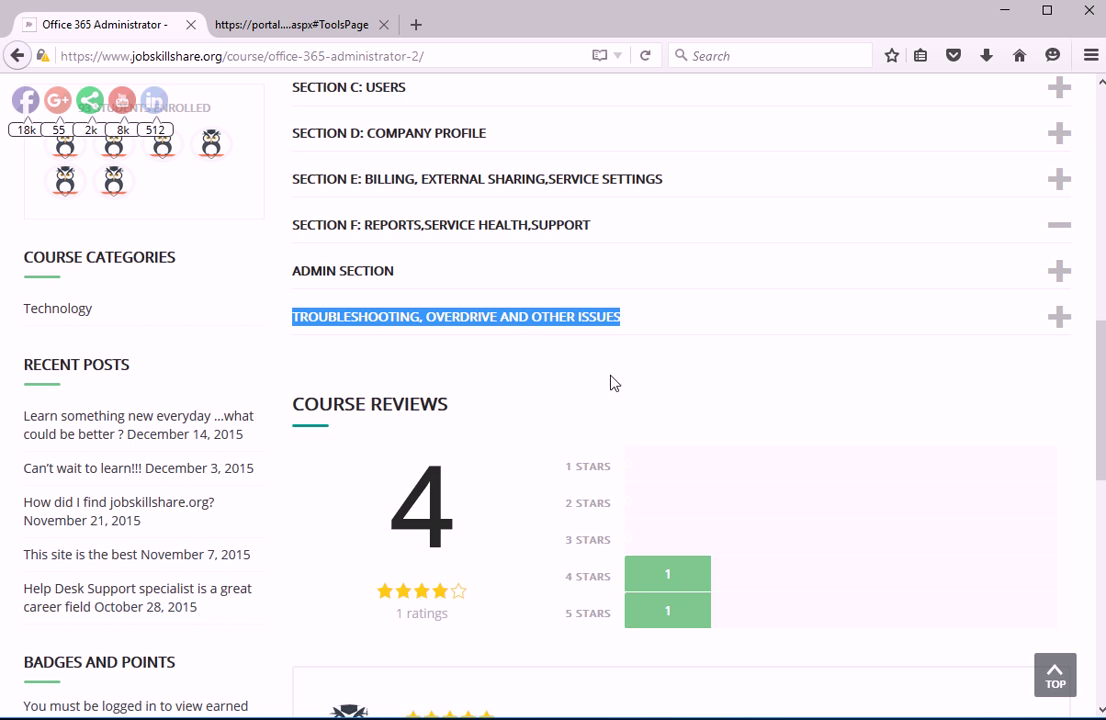
{"action": "mouse_move", "coordinate": [993, 700]}
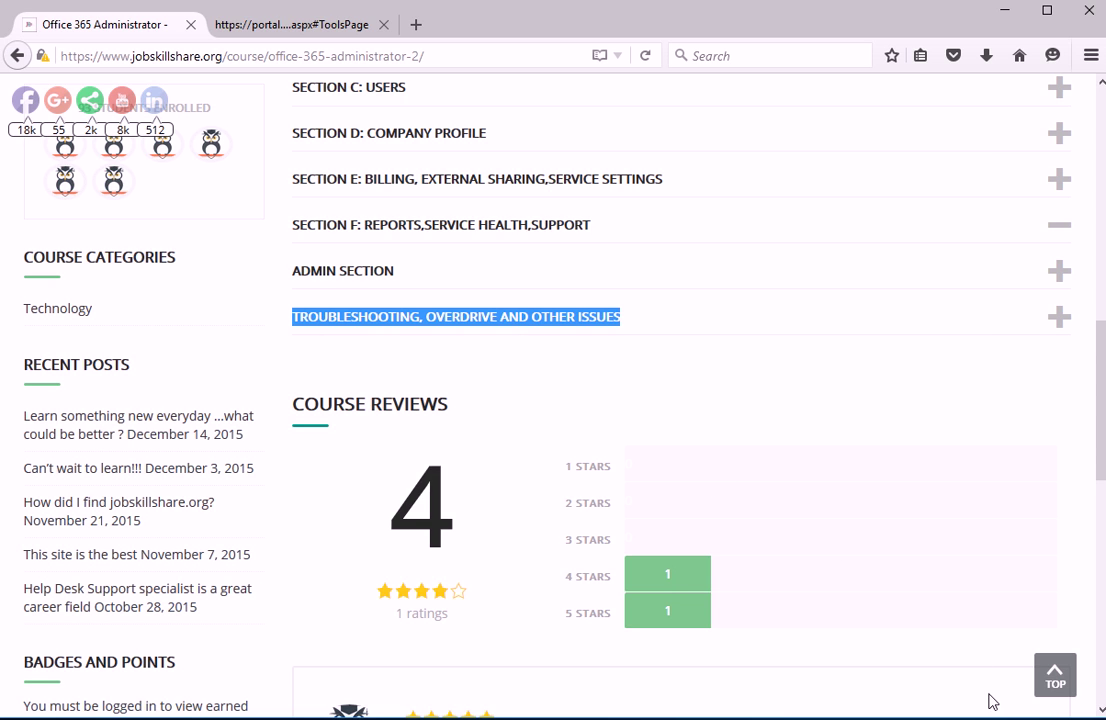